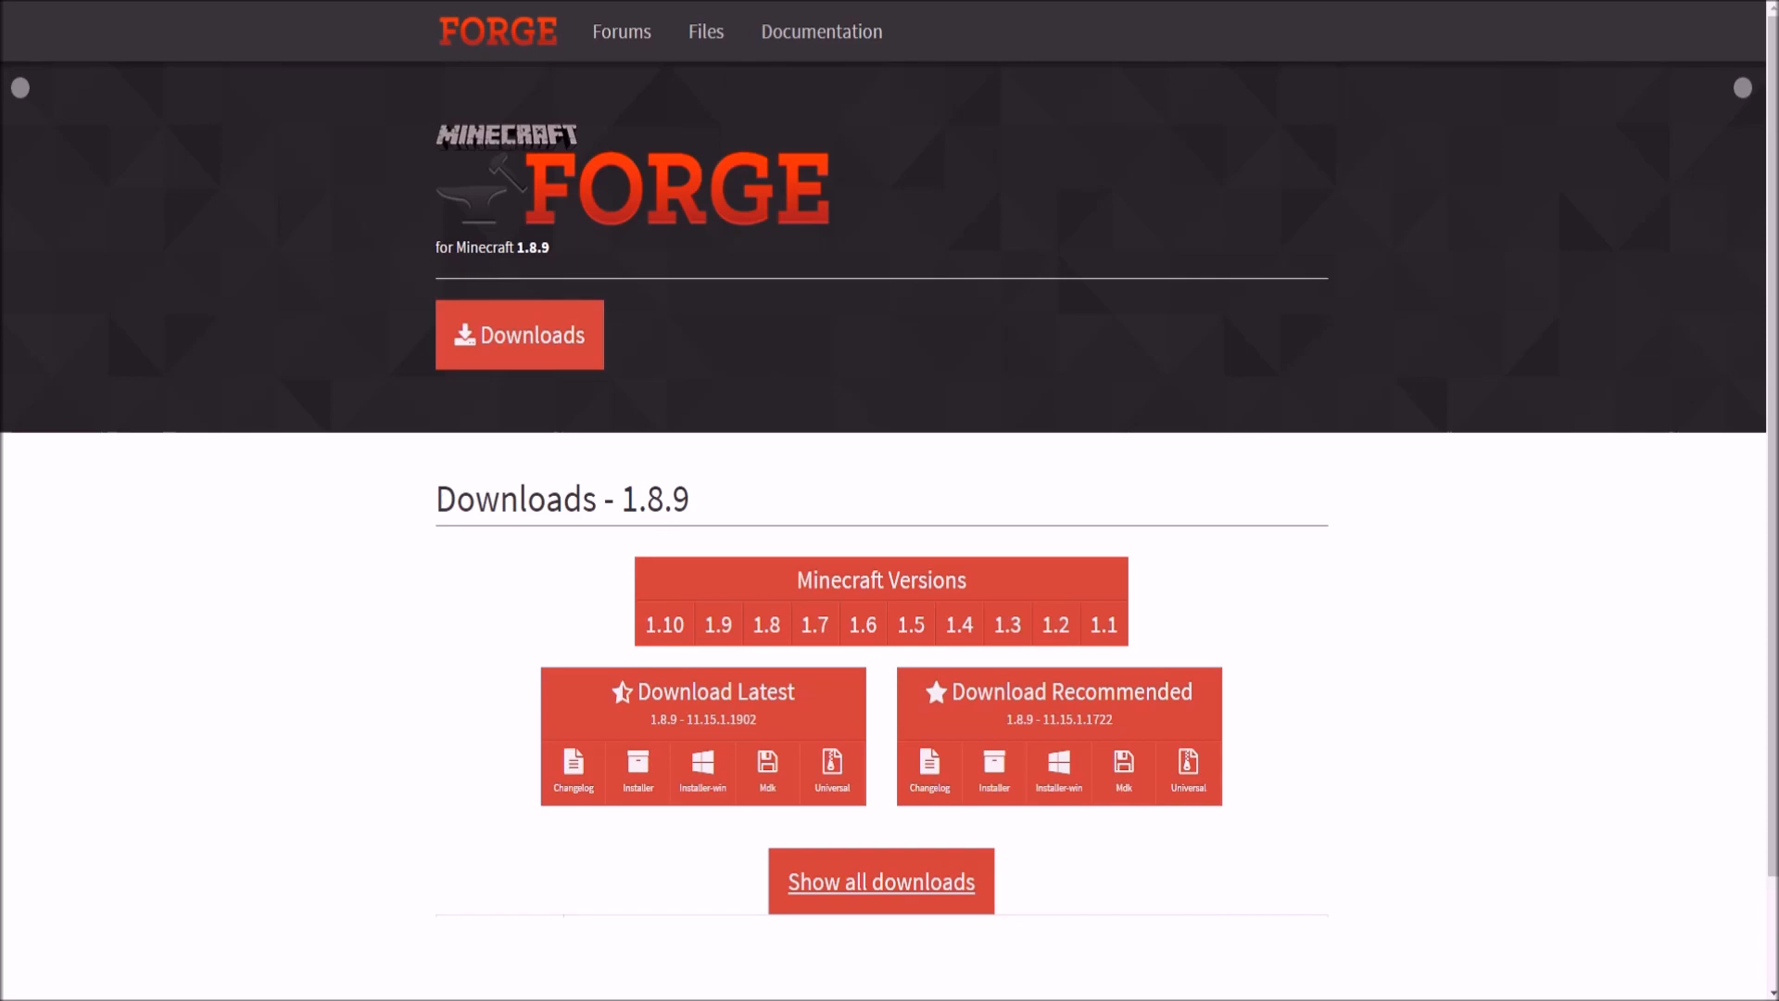
# View the Forge 1.8 version list showing 1.8.9, 1.8.8 and 1.8.
pyautogui.click(766, 626)
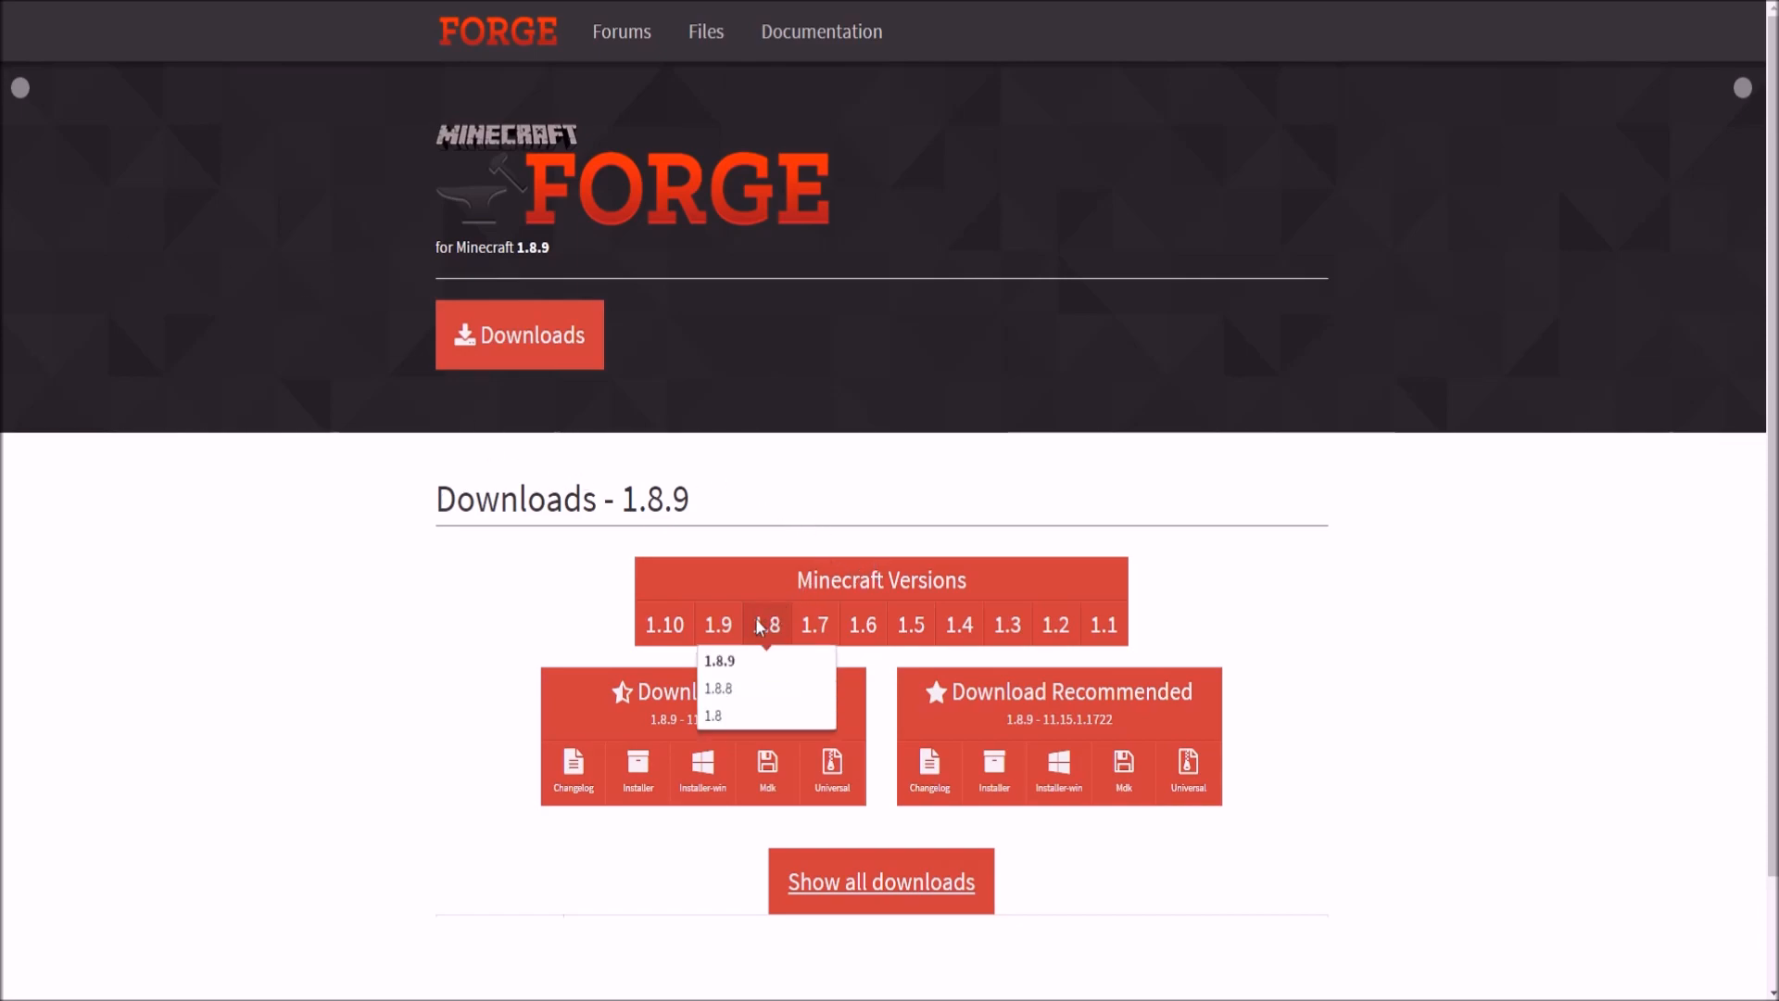
pyautogui.moveTo(729, 671)
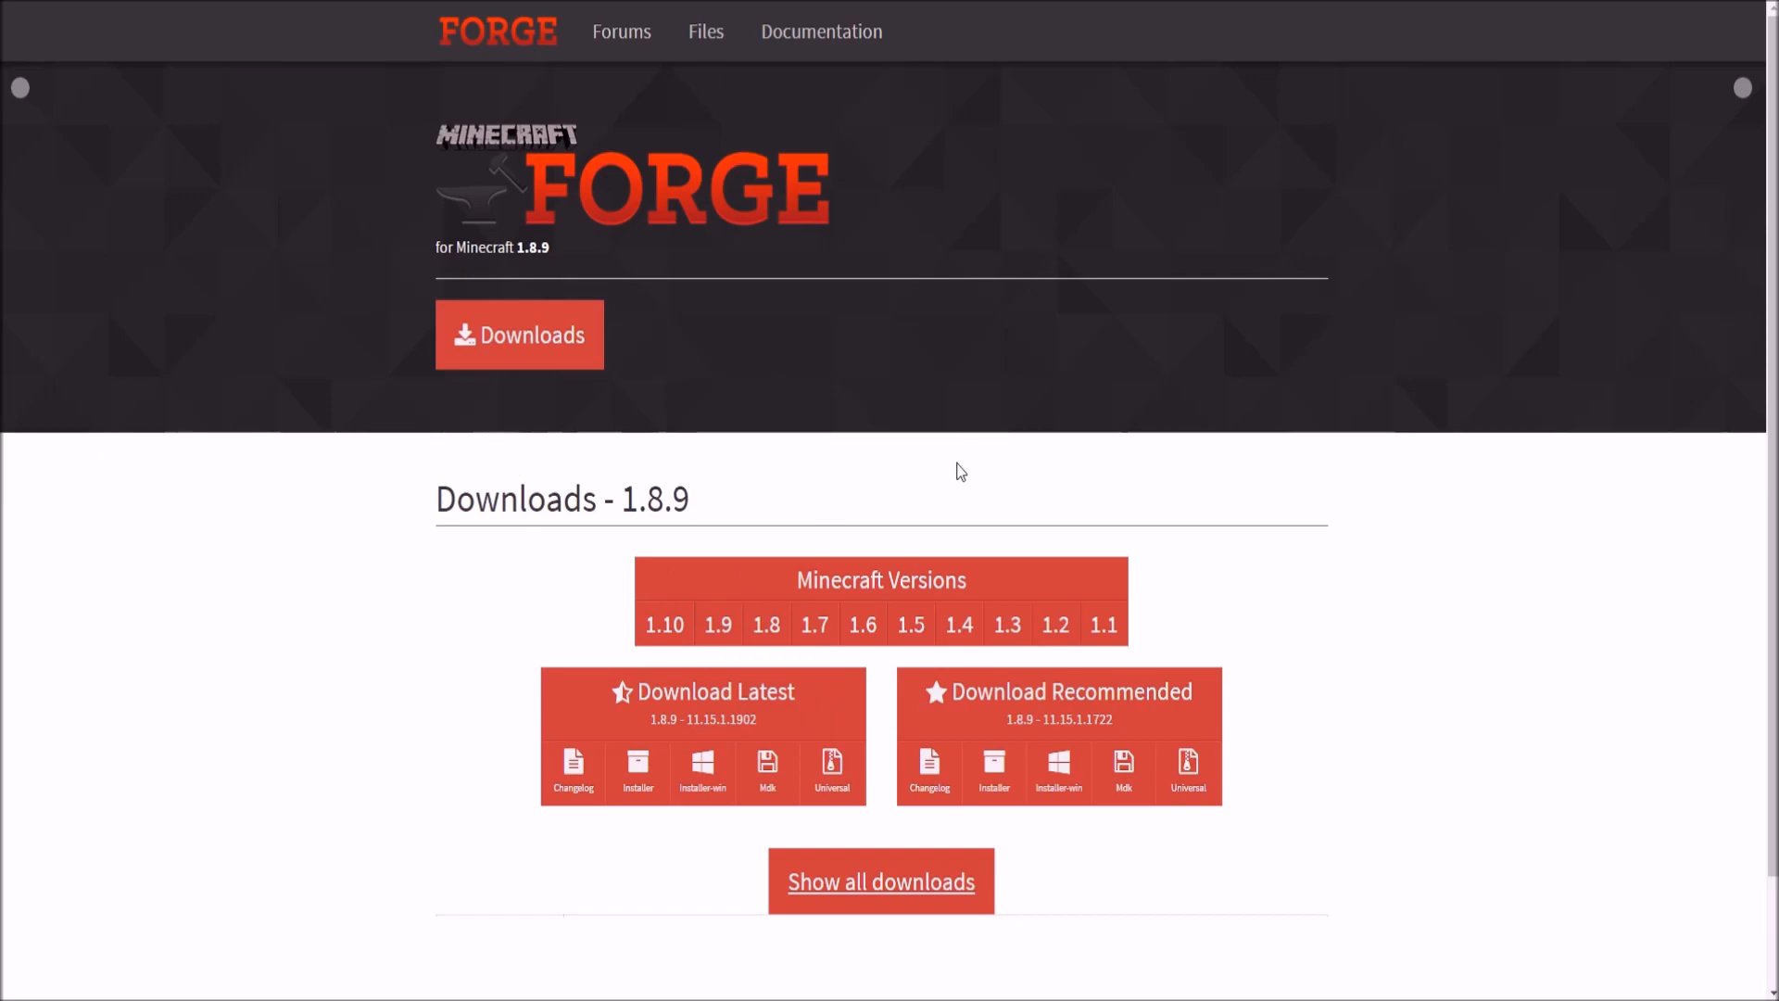
pyautogui.moveTo(490, 497)
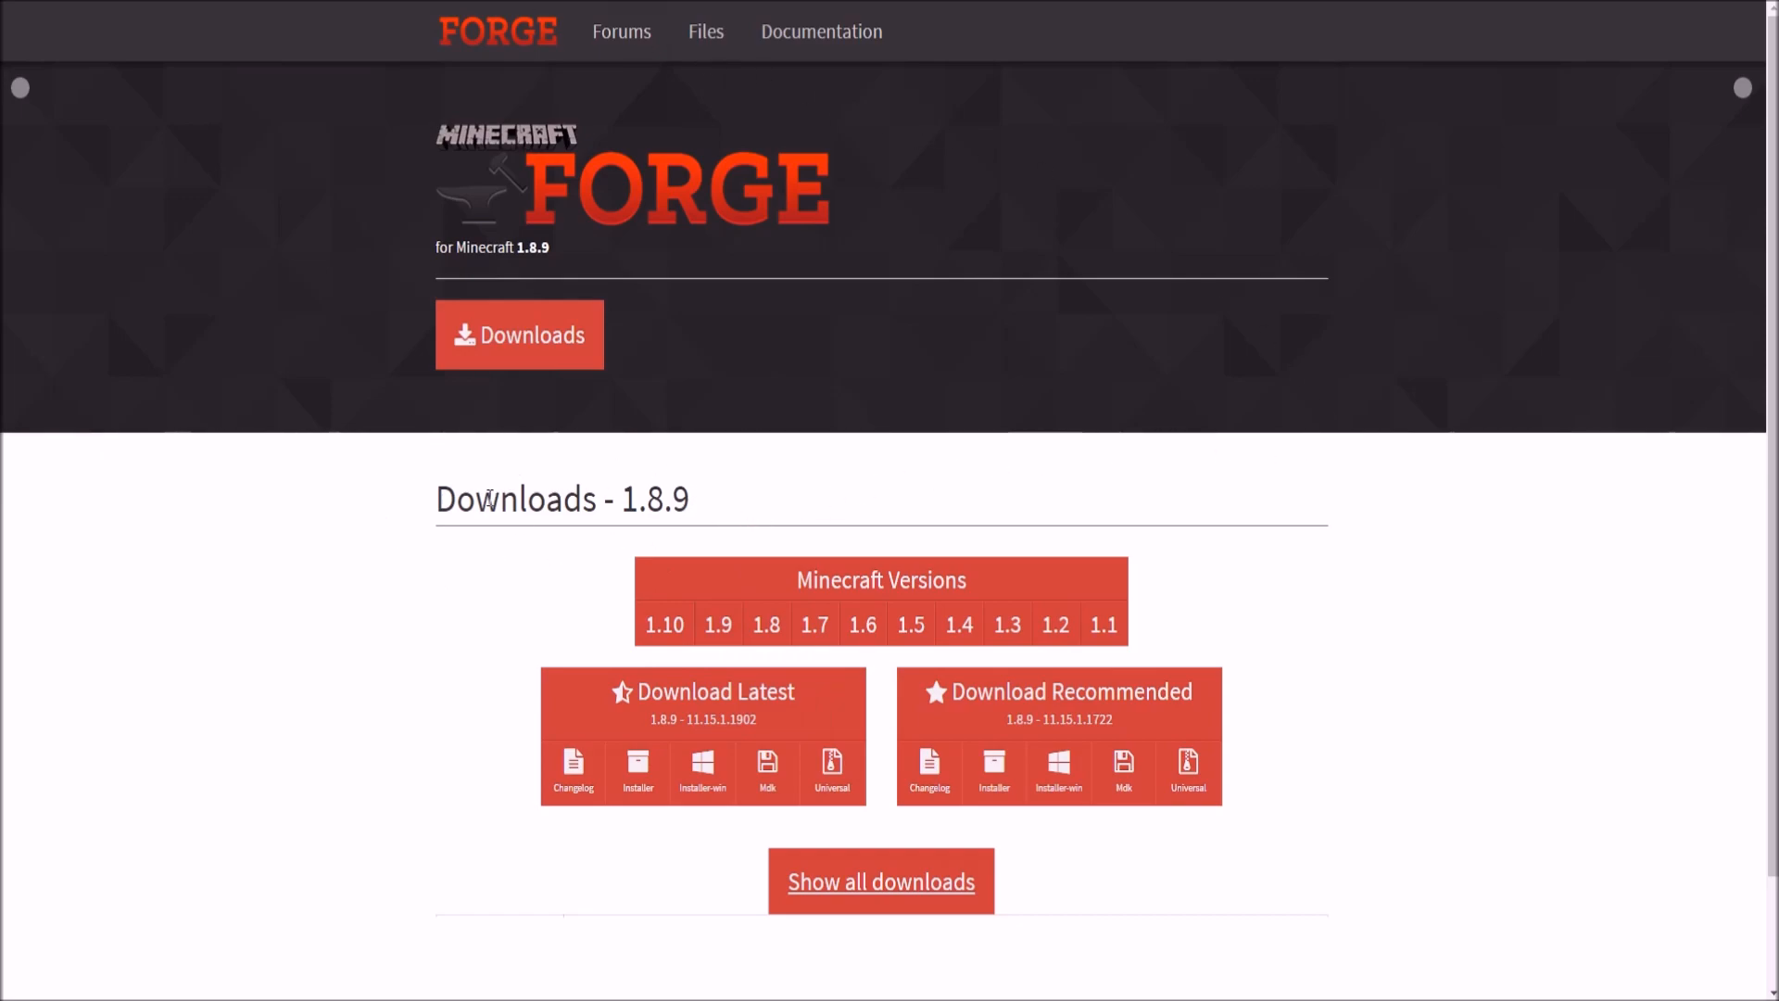
pyautogui.moveTo(414, 519)
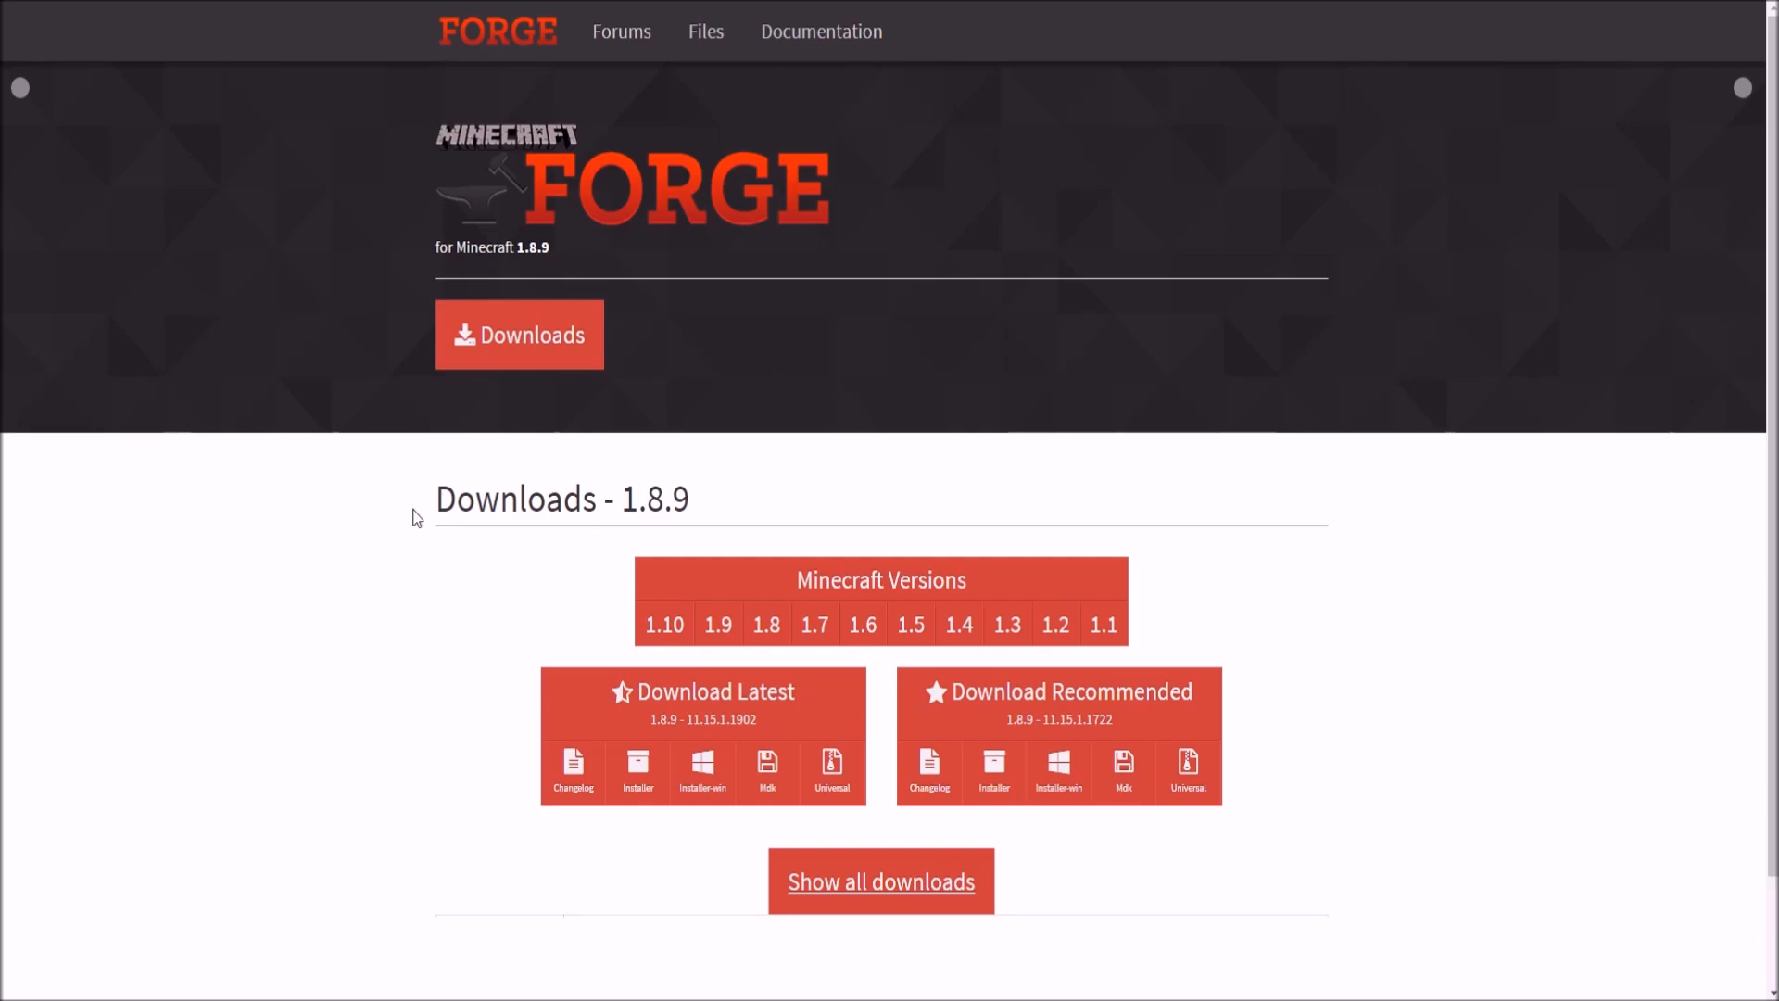
pyautogui.moveTo(681, 501)
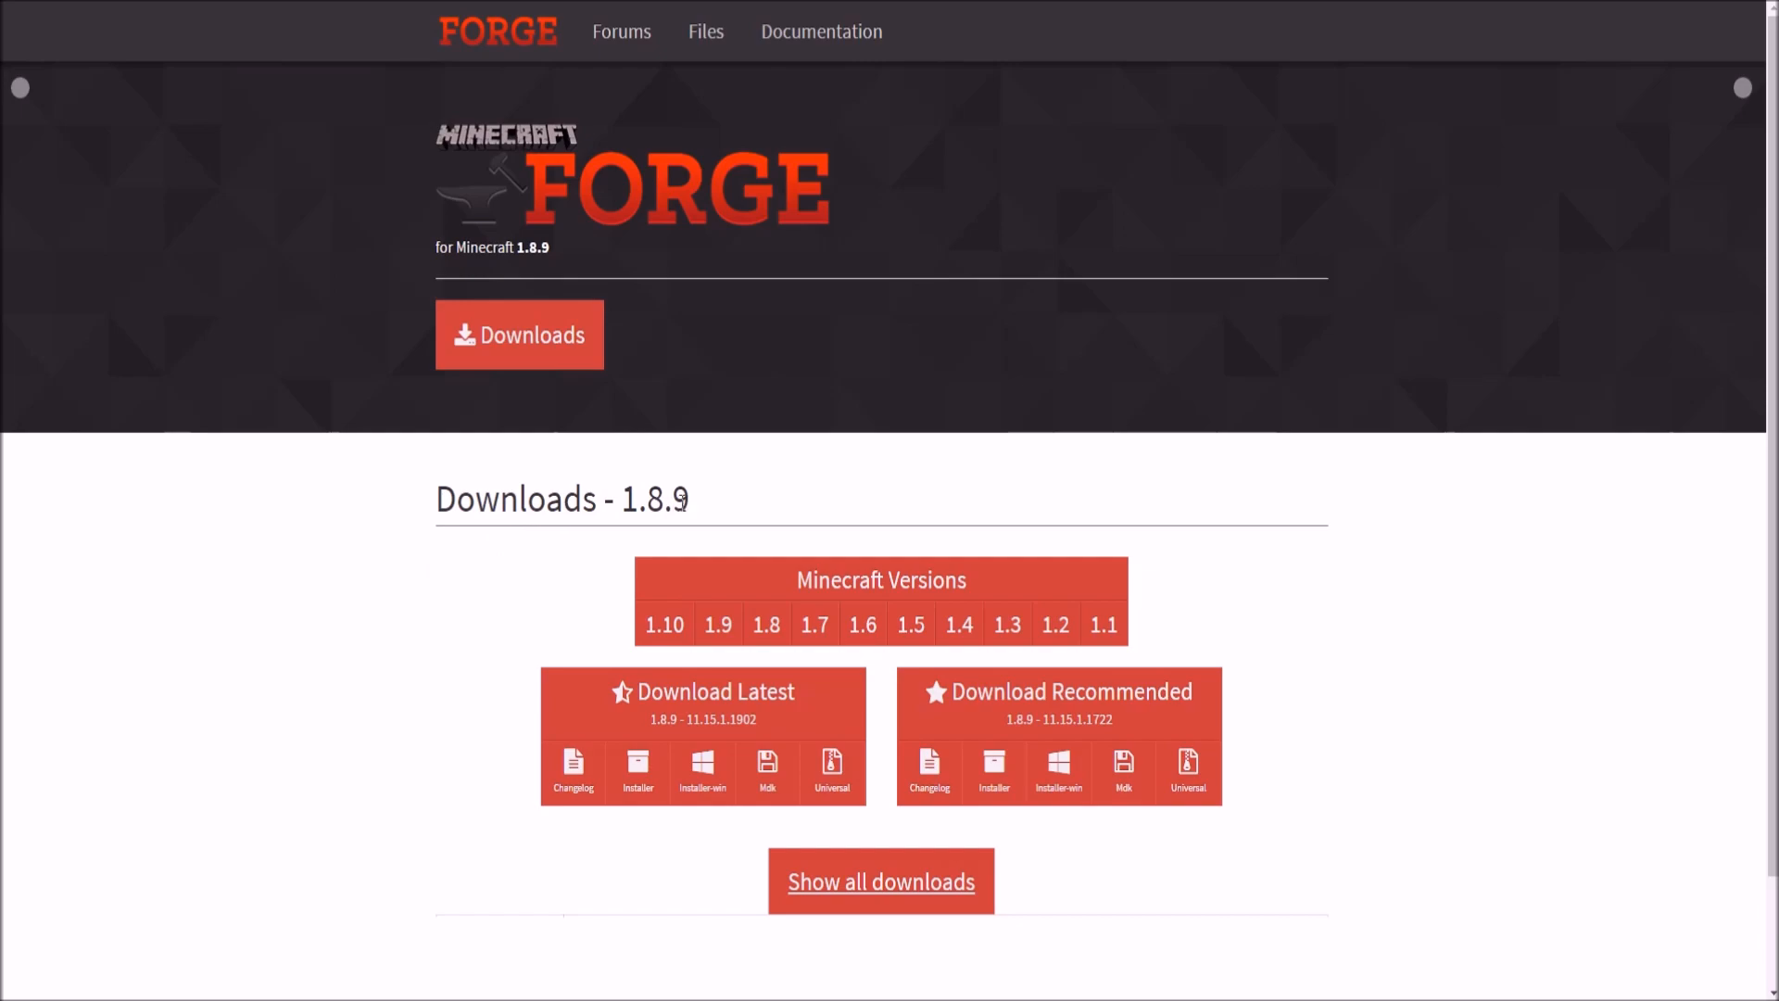
pyautogui.moveTo(1054, 626)
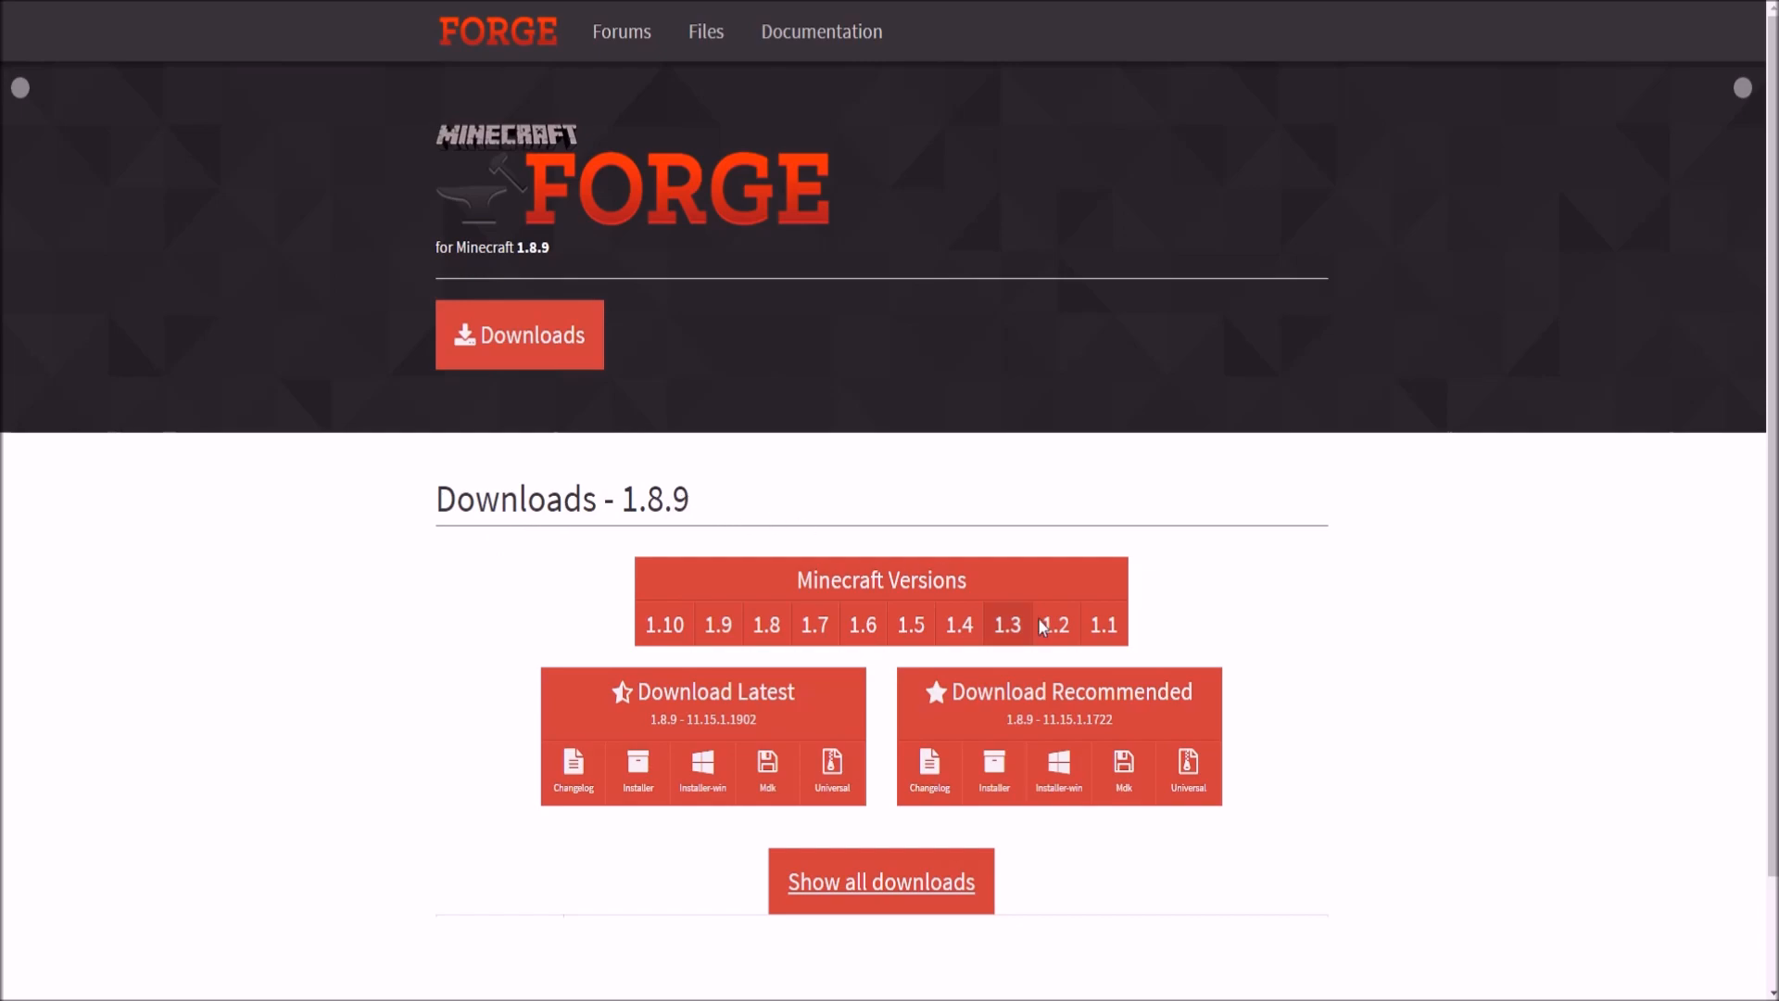
pyautogui.moveTo(994, 772)
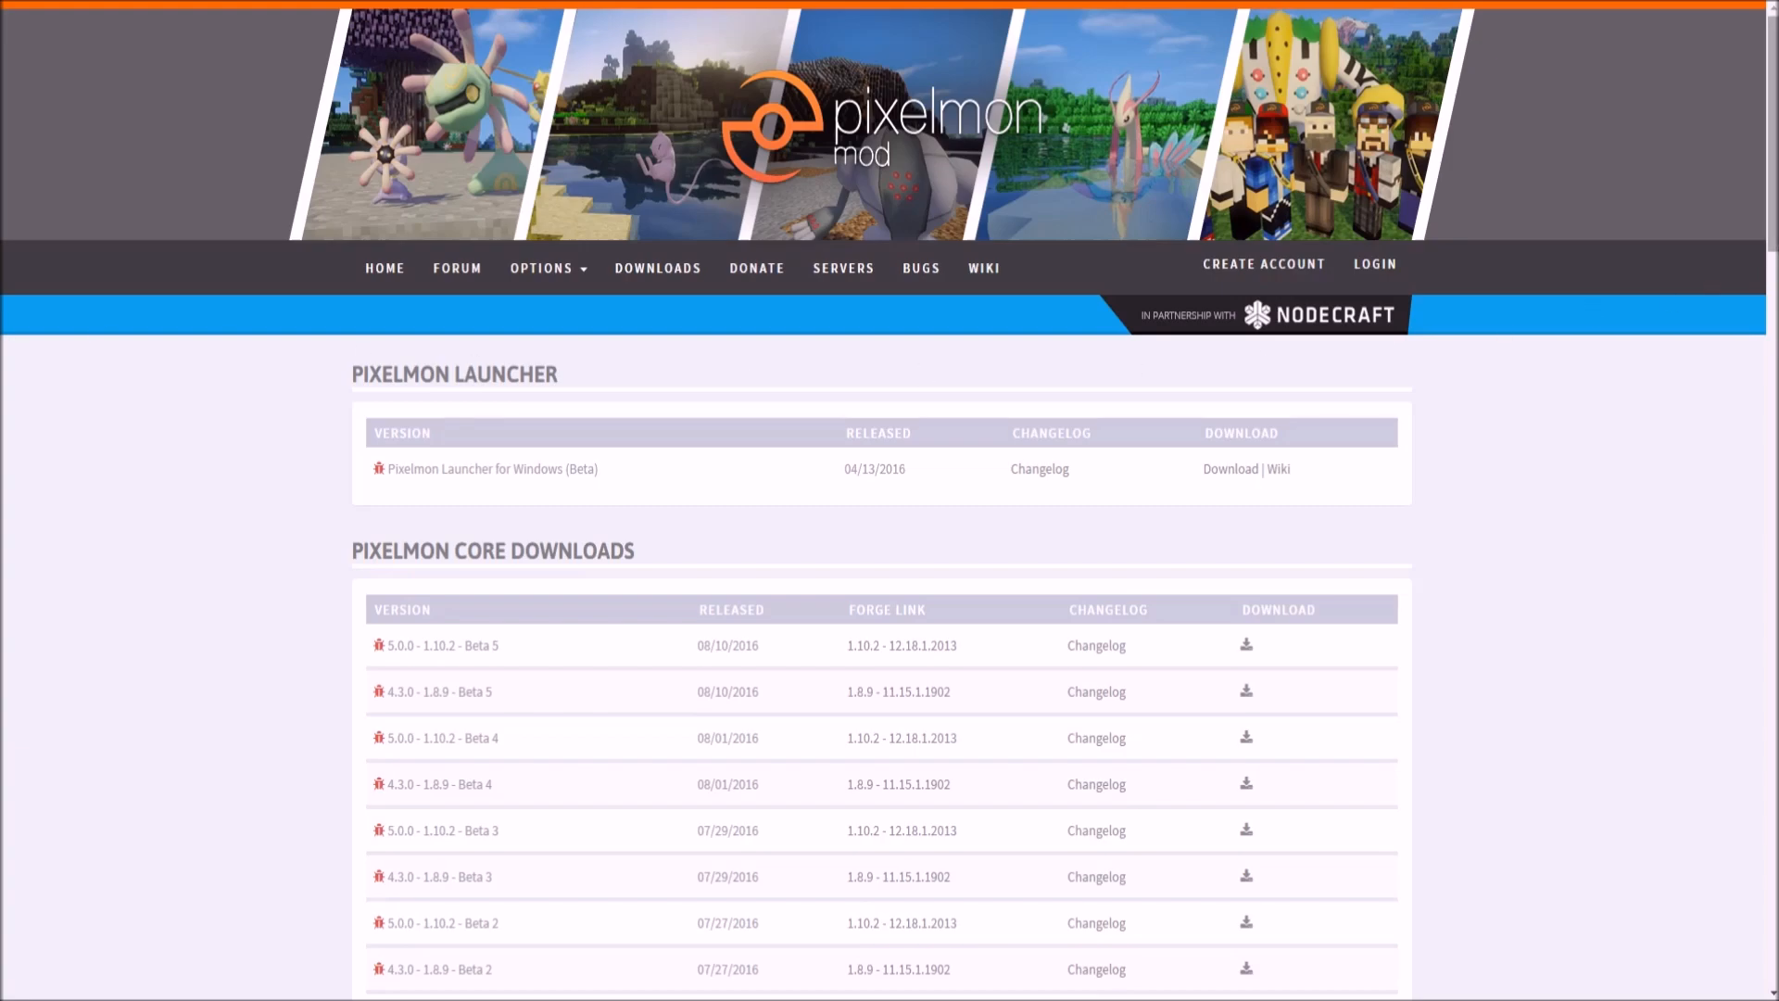
# Scroll down the Pixelmon core downloads table.
pyautogui.scroll(-3)
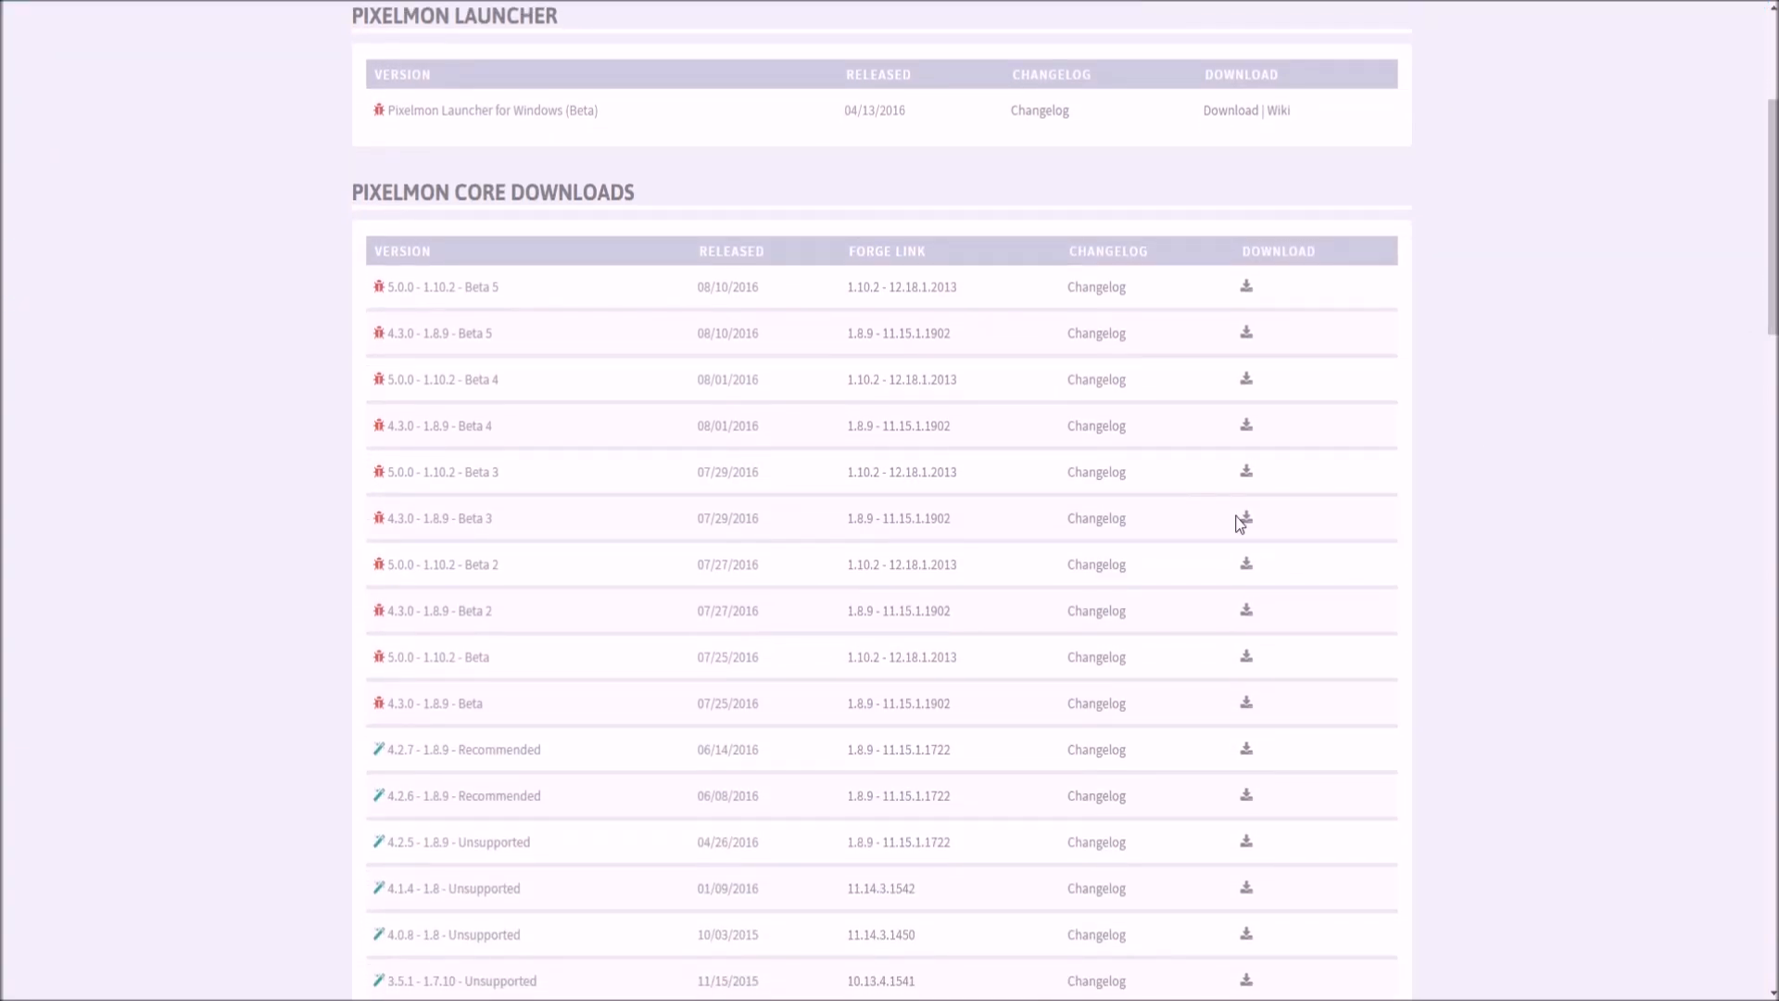
pyautogui.moveTo(1056, 732)
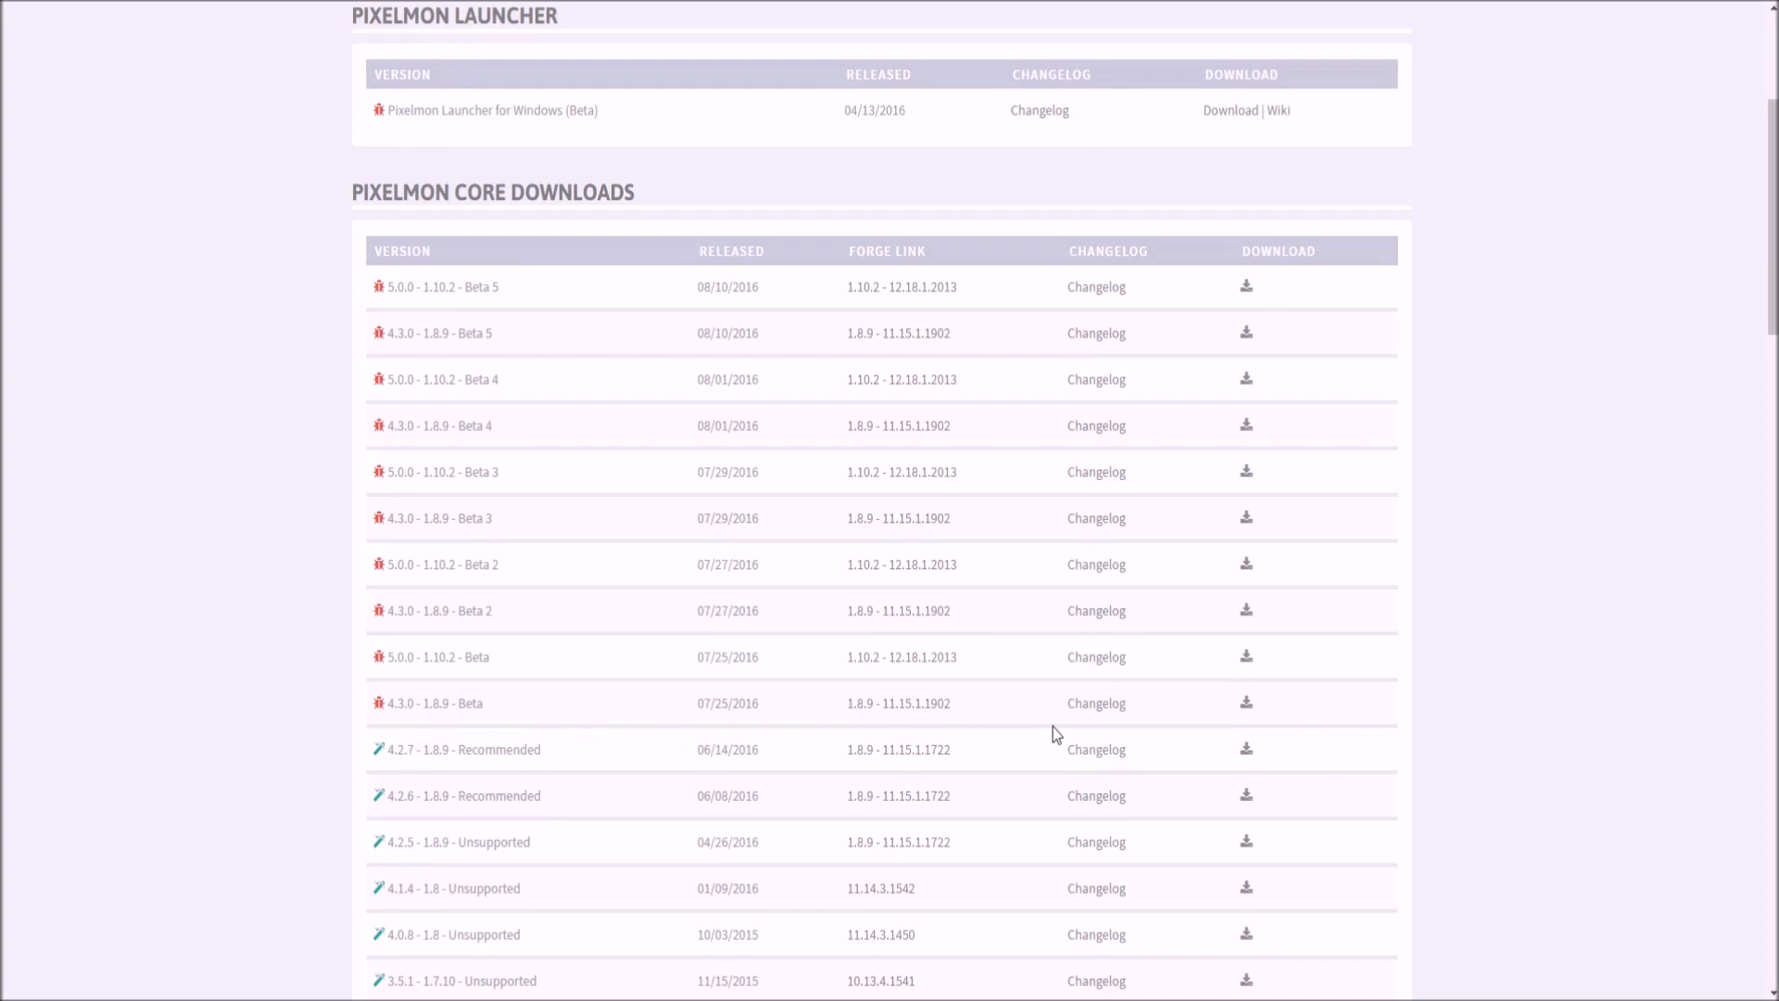
pyautogui.moveTo(401, 754)
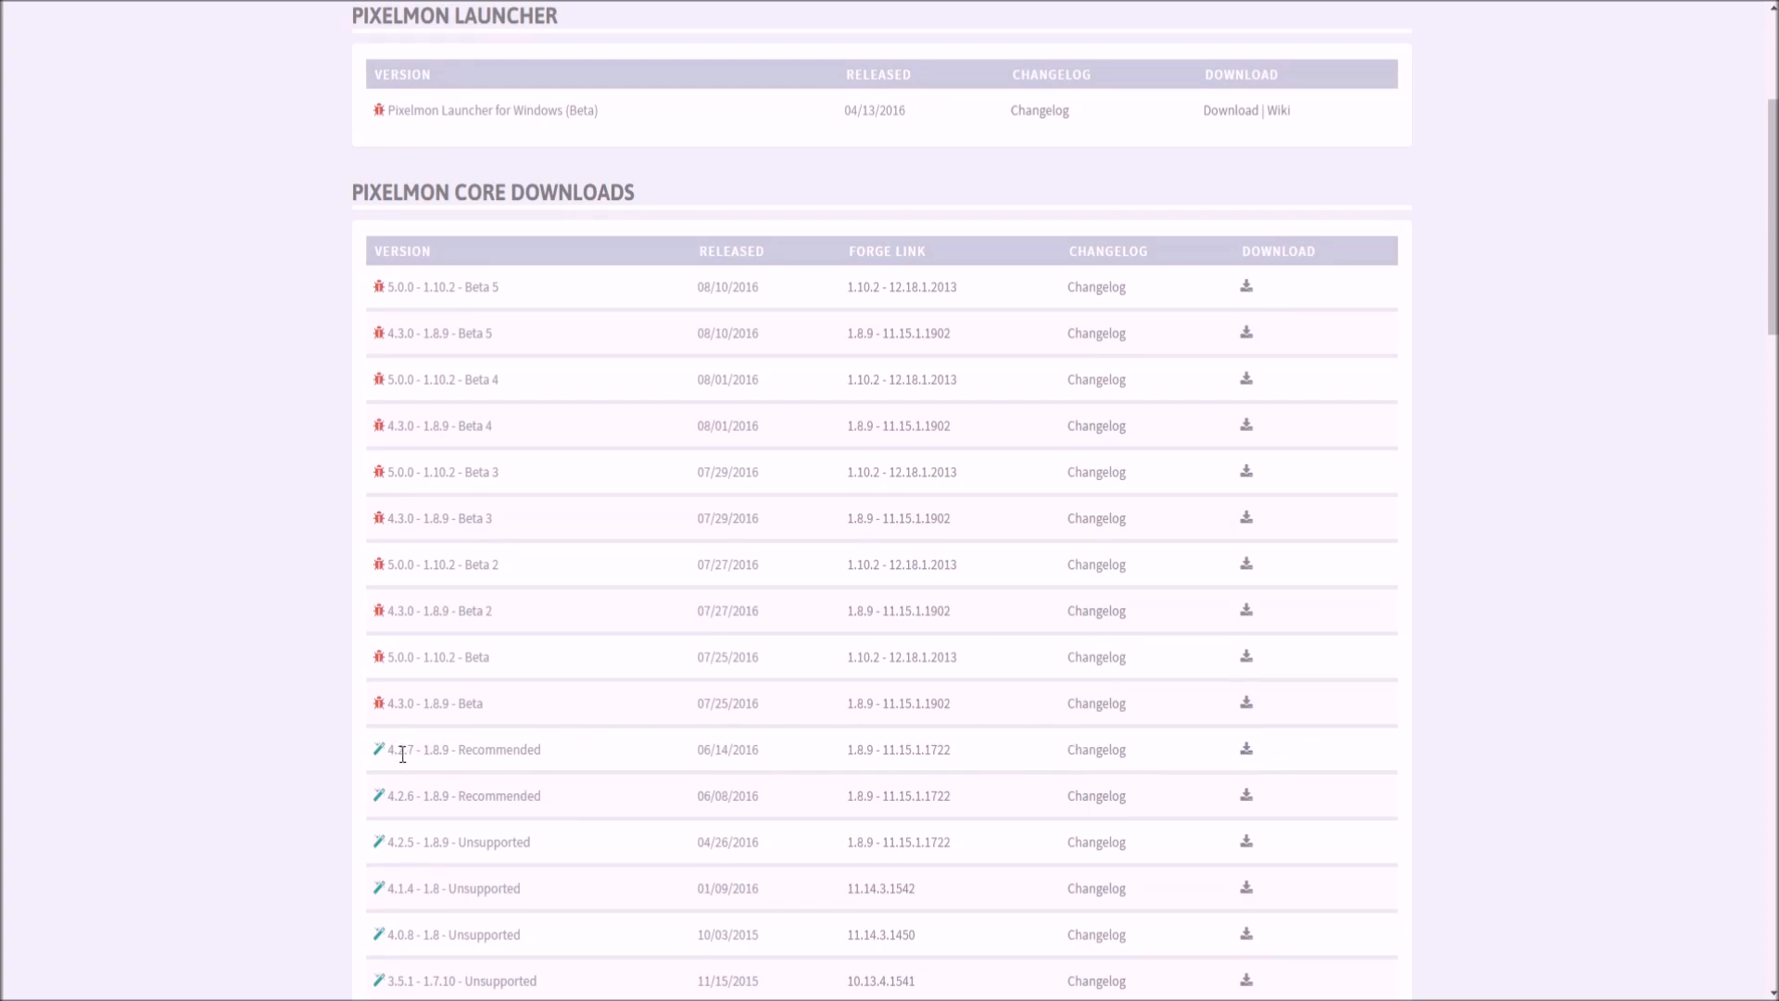
pyautogui.moveTo(986, 764)
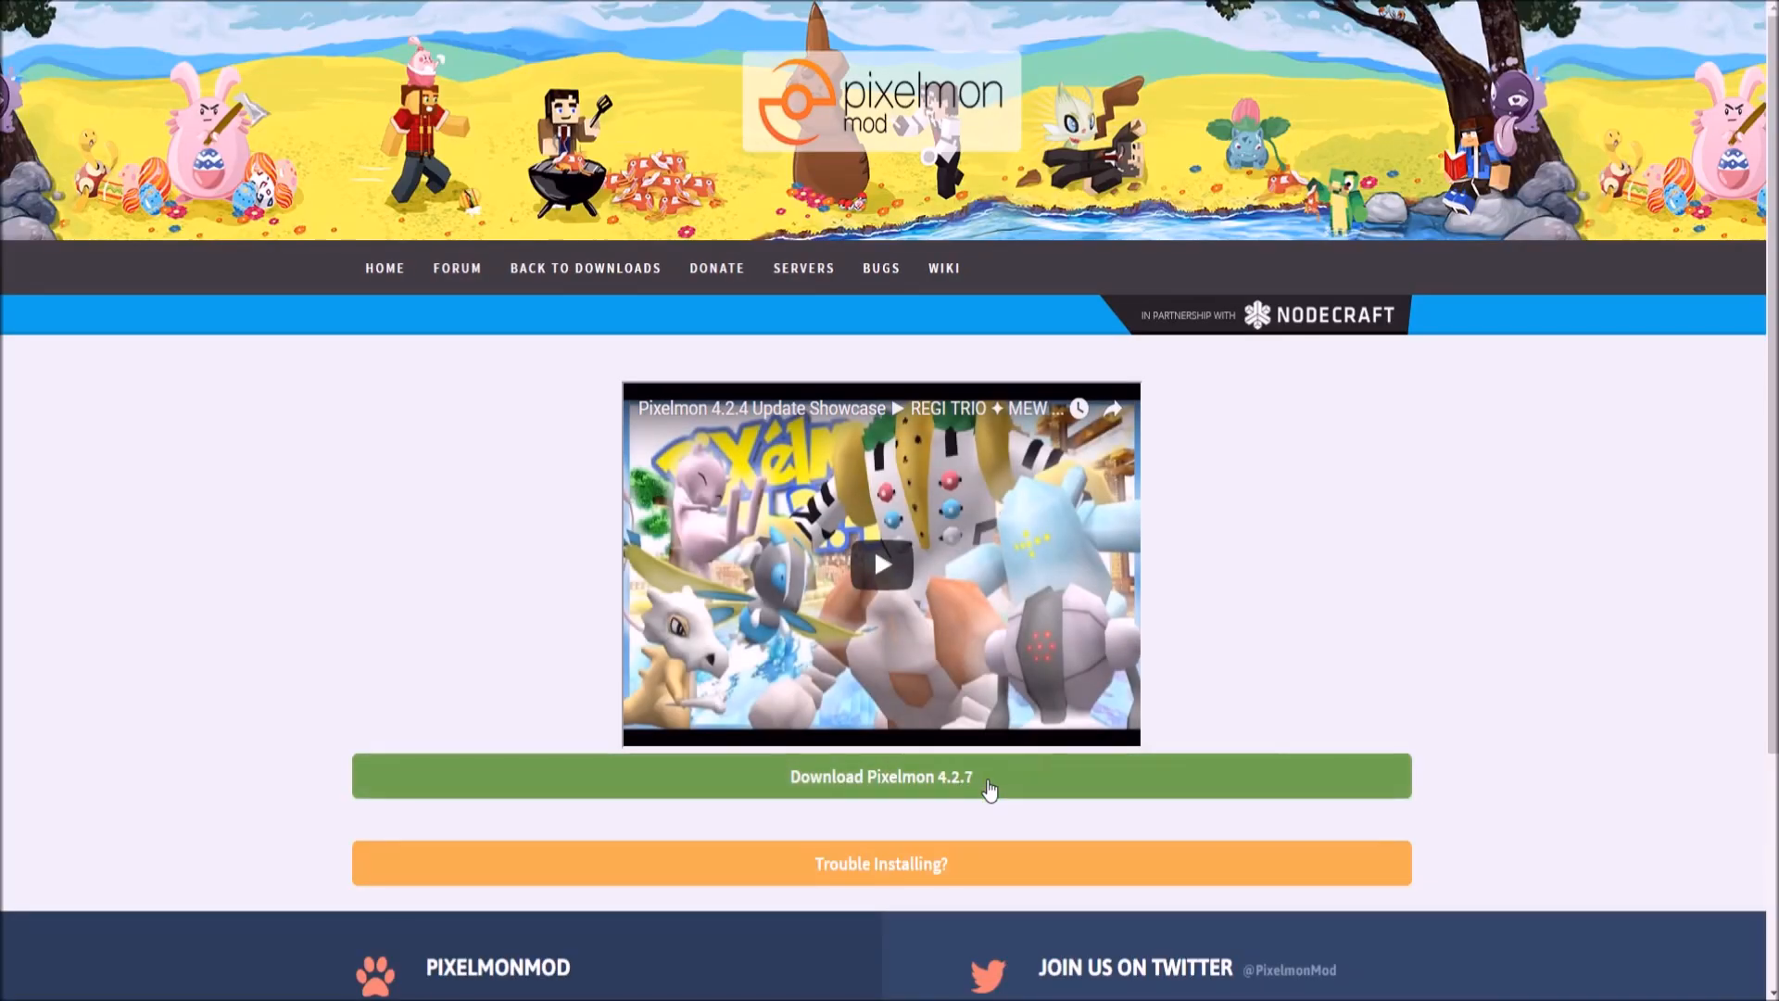
pyautogui.moveTo(999, 783)
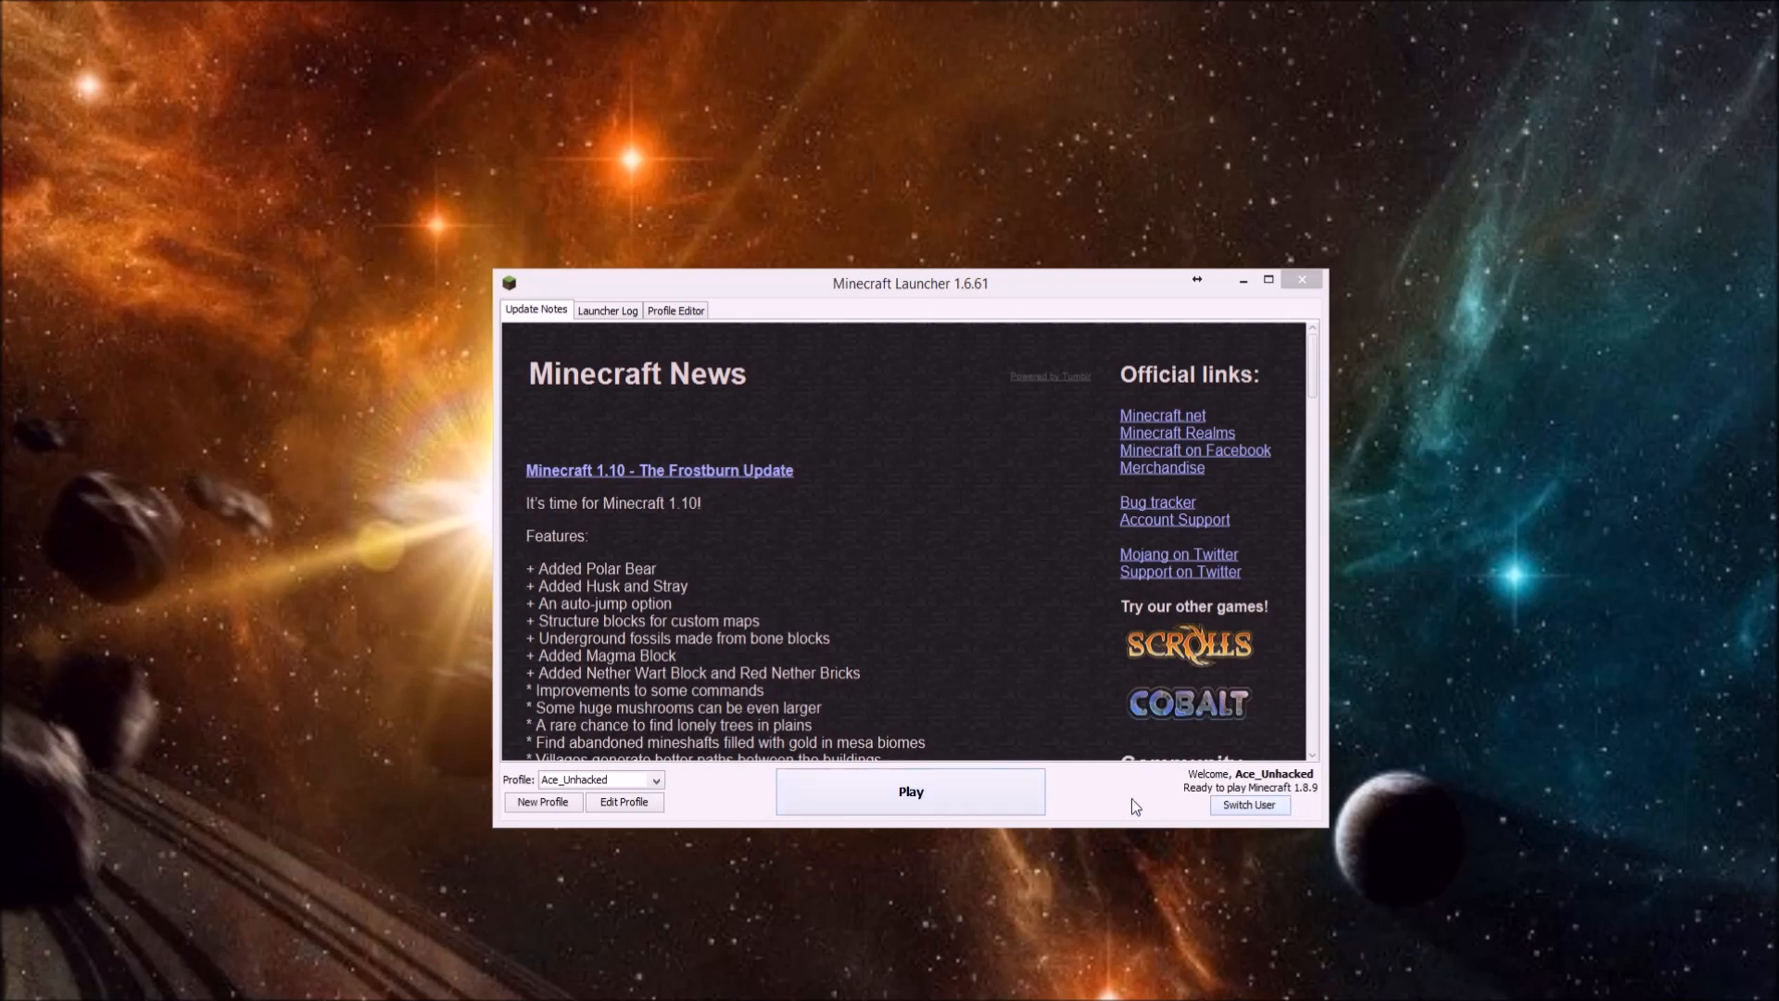
# Switch the launcher profile's version to release 1.8.9 and save it.
pyautogui.click(624, 801)
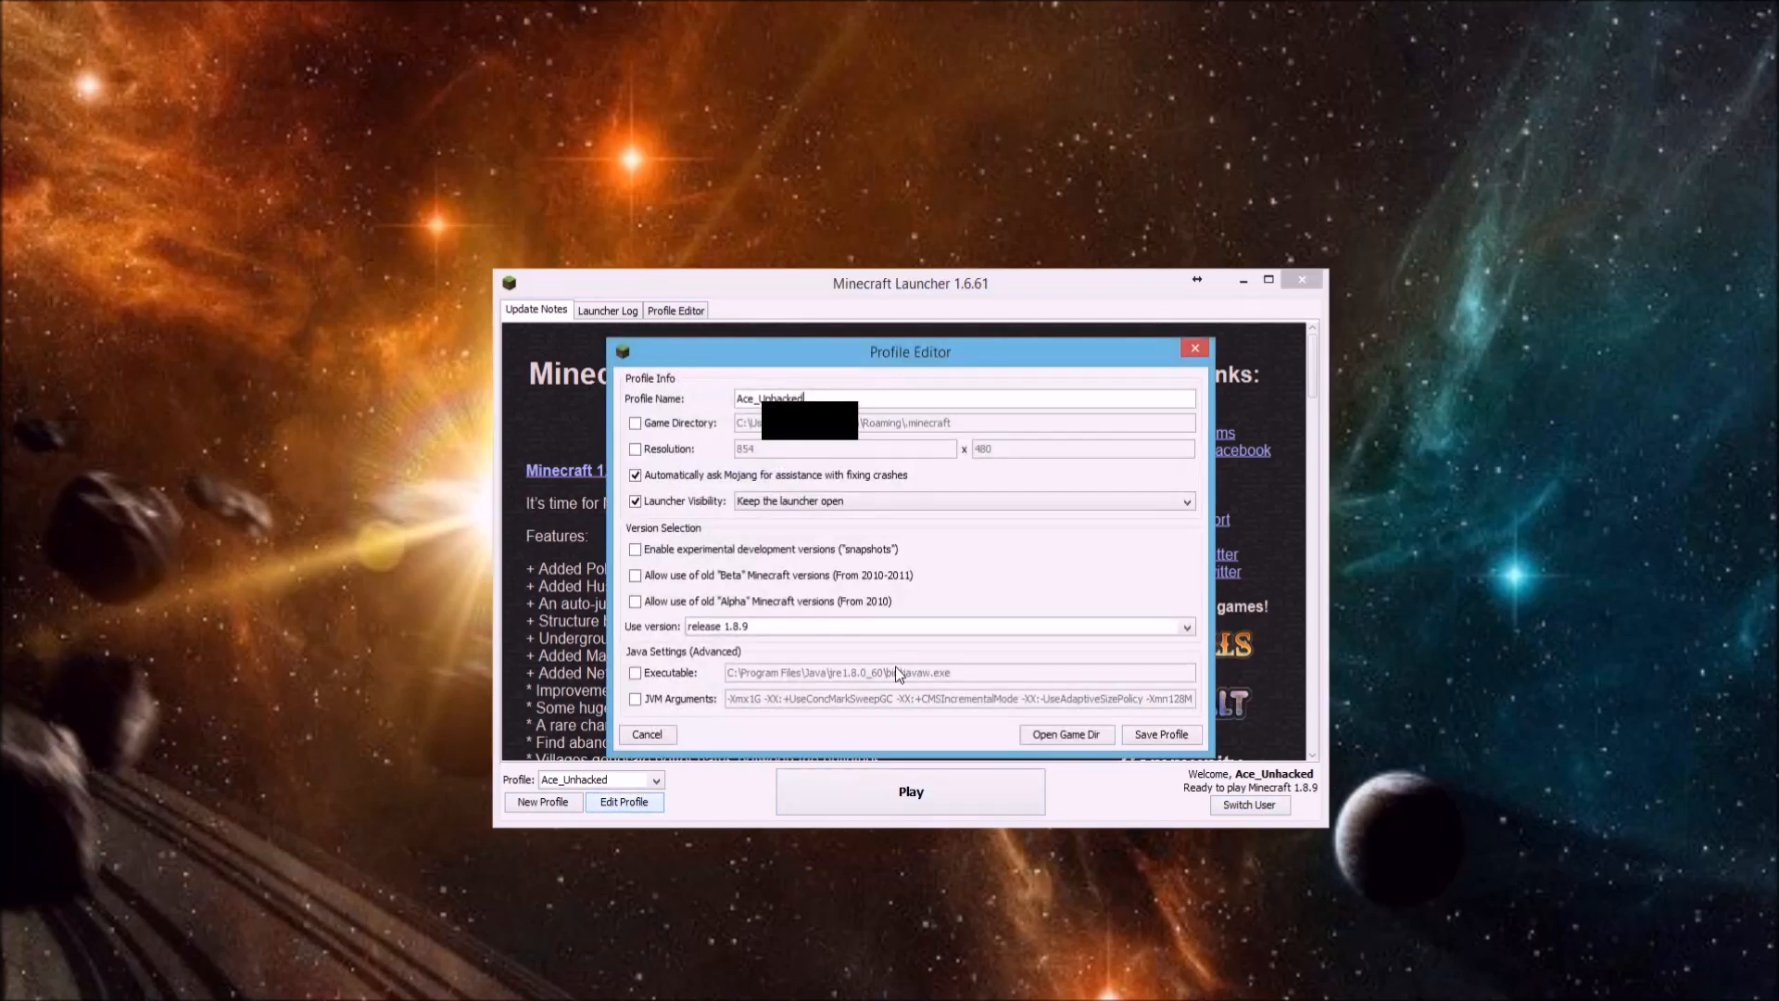
pyautogui.click(1185, 626)
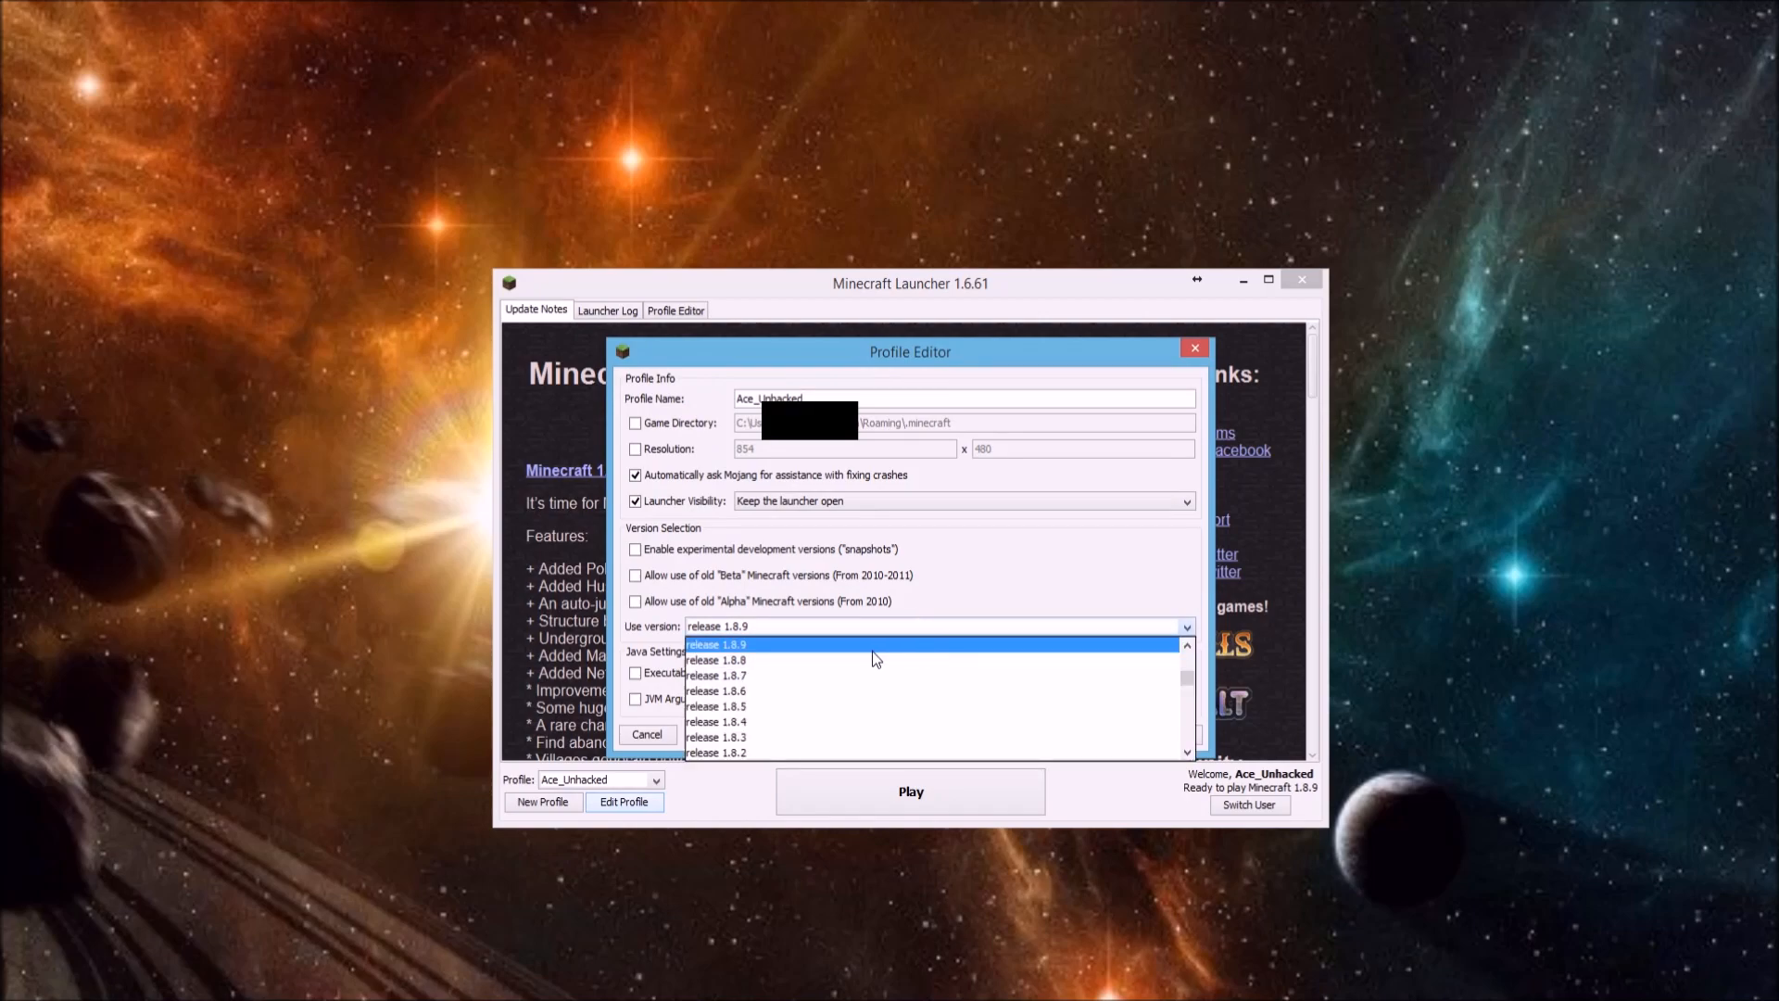
pyautogui.click(715, 645)
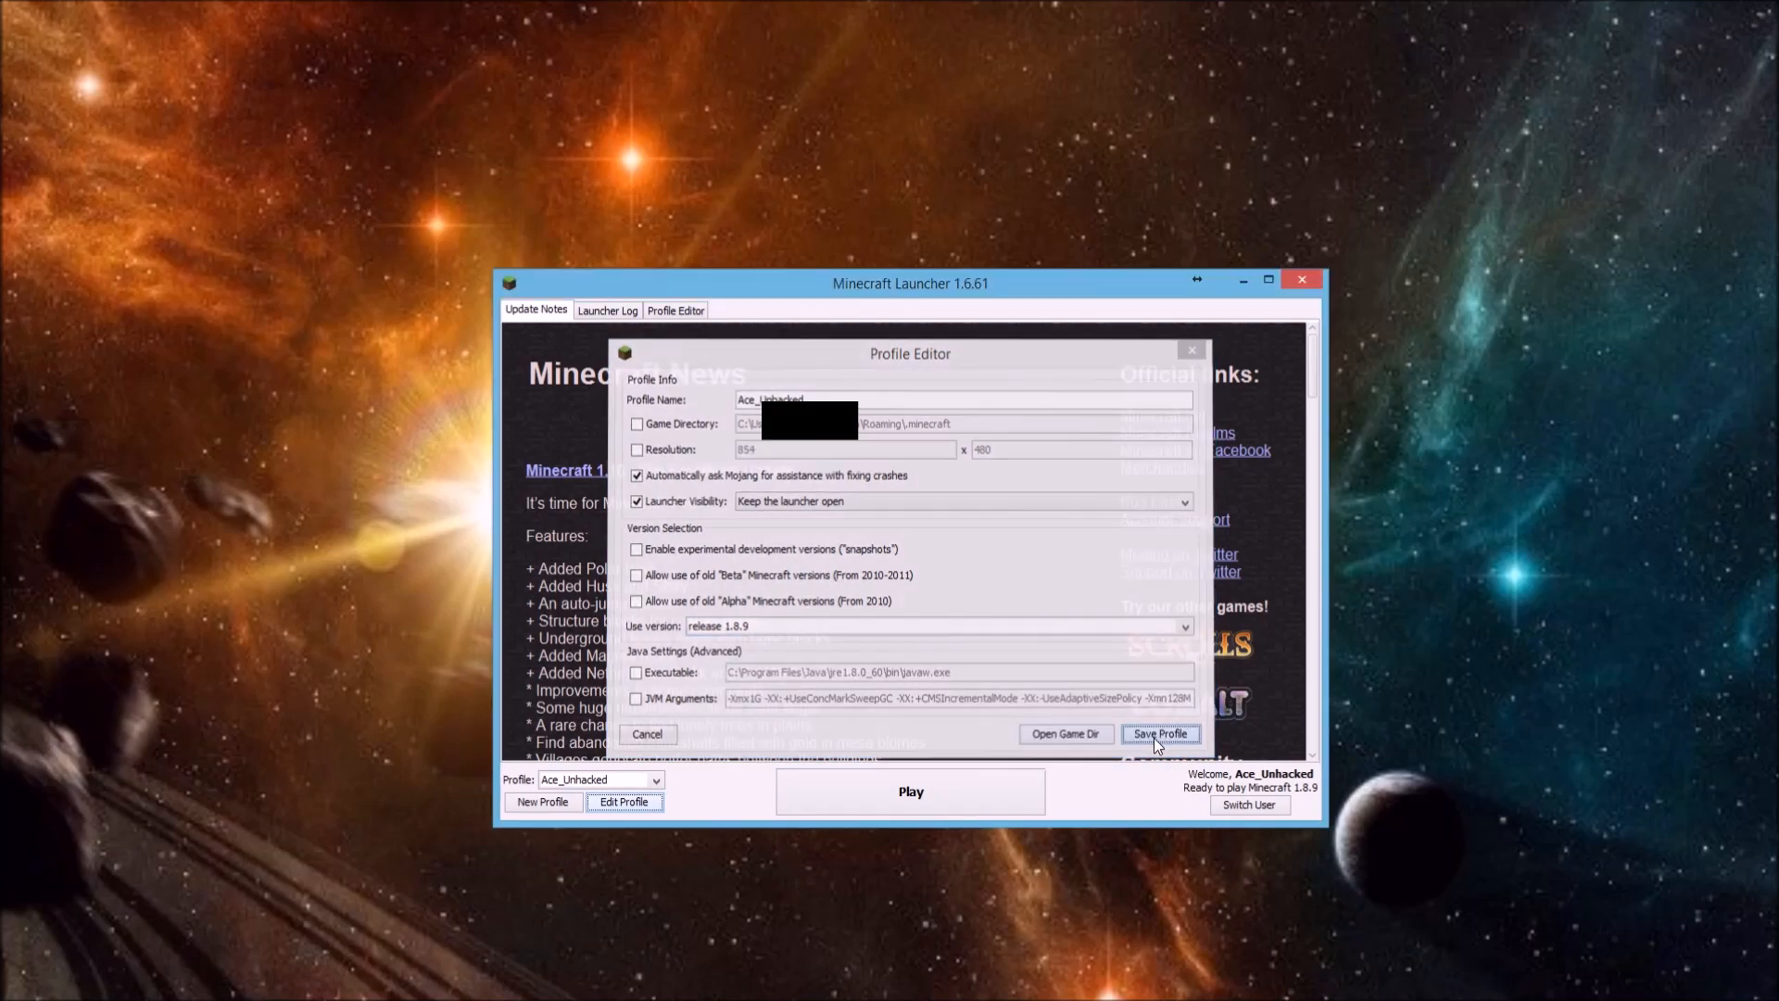
pyautogui.click(1159, 733)
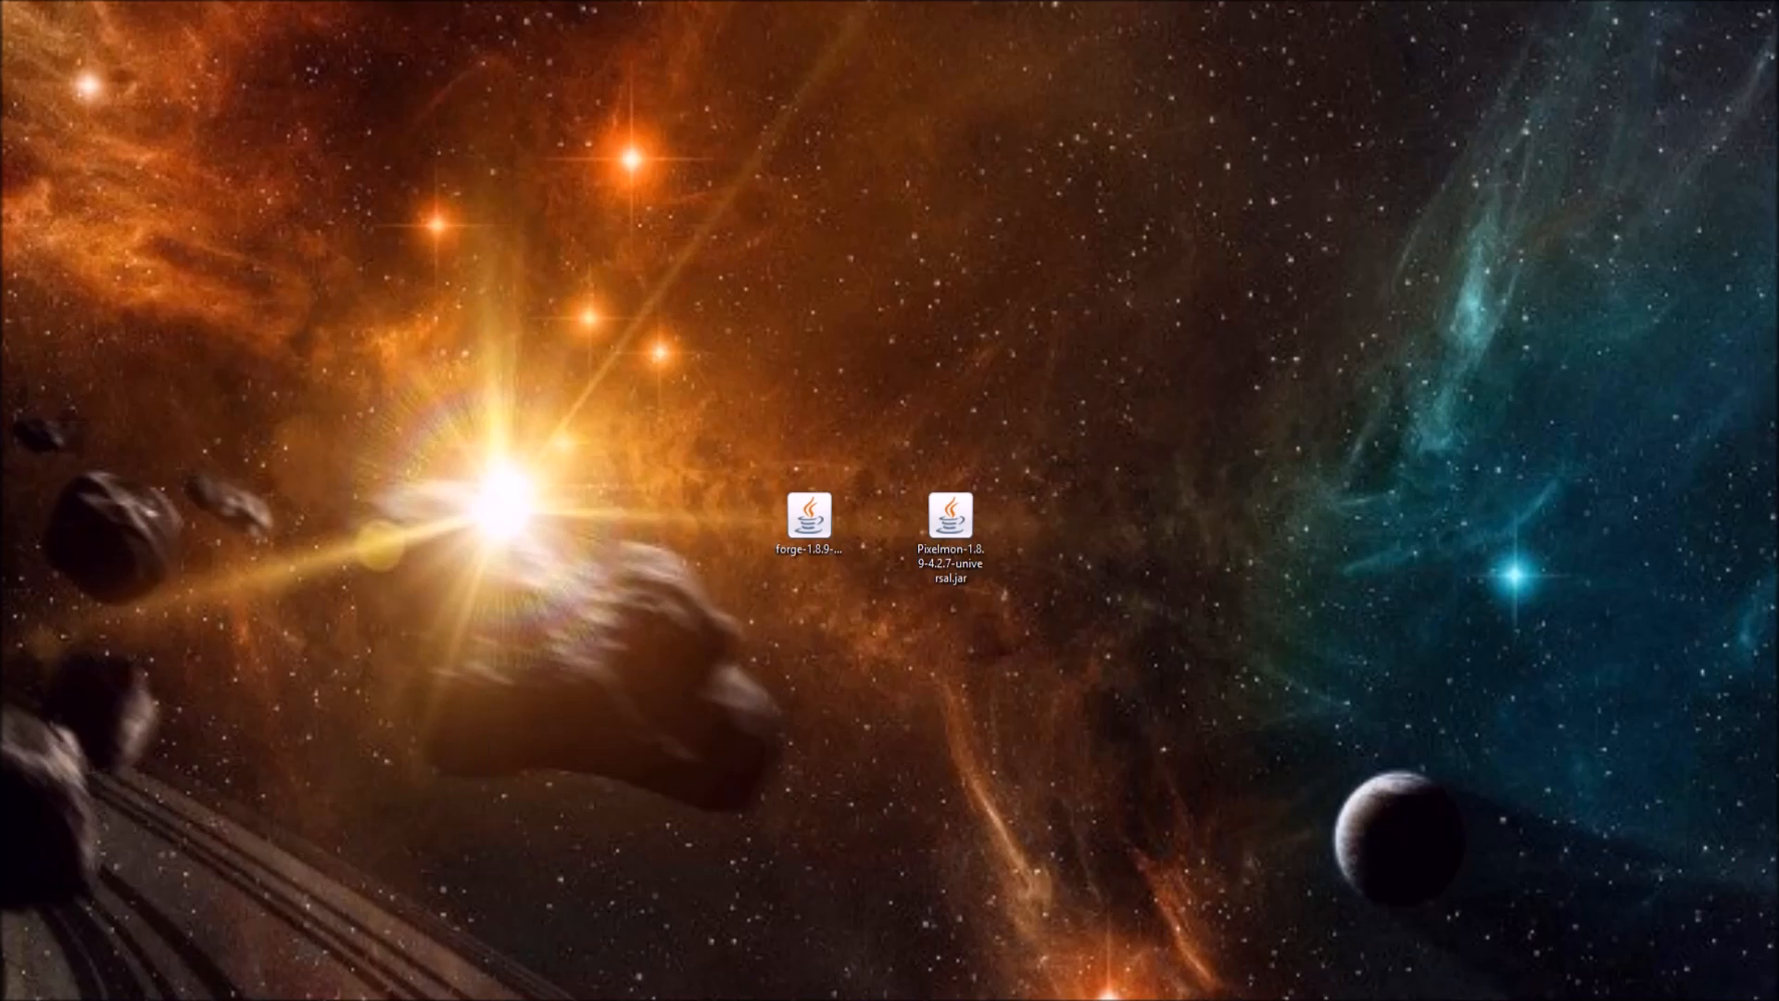
# Run the desktop Forge 1.8.9 installer, install the client, and dismiss the Complete notice.
pyautogui.click(808, 523)
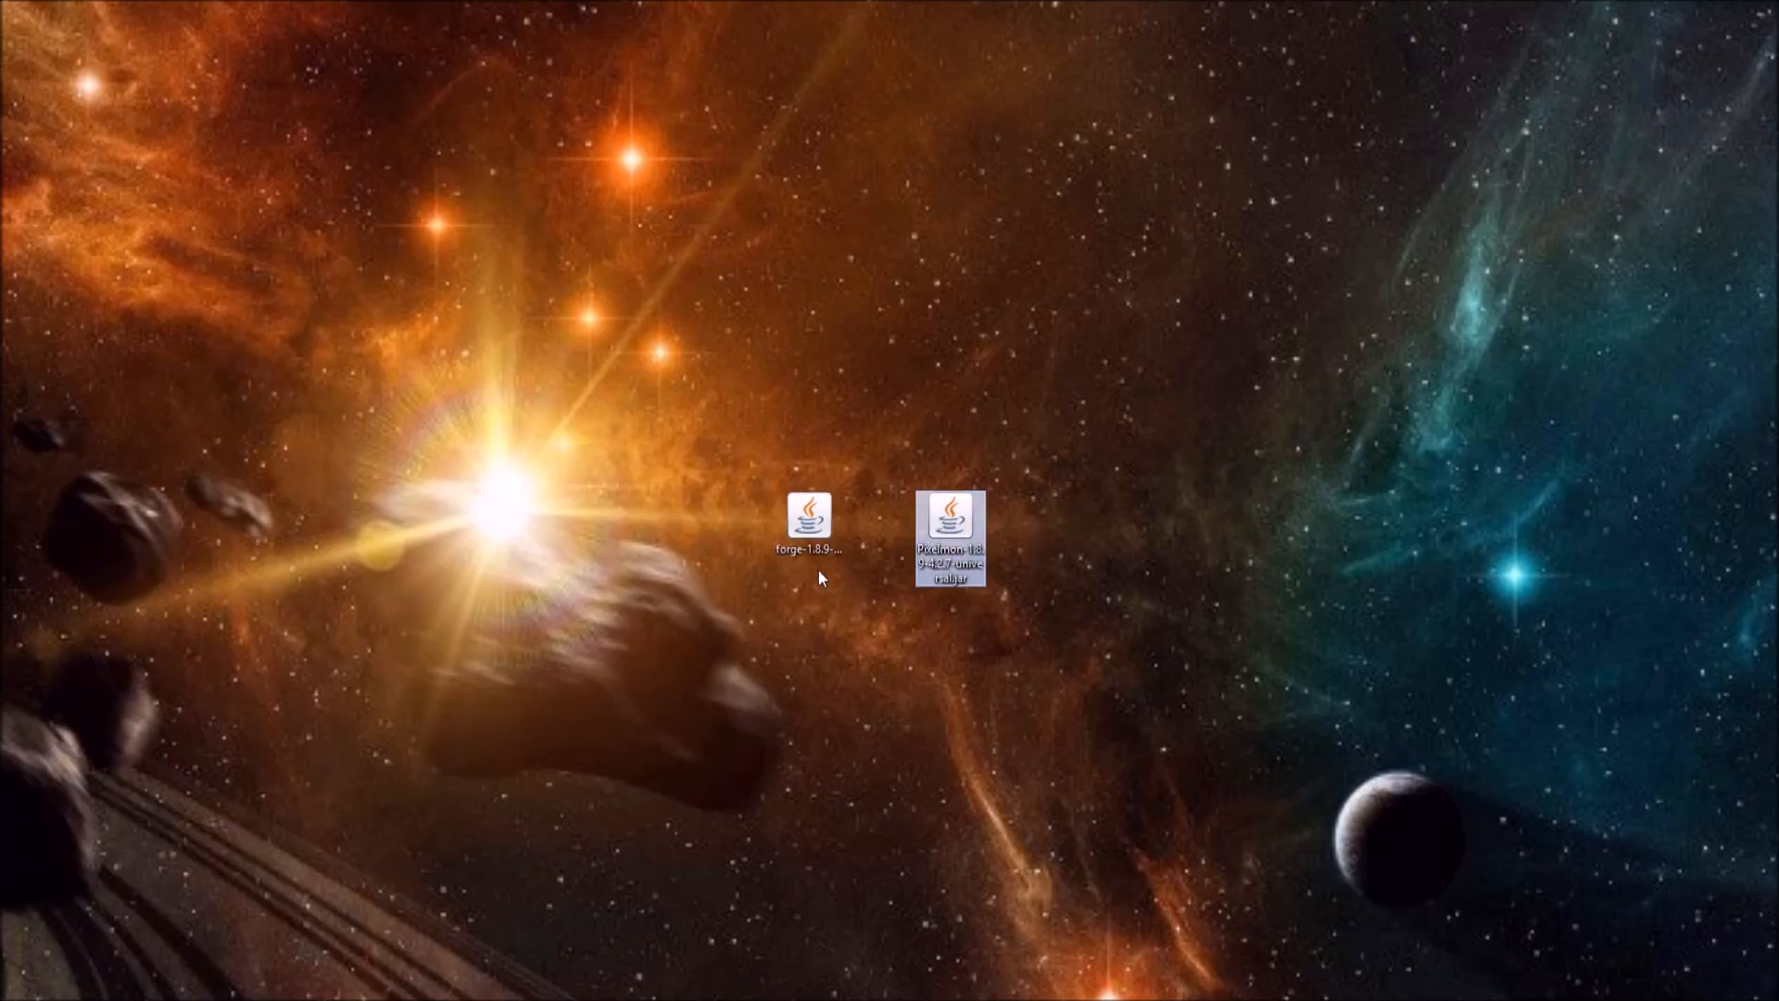
pyautogui.click(808, 528)
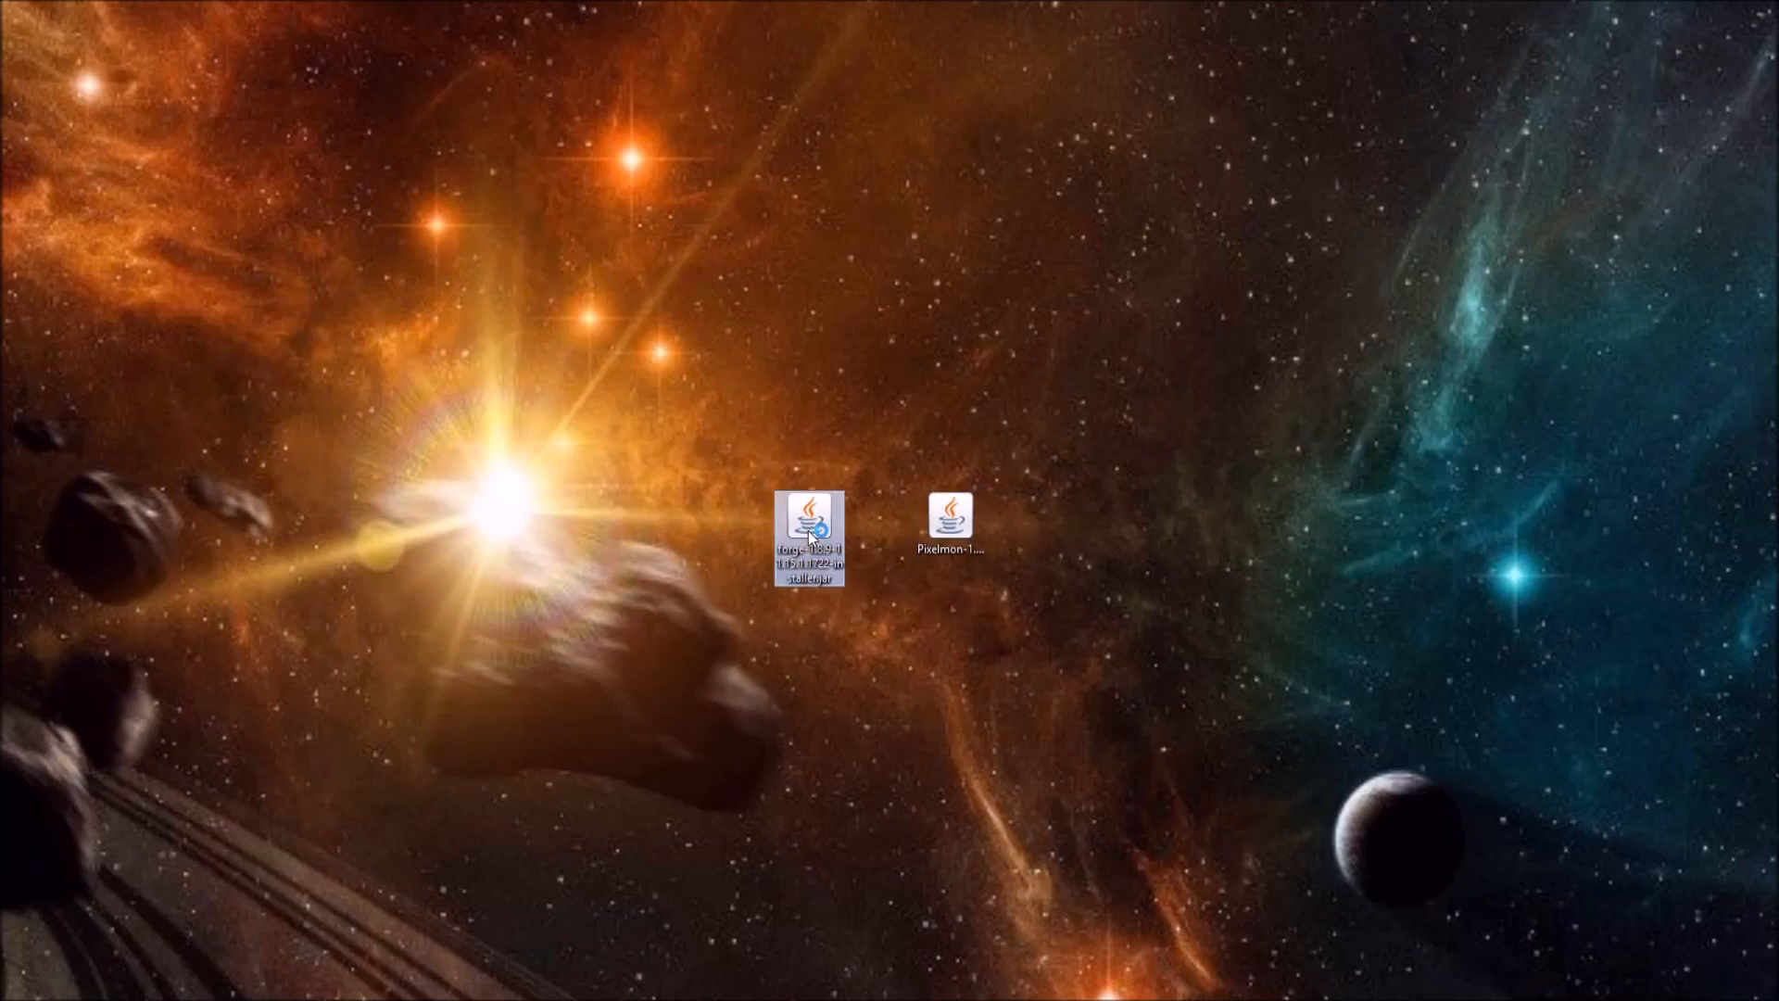
pyautogui.doubleClick(809, 534)
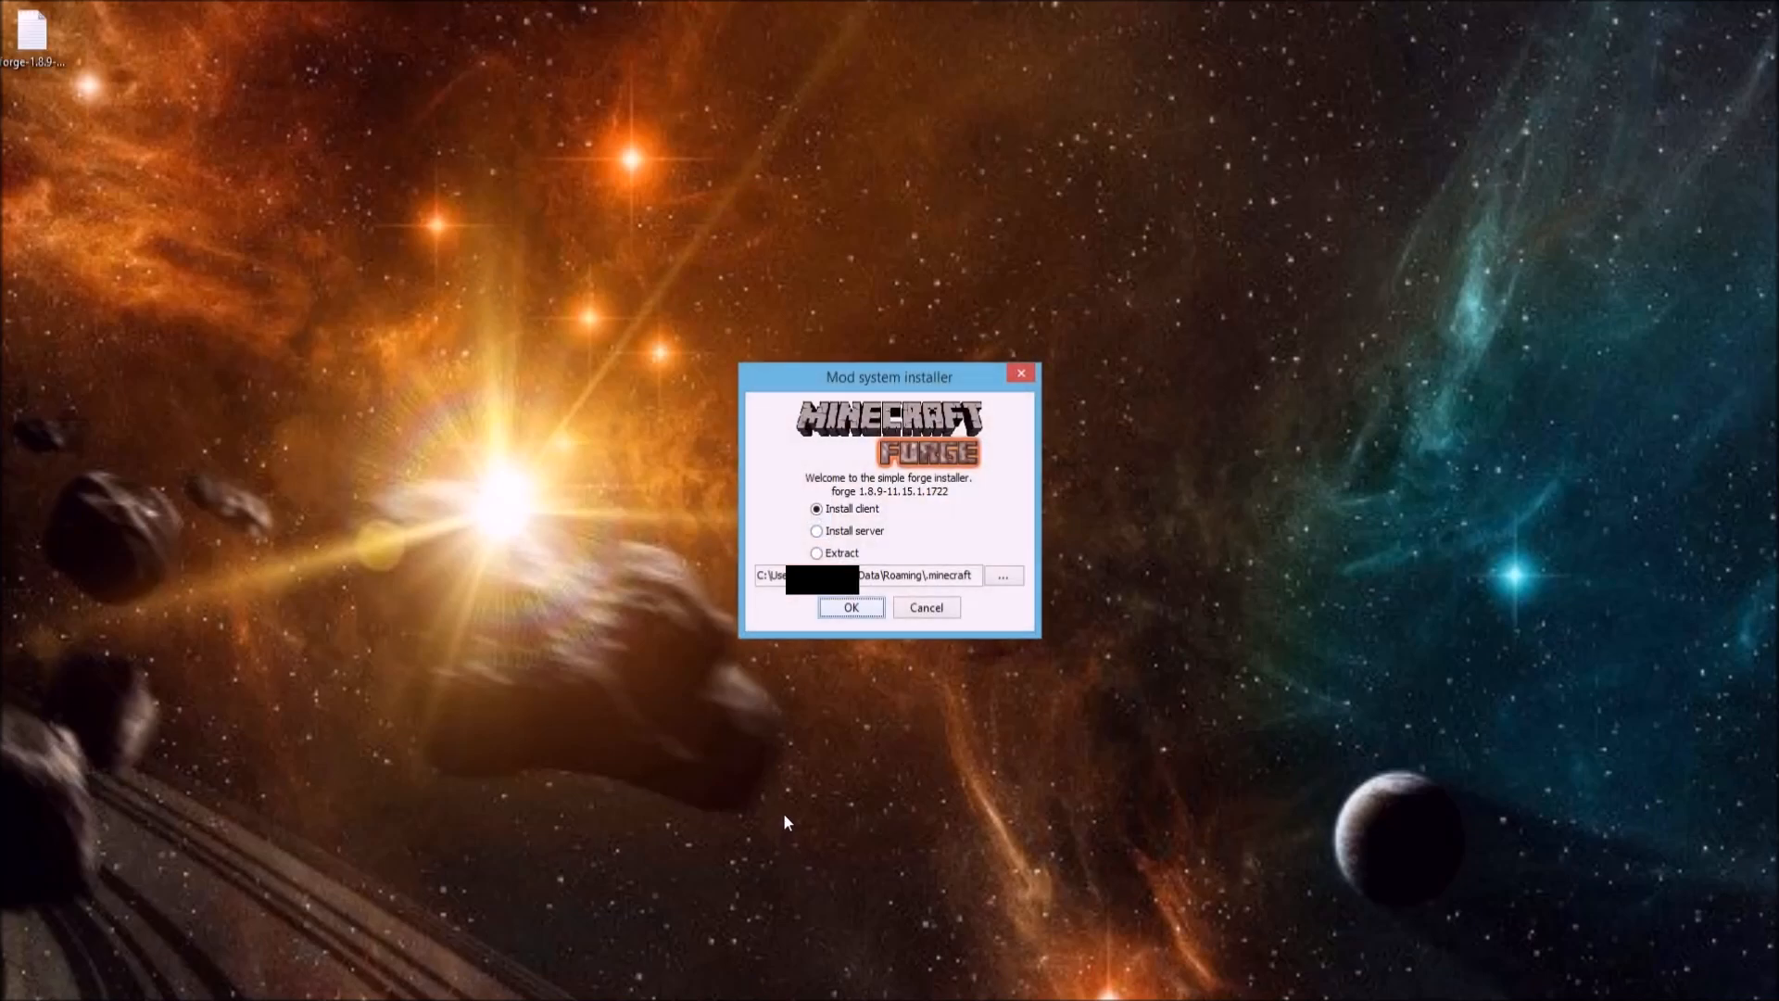
pyautogui.moveTo(1010, 375)
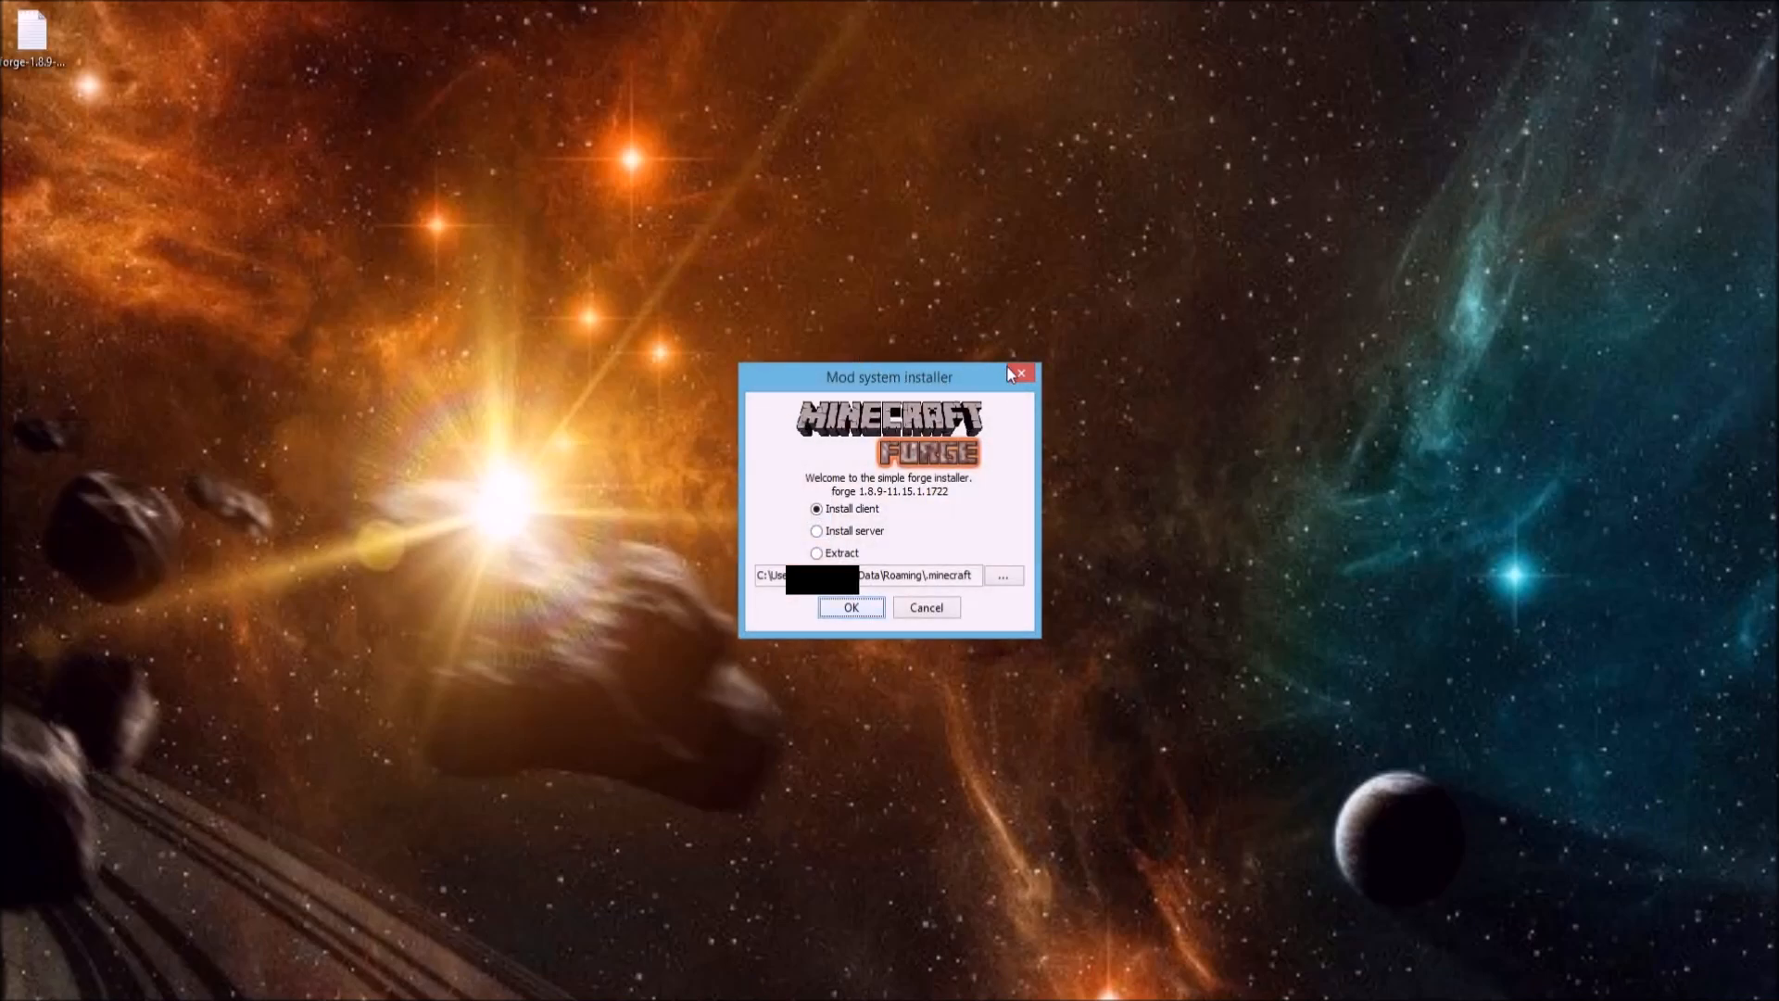
pyautogui.moveTo(888, 394)
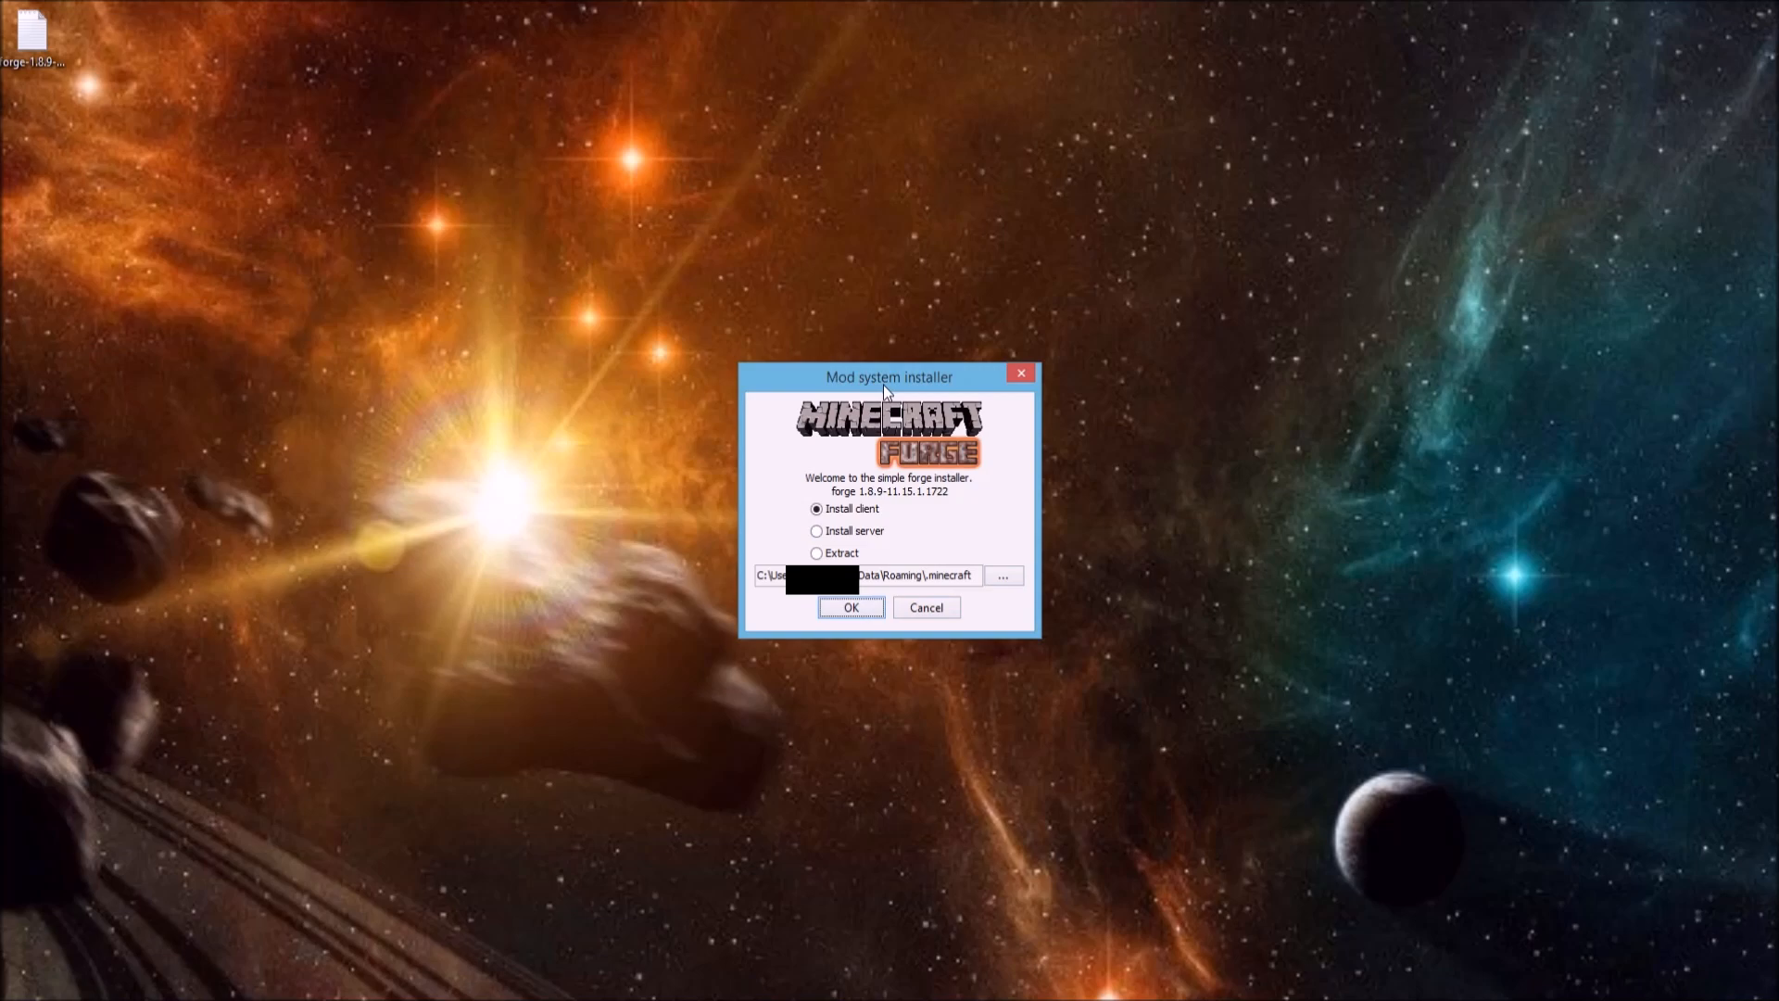
pyautogui.moveTo(1003, 490)
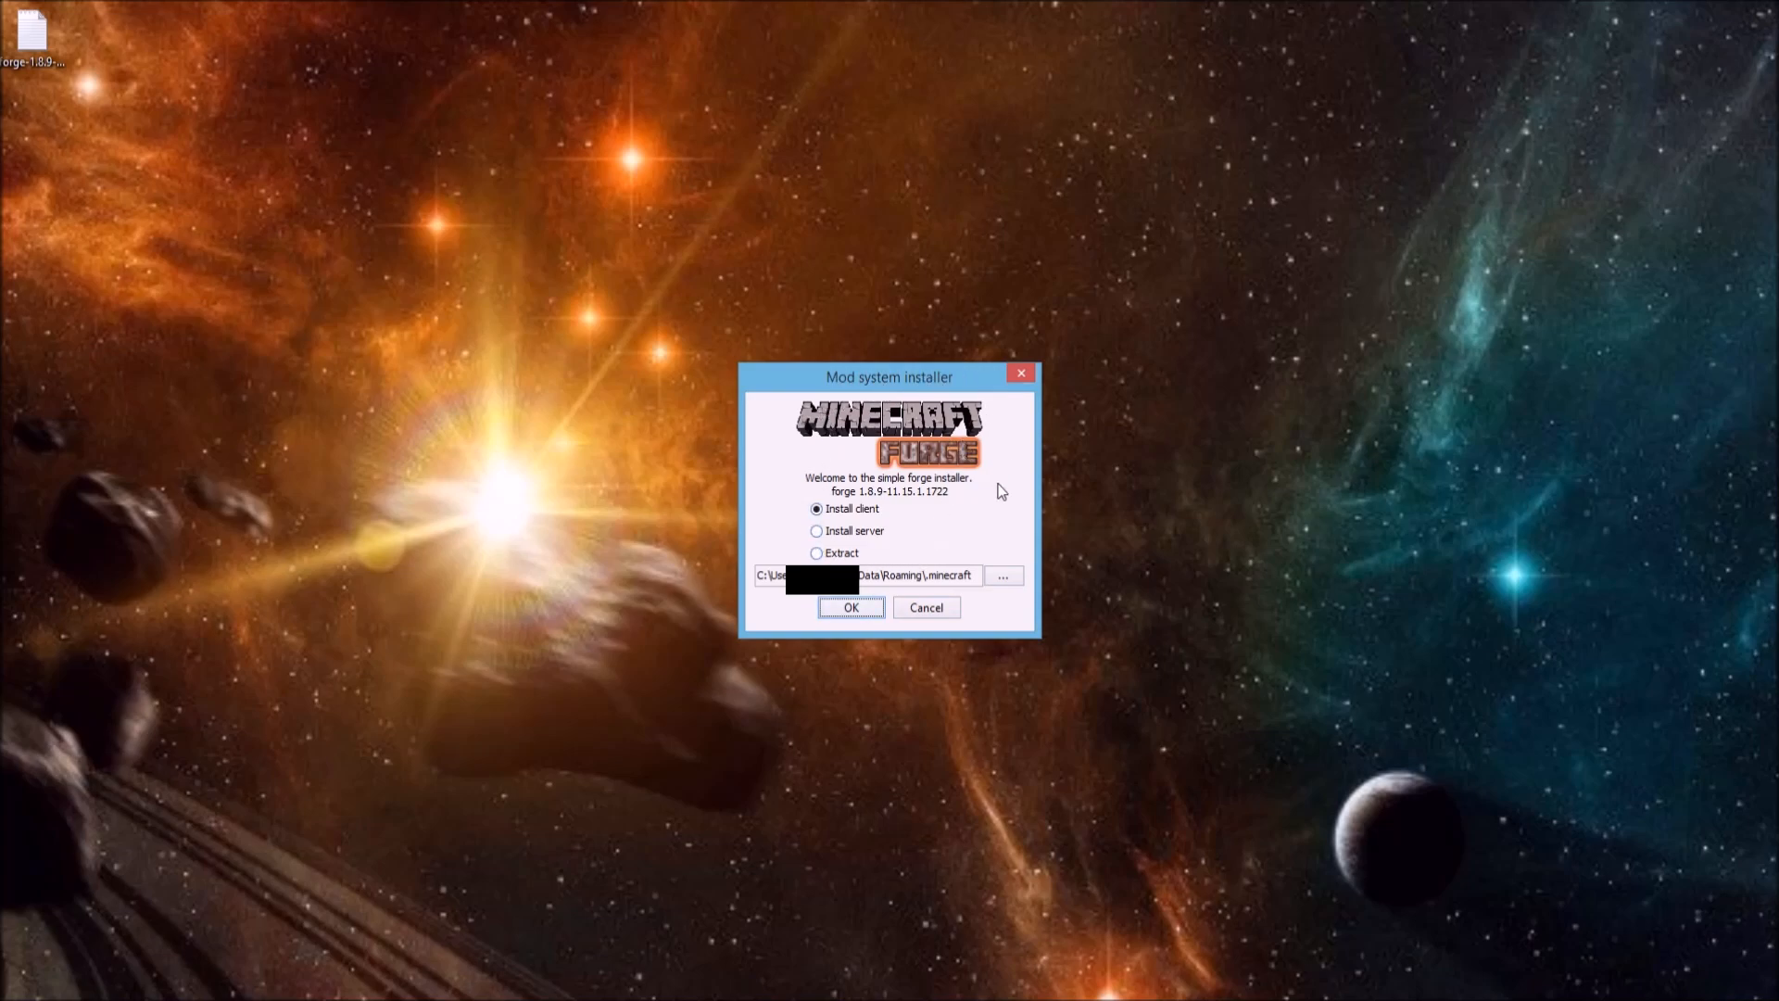
pyautogui.moveTo(1045, 639)
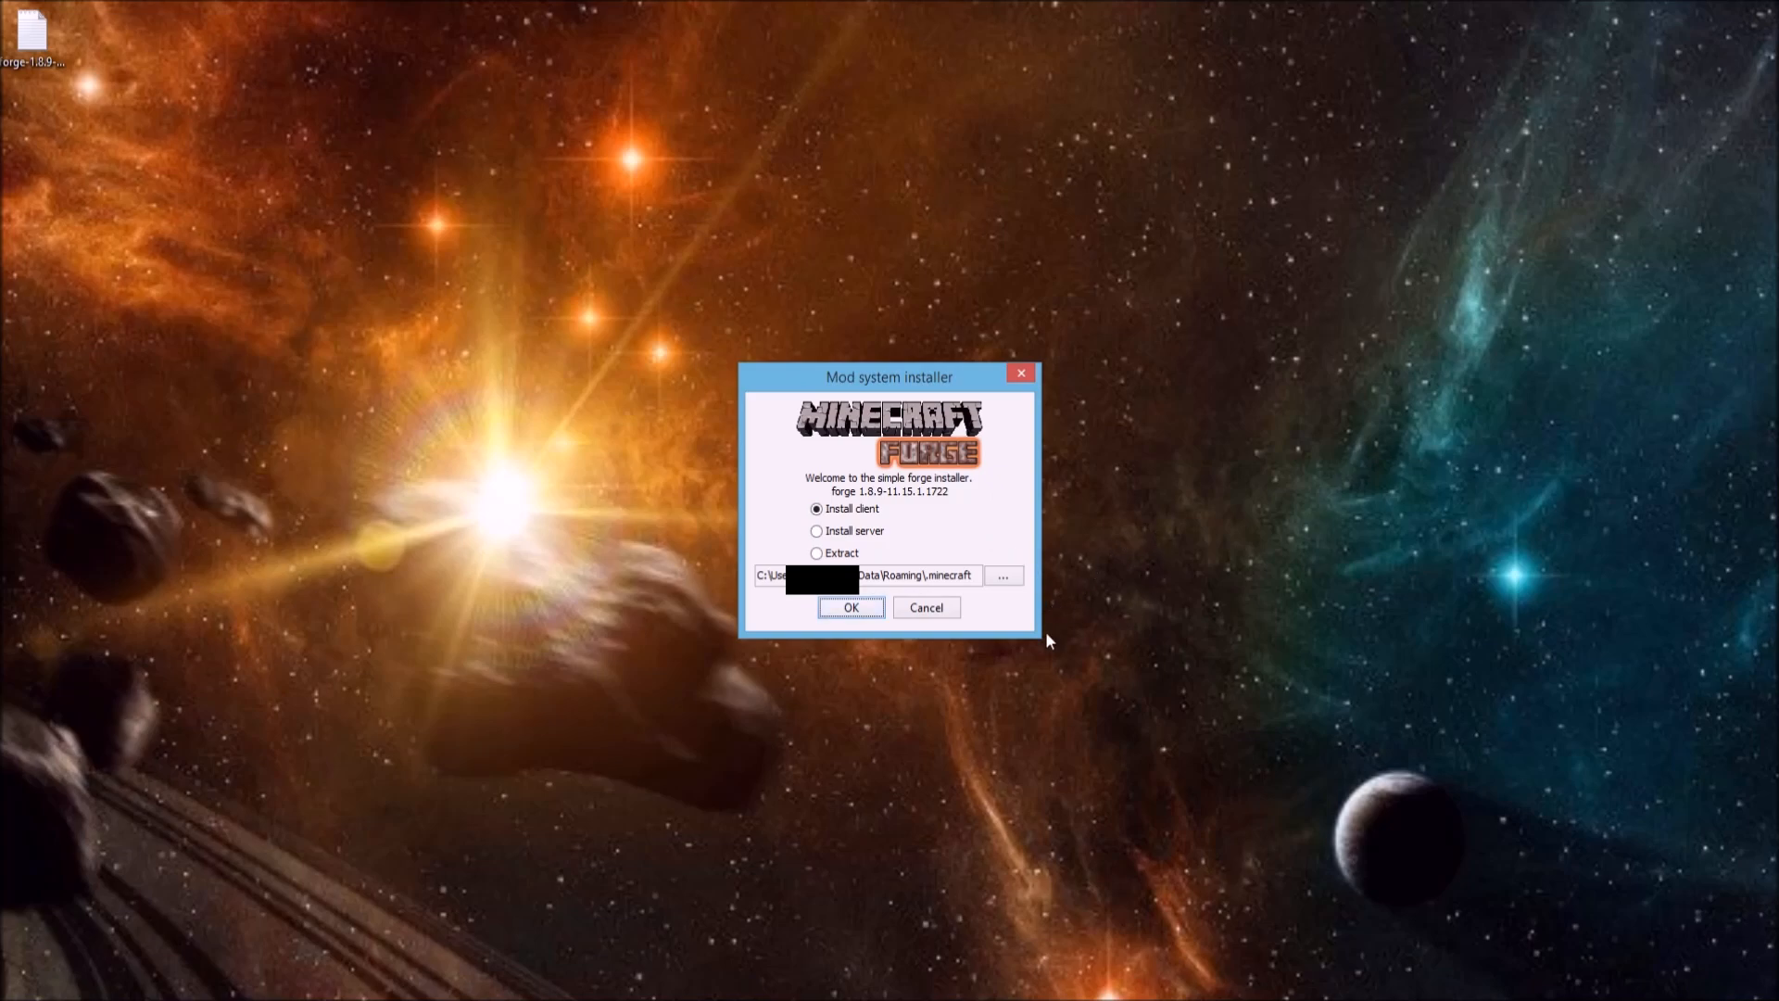
pyautogui.moveTo(778, 603)
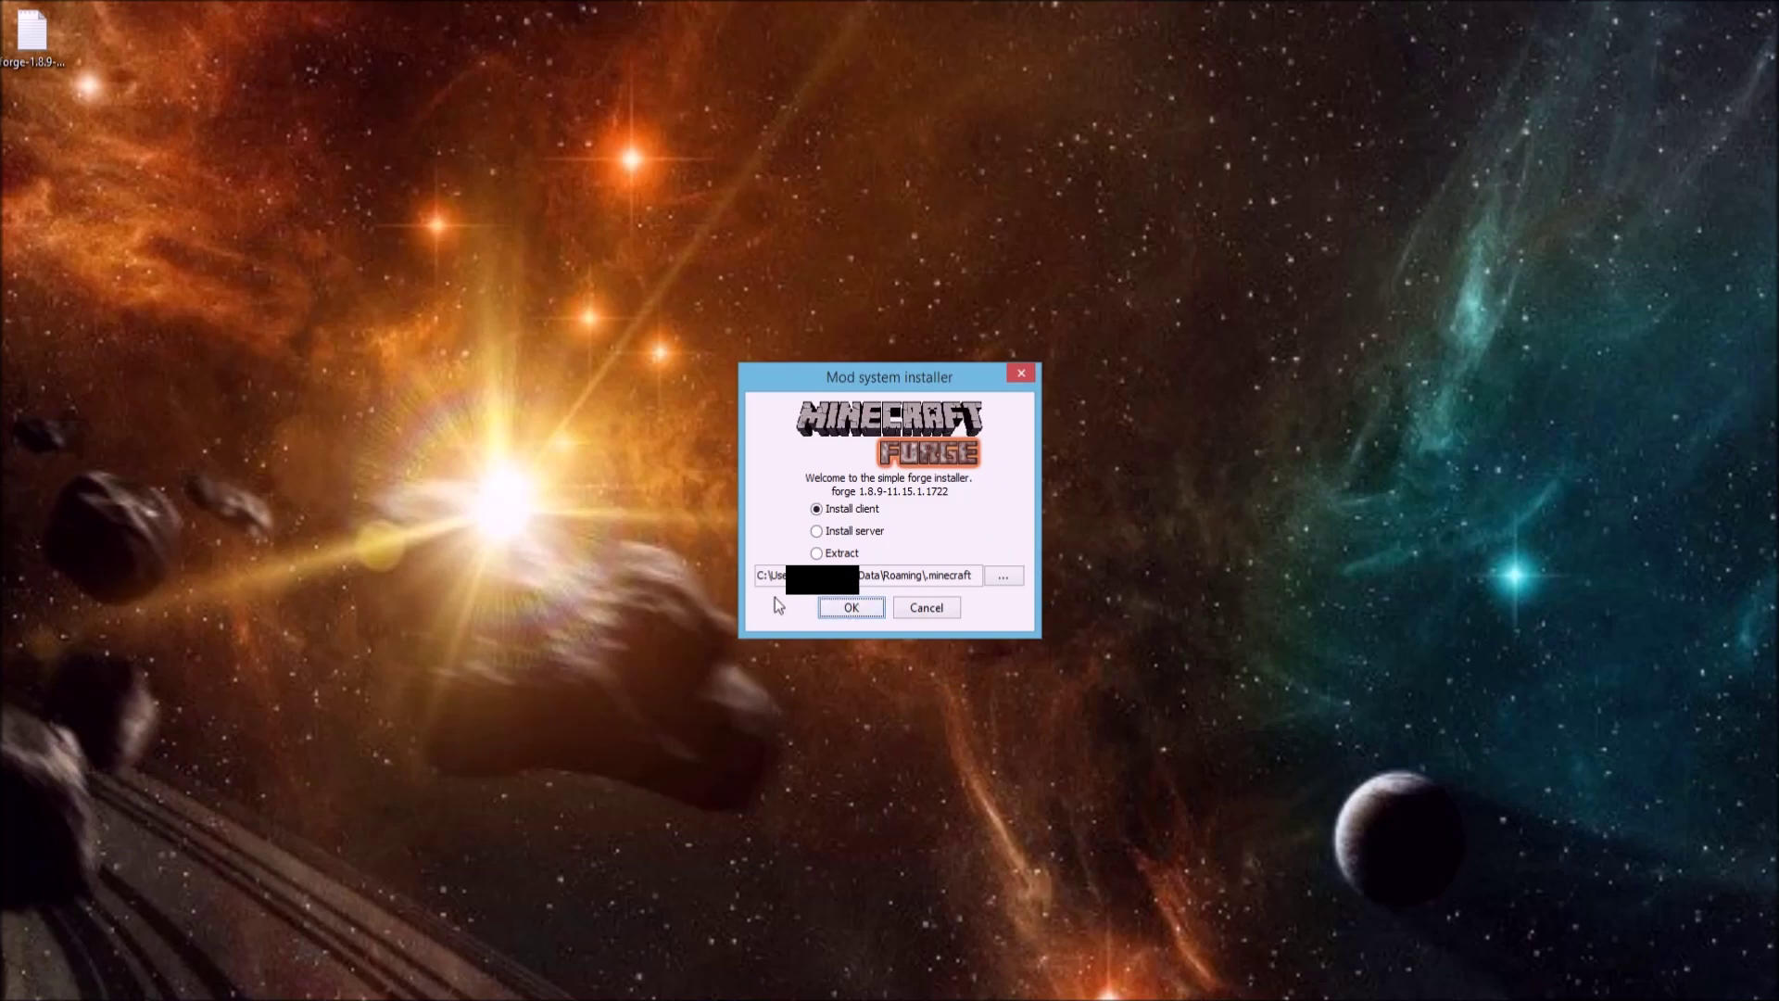
pyautogui.moveTo(1066, 805)
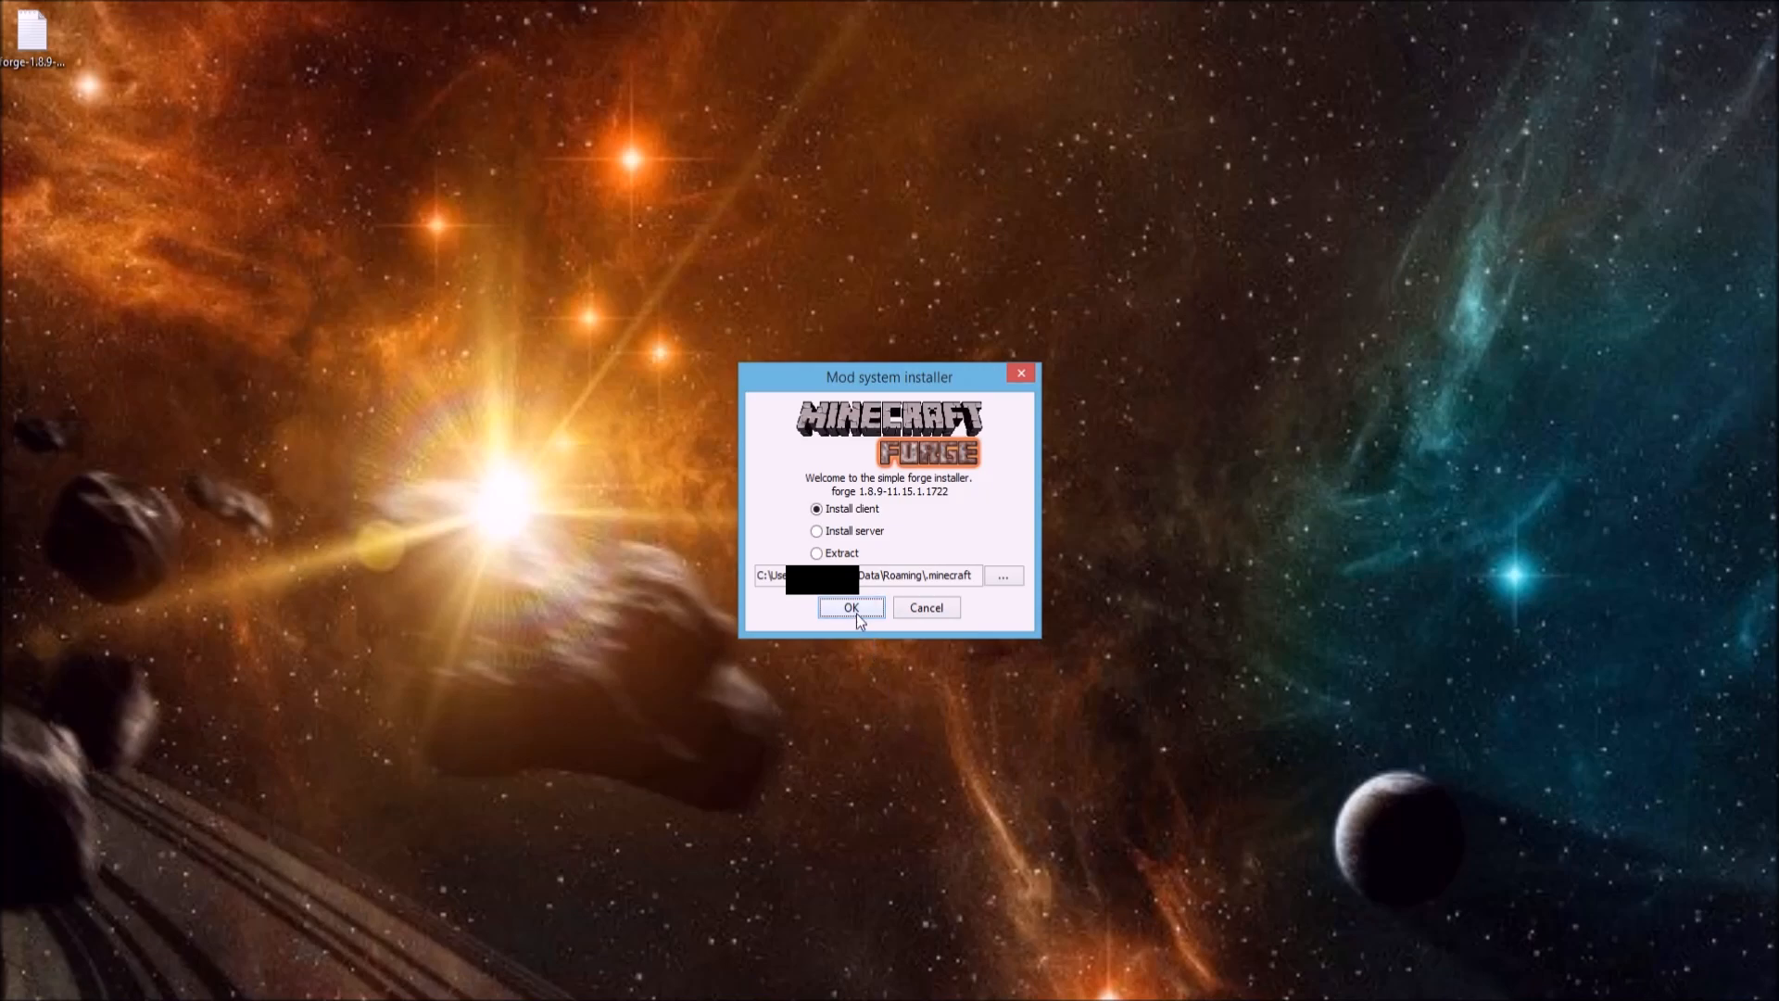
pyautogui.click(850, 607)
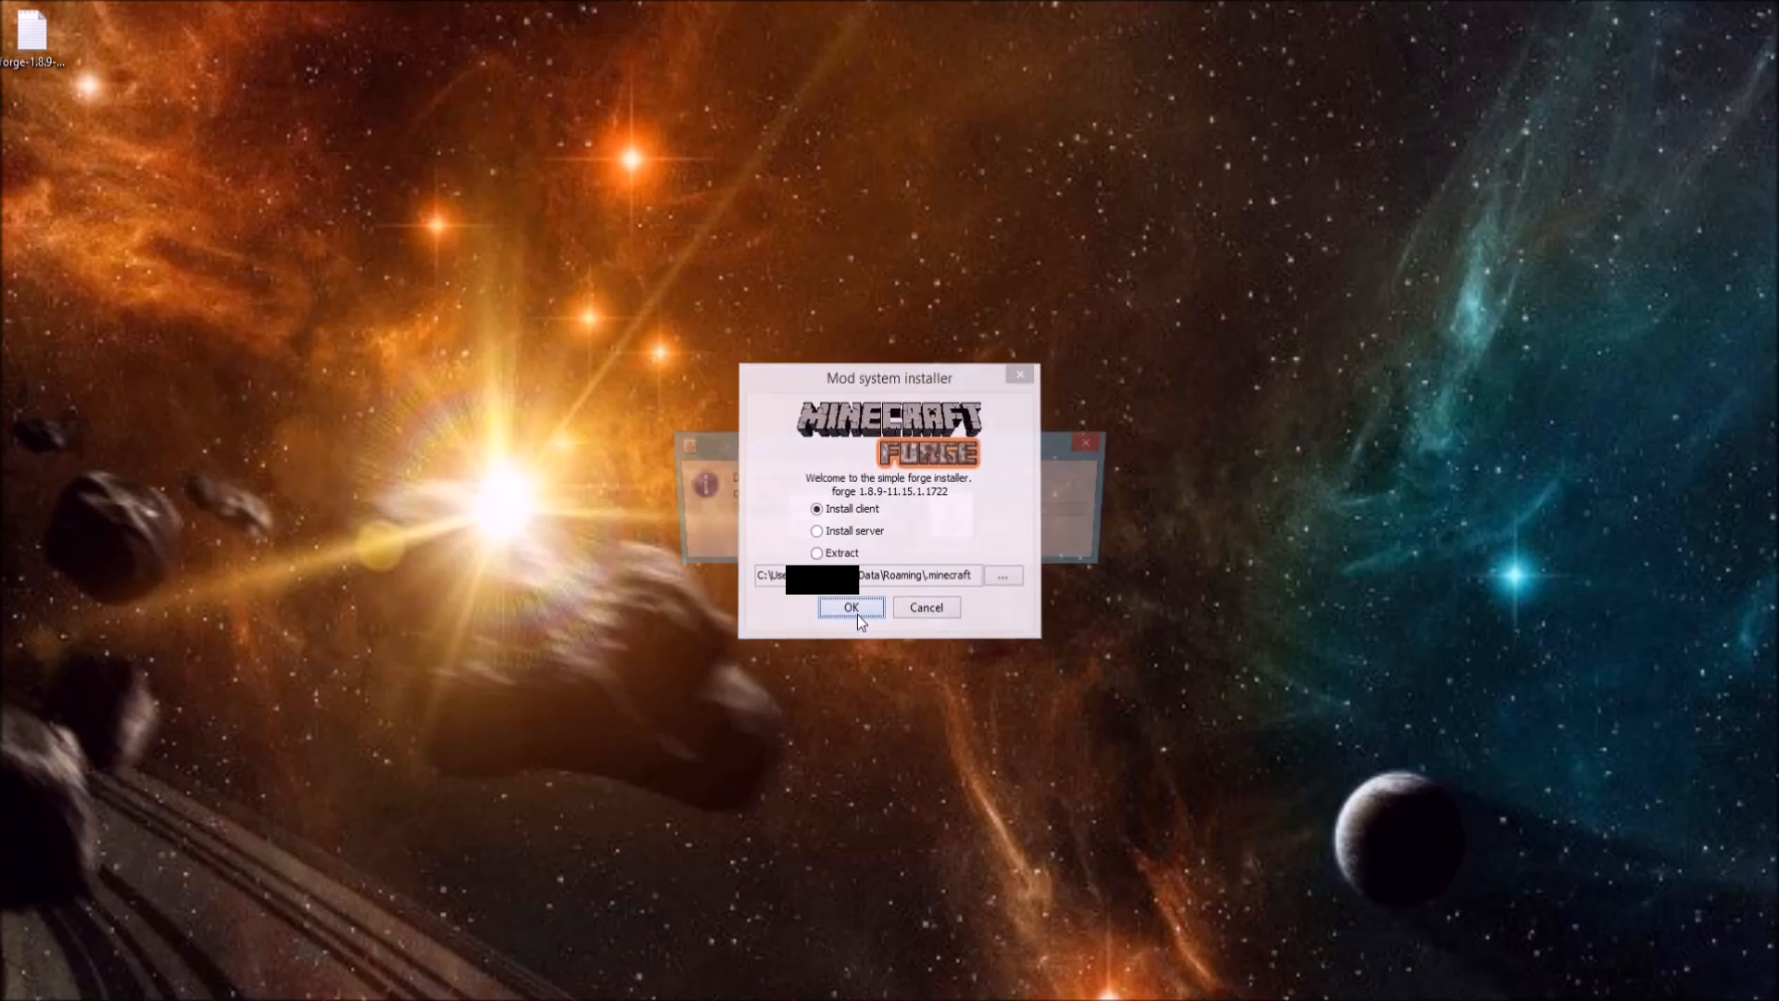
pyautogui.click(849, 607)
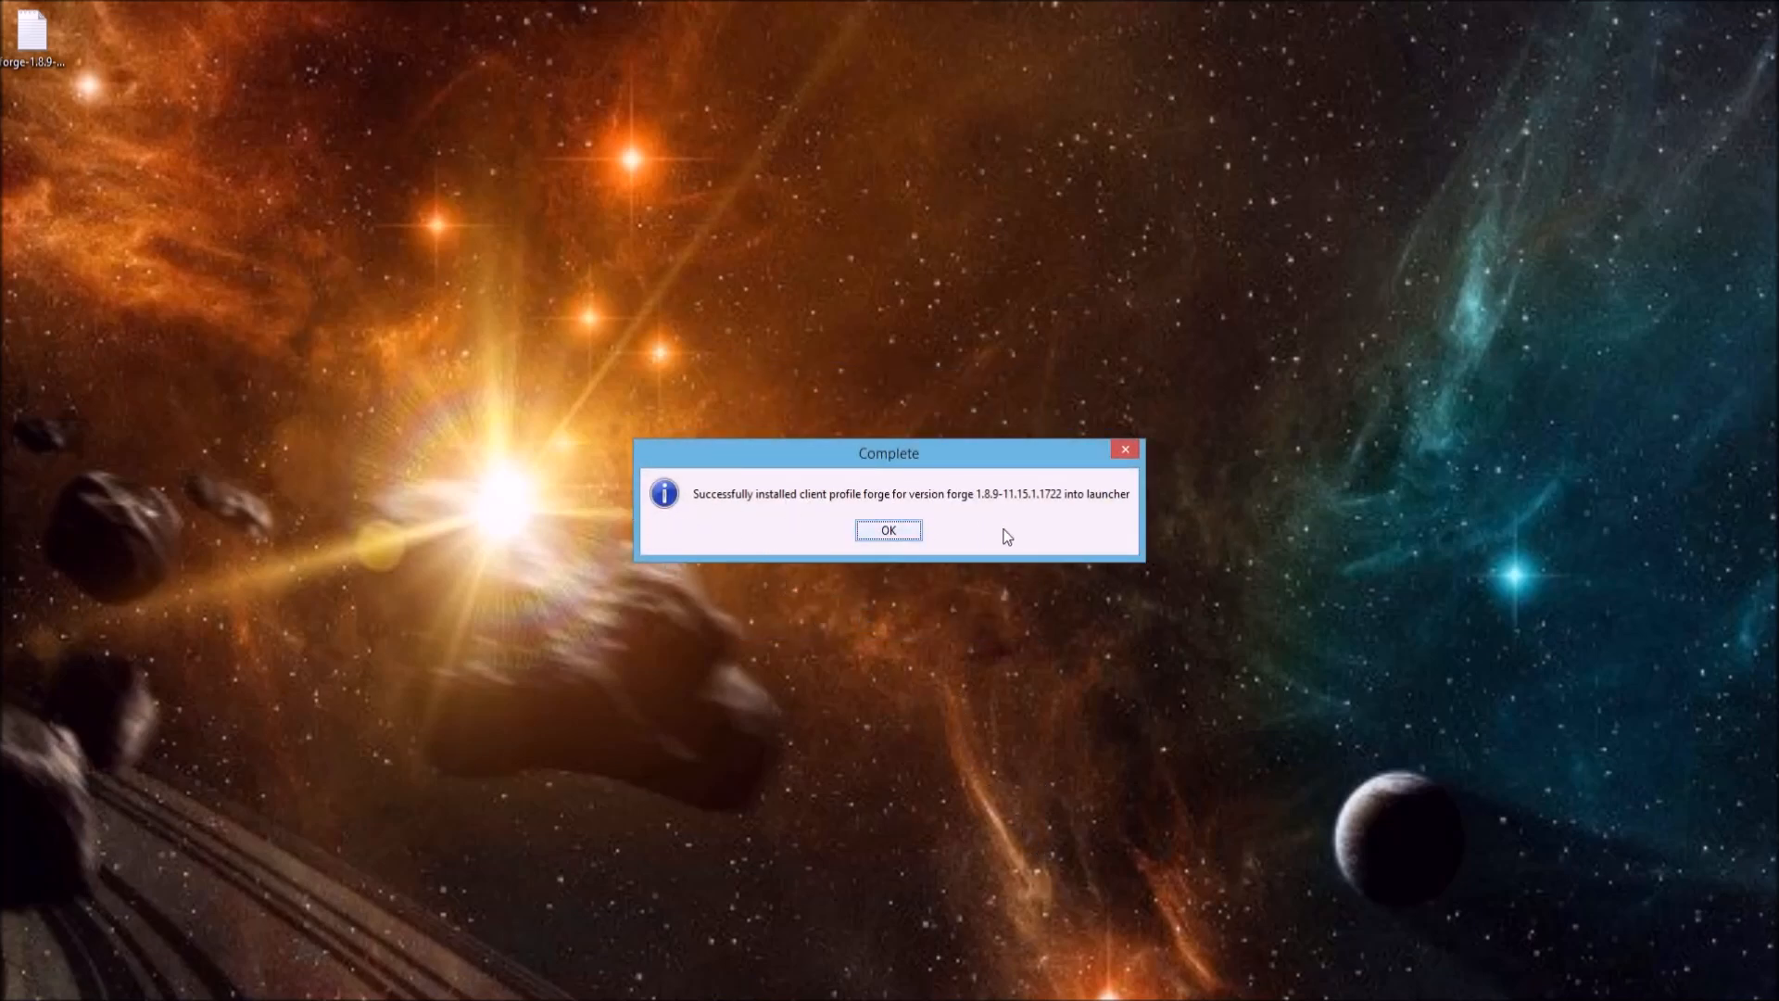
pyautogui.moveTo(839, 505)
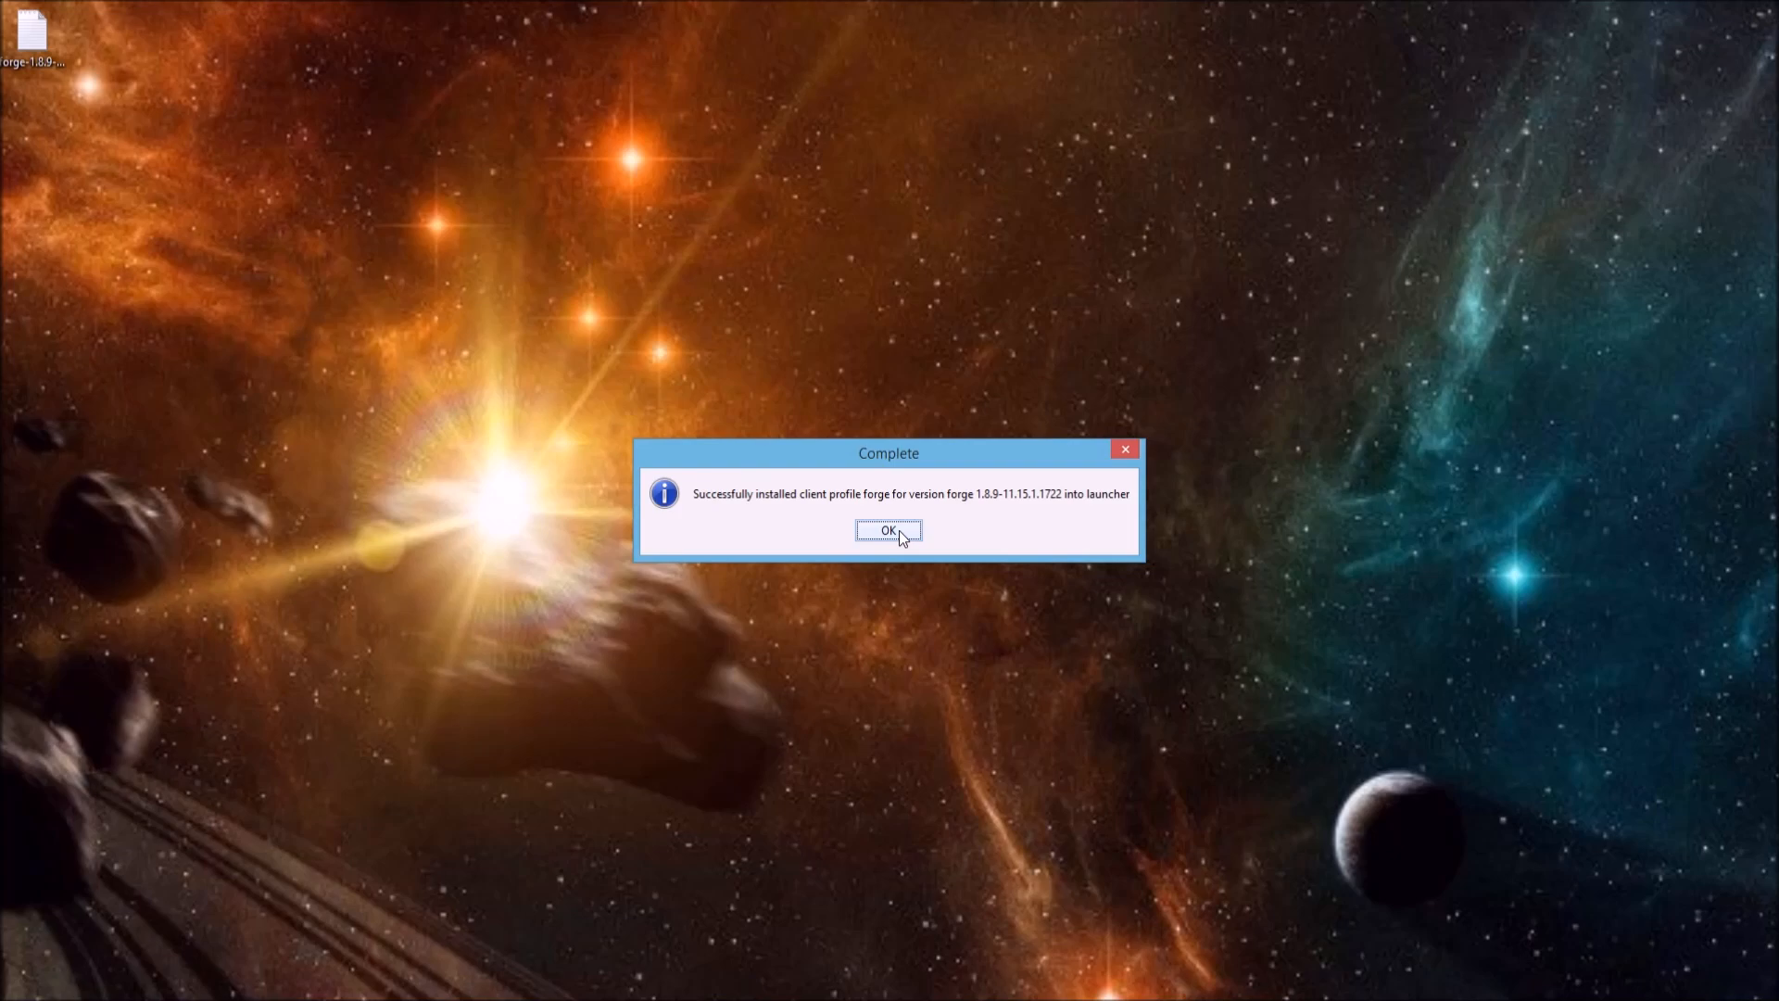
pyautogui.click(889, 531)
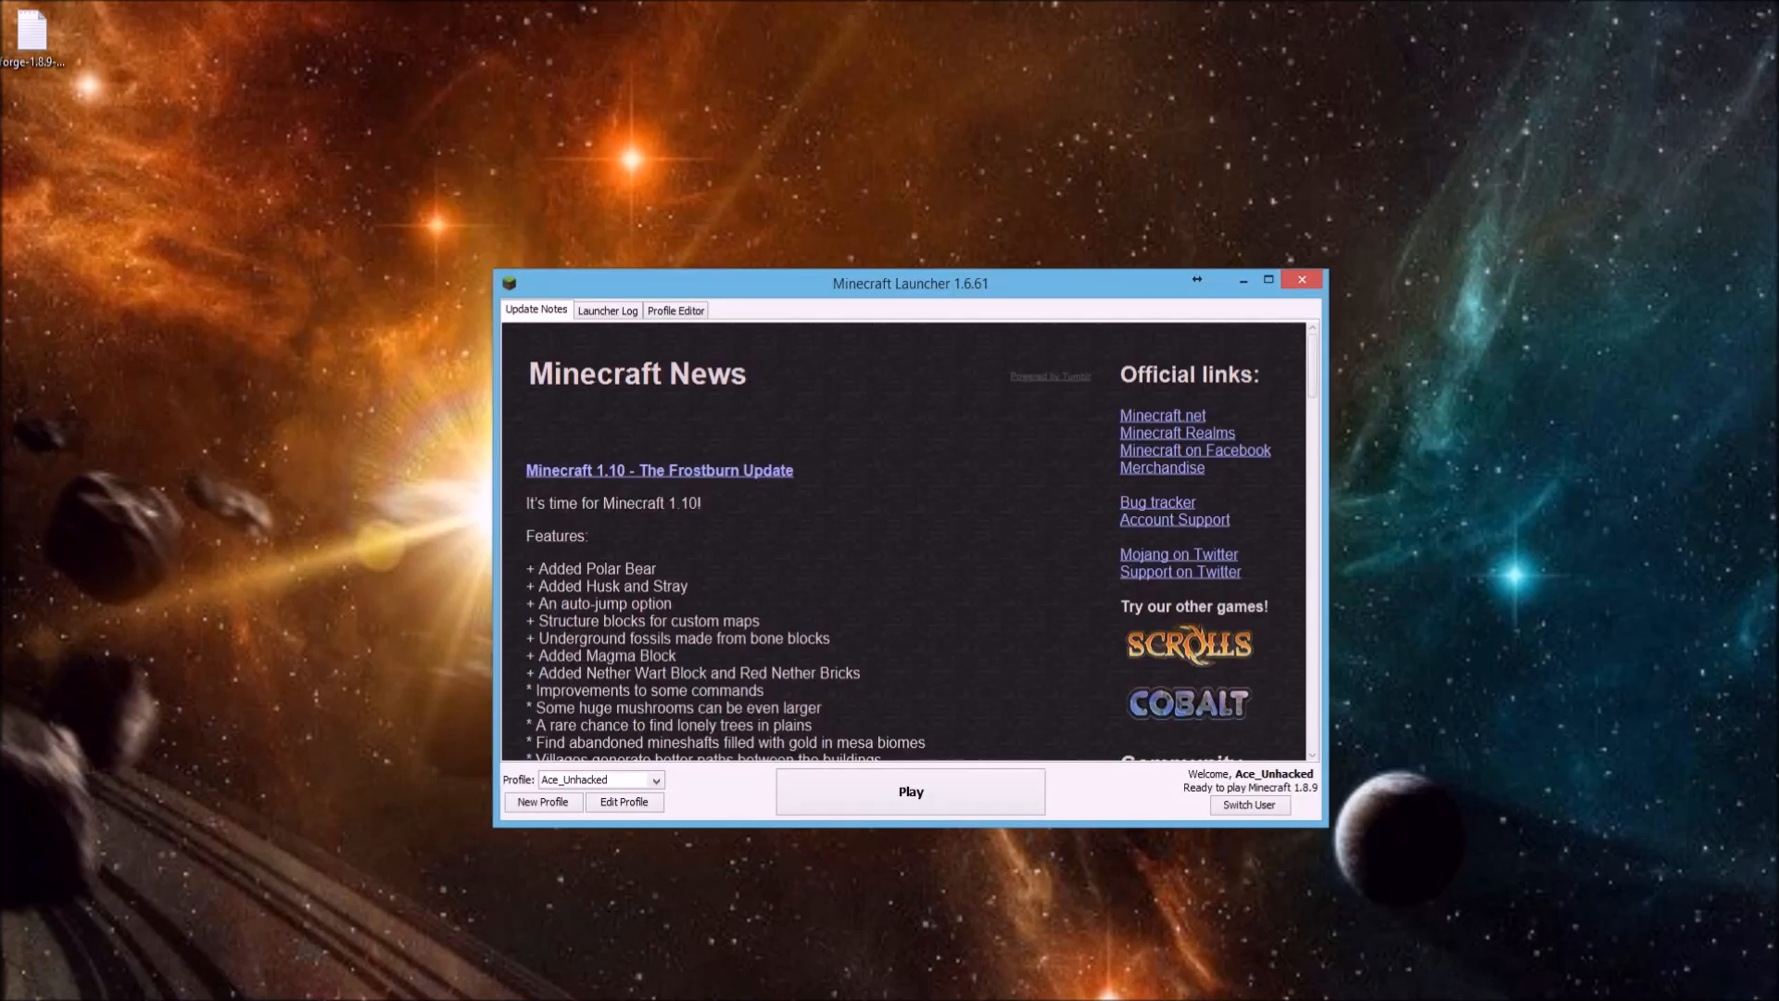
pyautogui.moveTo(908, 290)
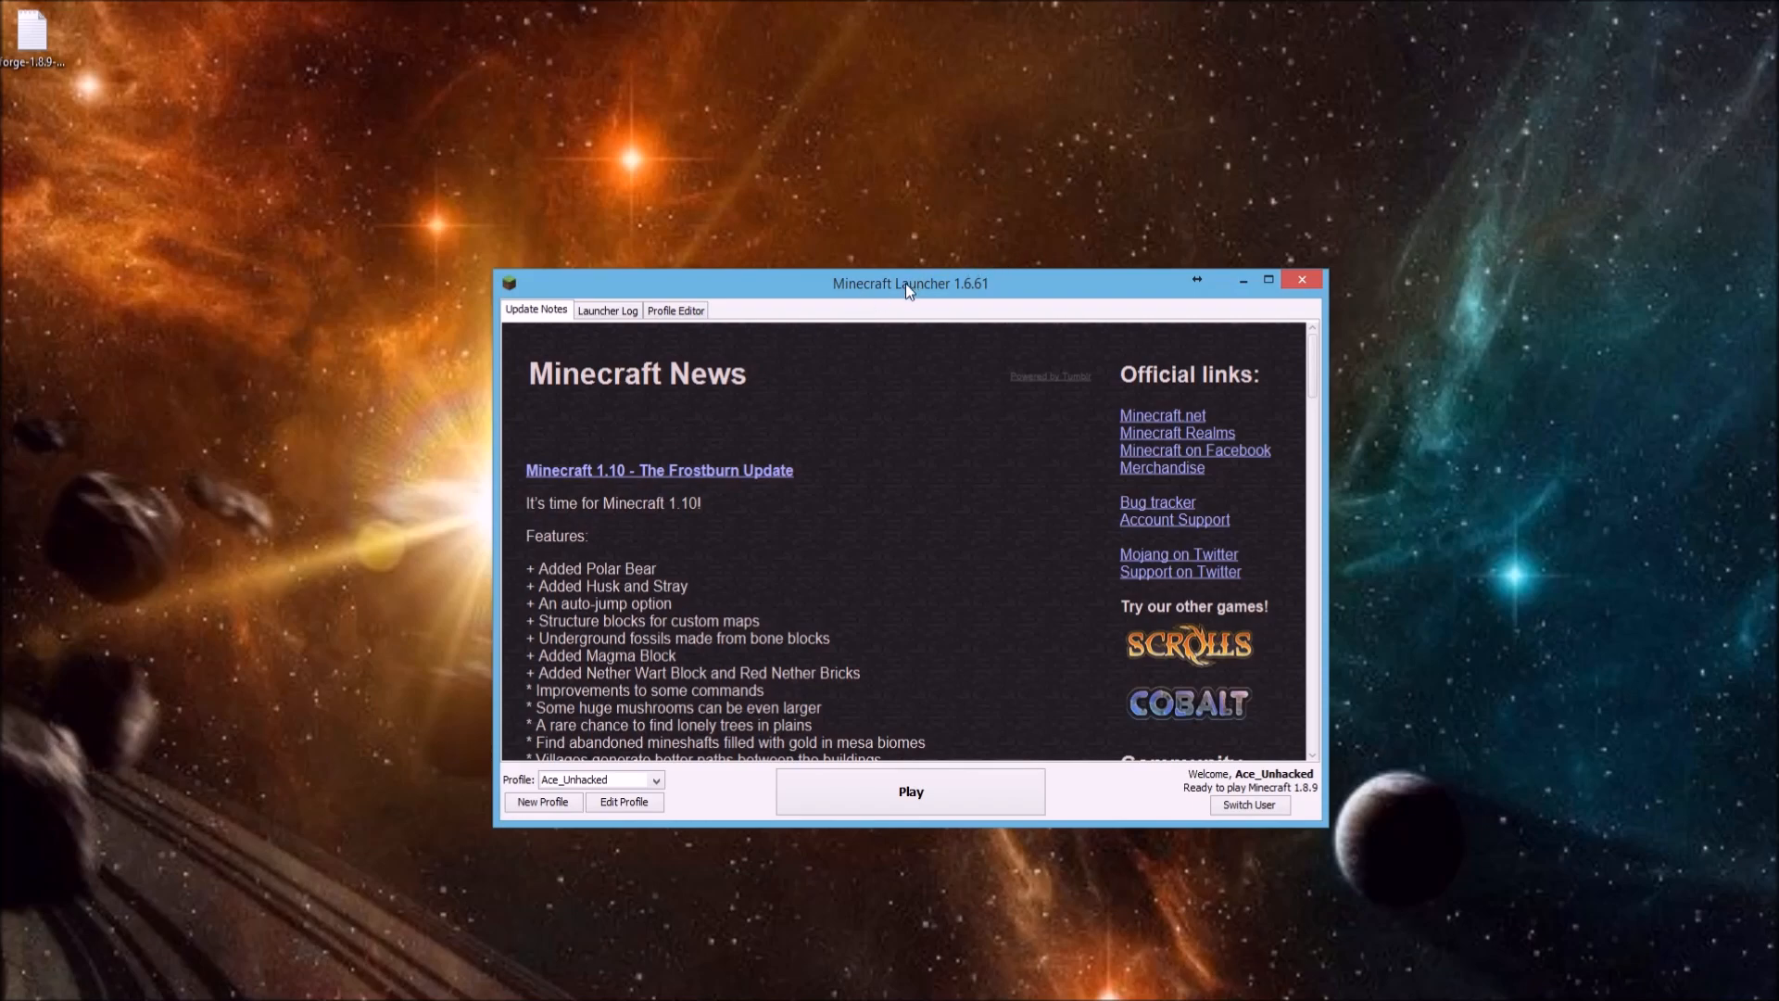
# Set the profile version to release 1.8.9-forge1.8.9-11.15.1.1722.
pyautogui.click(623, 801)
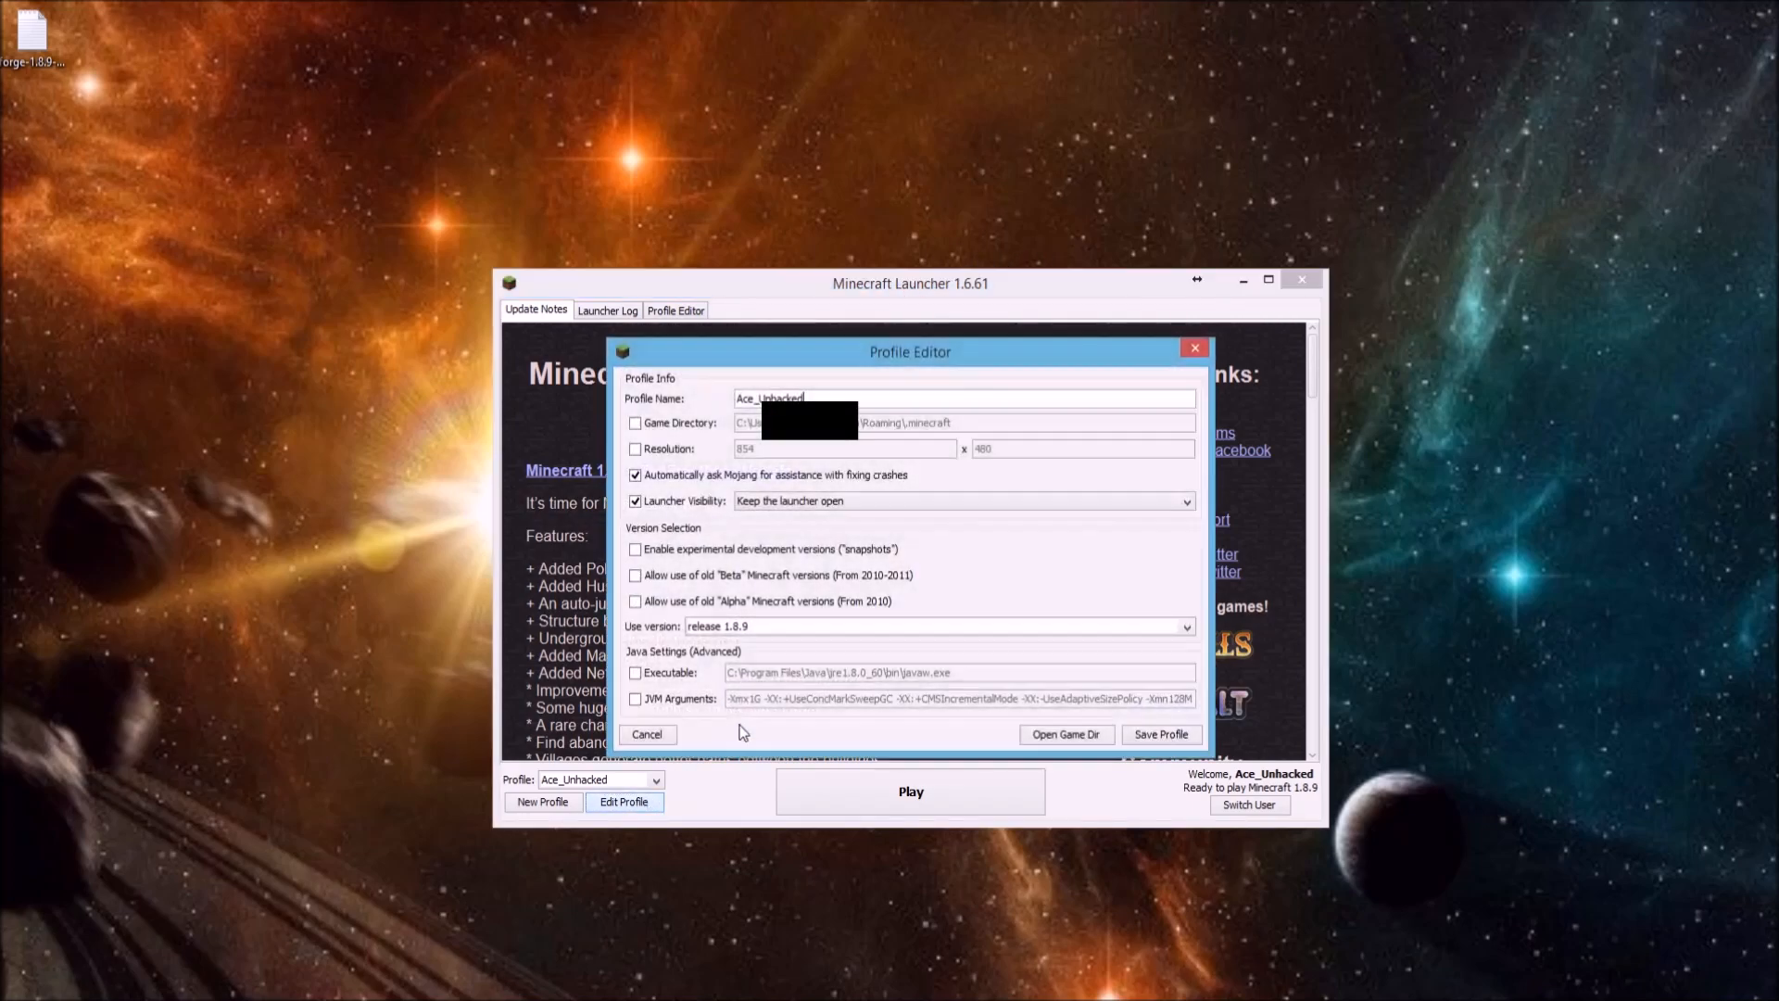
pyautogui.click(1187, 626)
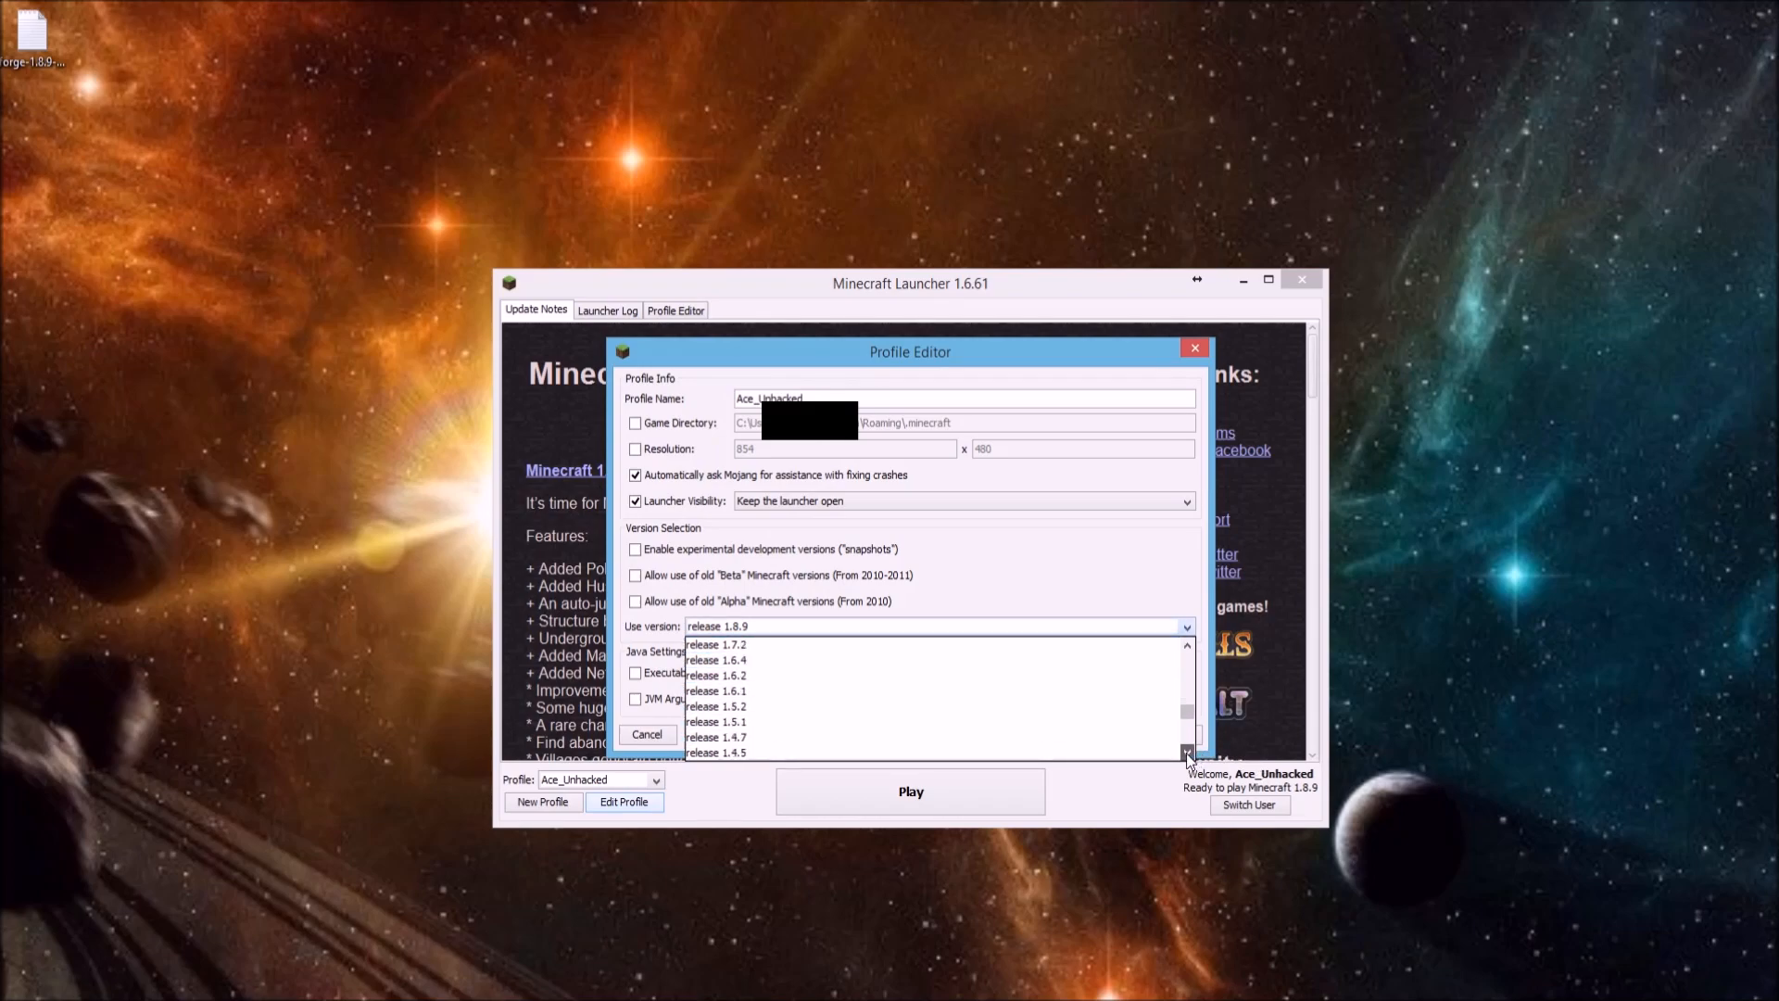
pyautogui.scroll(-3)
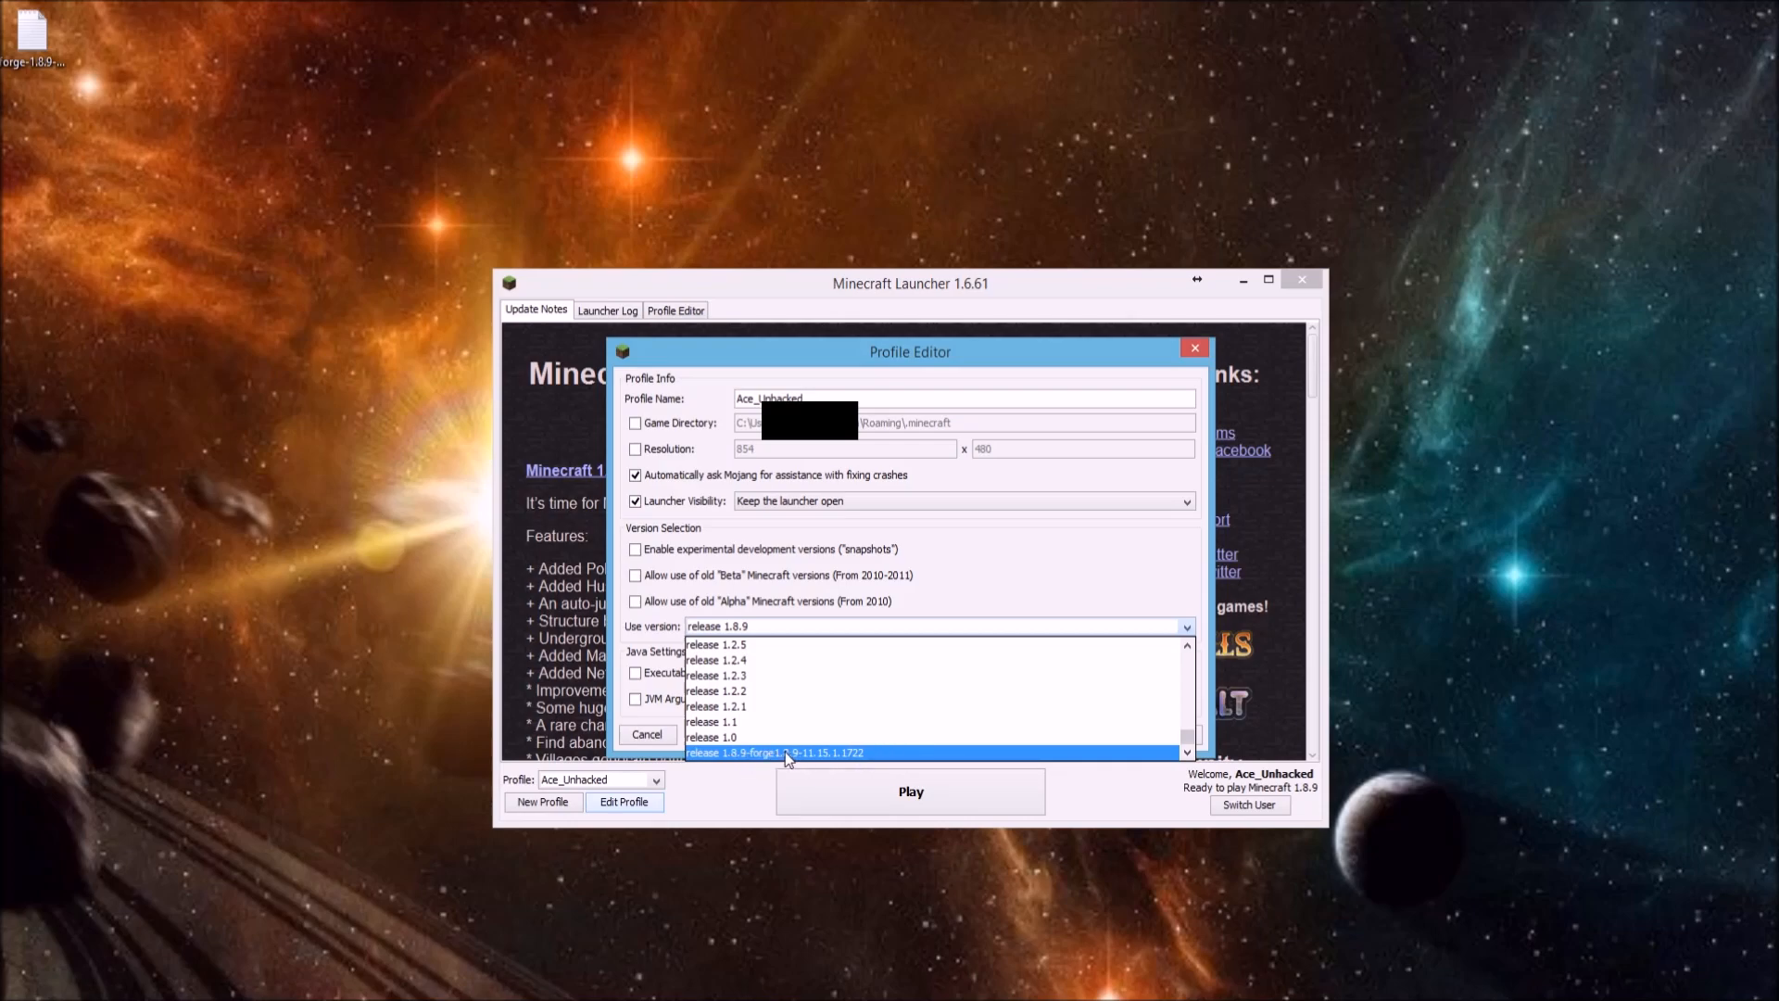
pyautogui.click(775, 752)
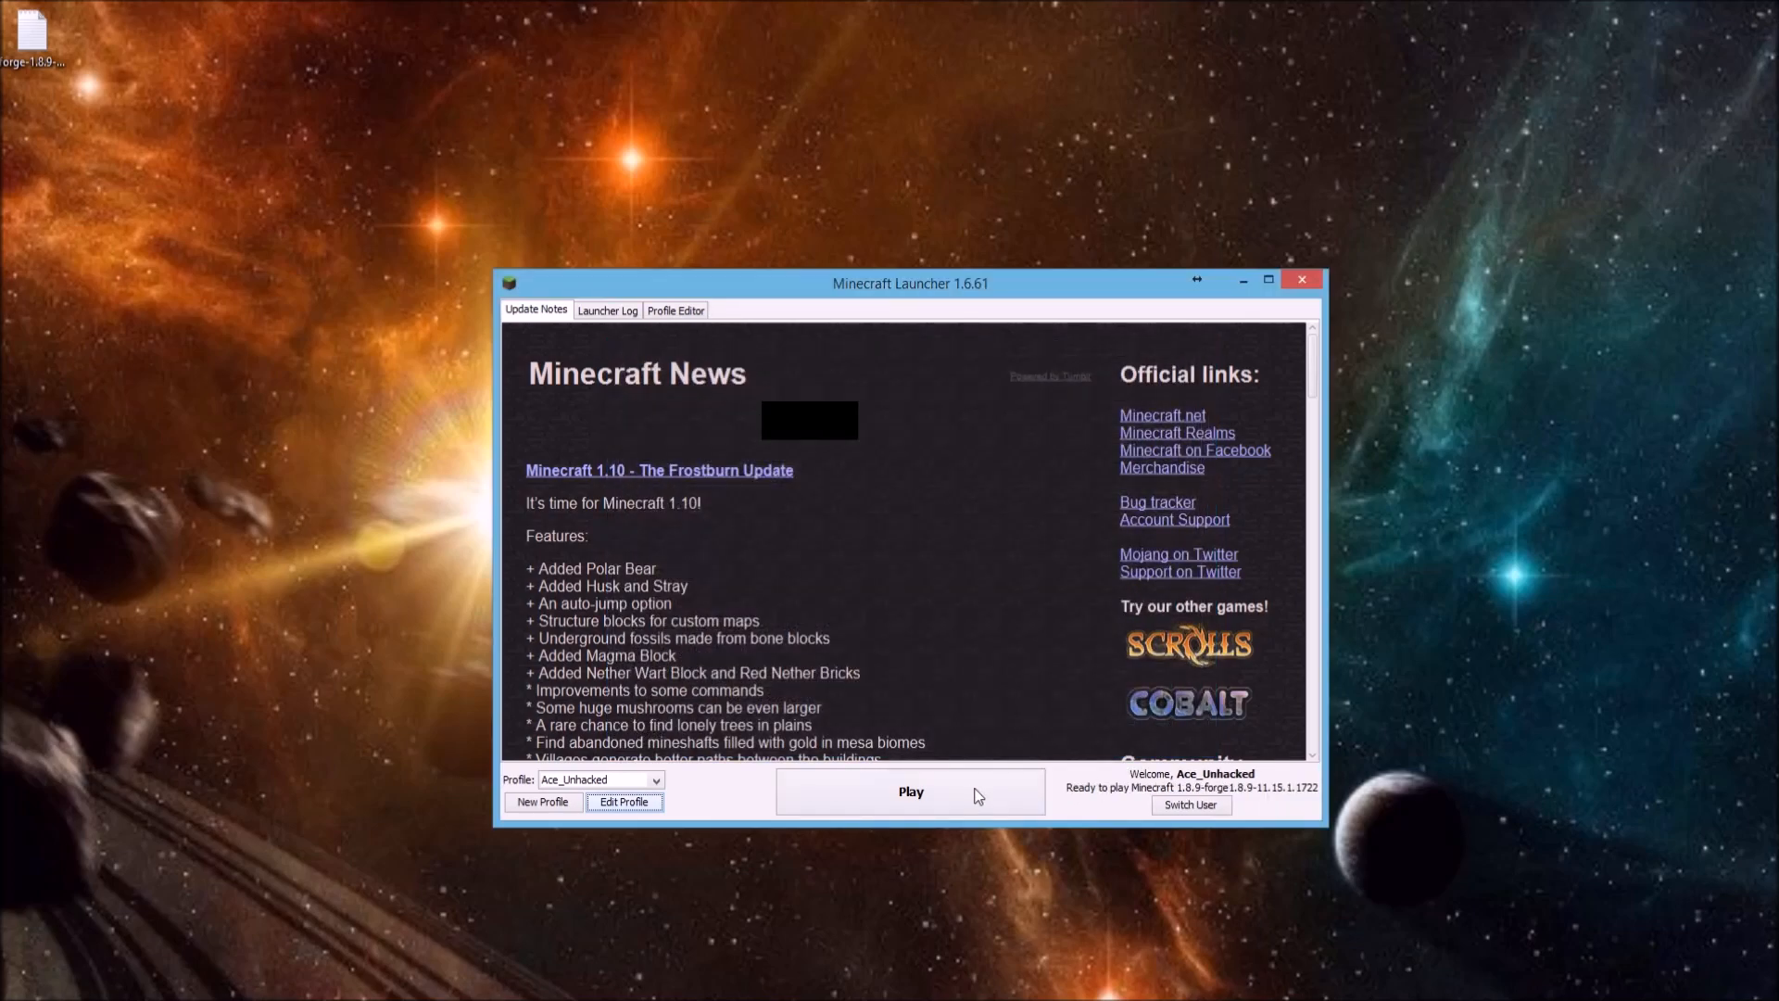
# Launch Minecraft with Forge 11.15.1.1722, then close the game window.
pyautogui.click(909, 791)
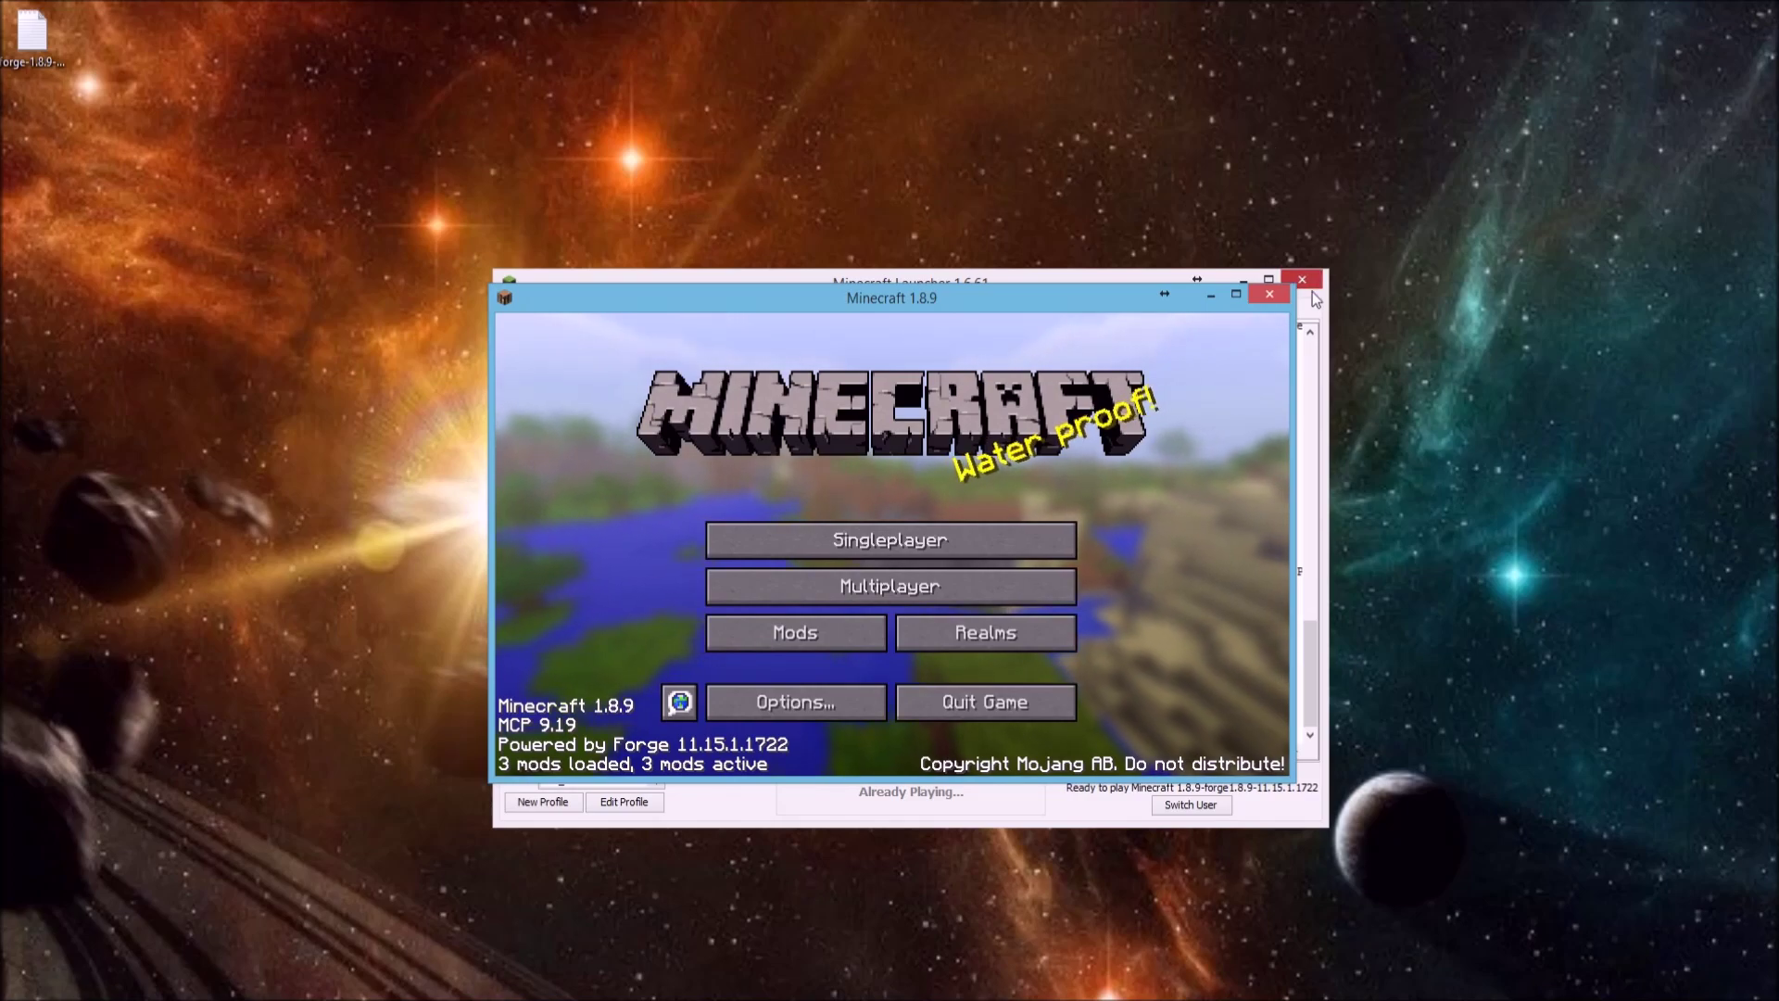
pyautogui.click(1301, 279)
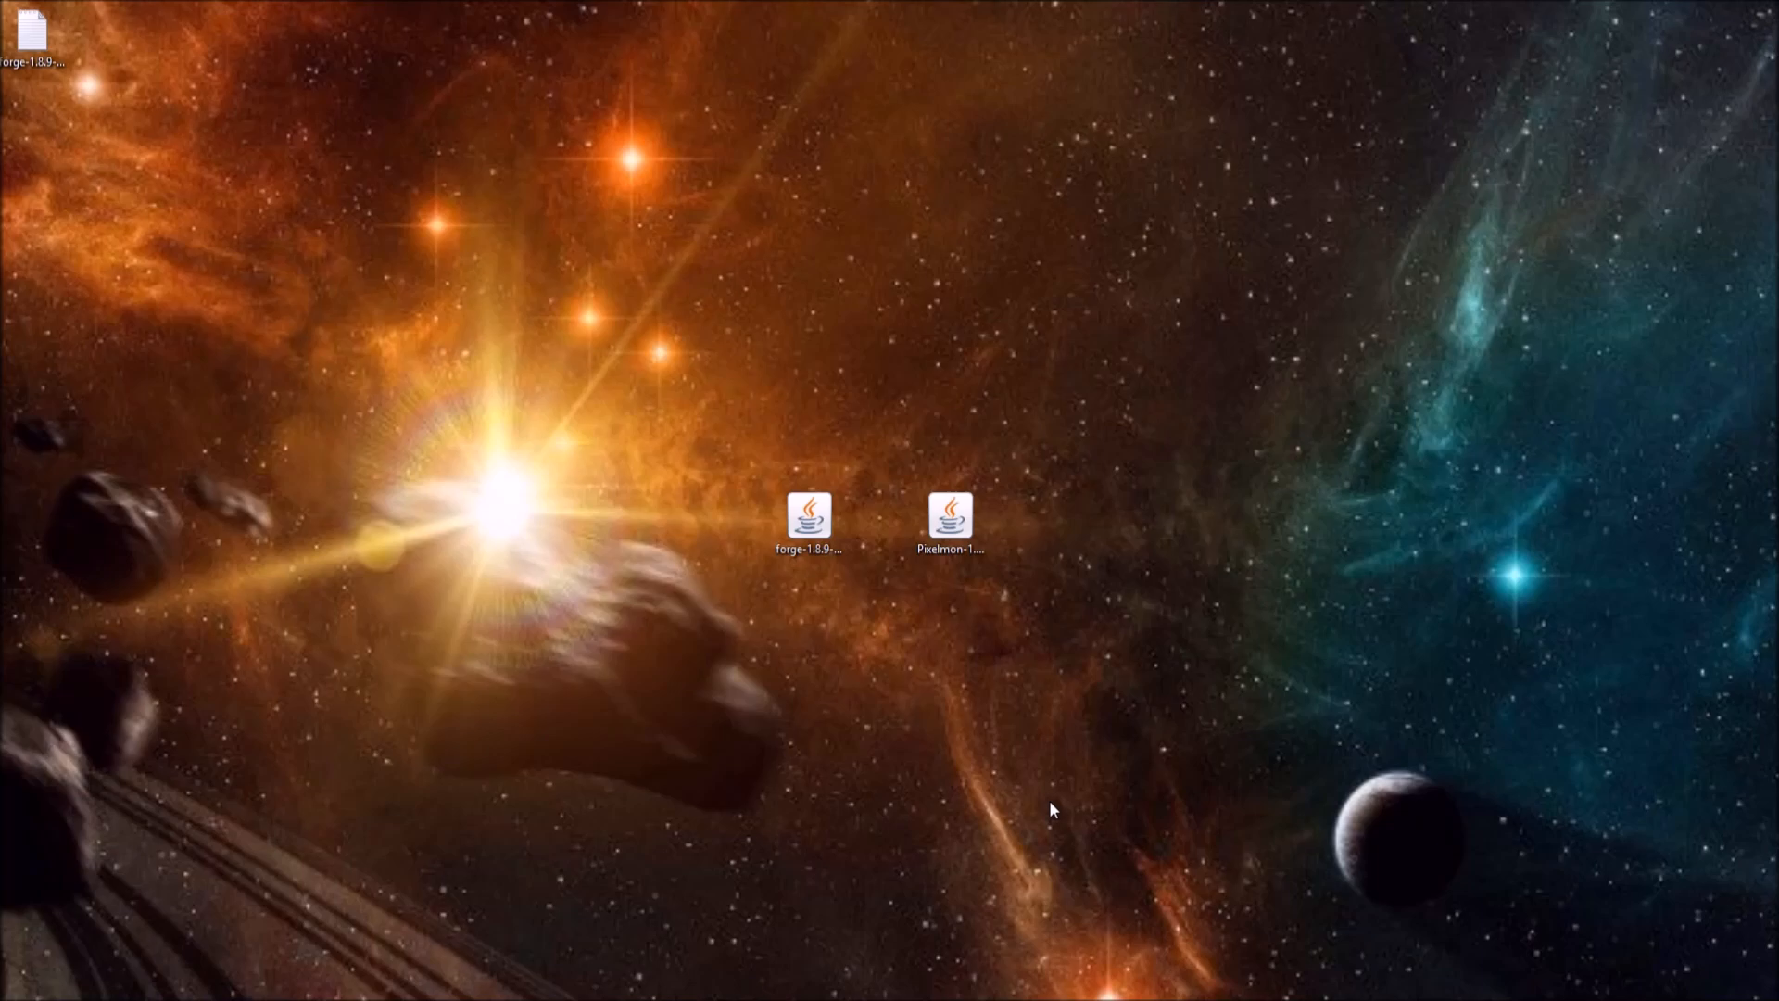
pyautogui.moveTo(1053, 795)
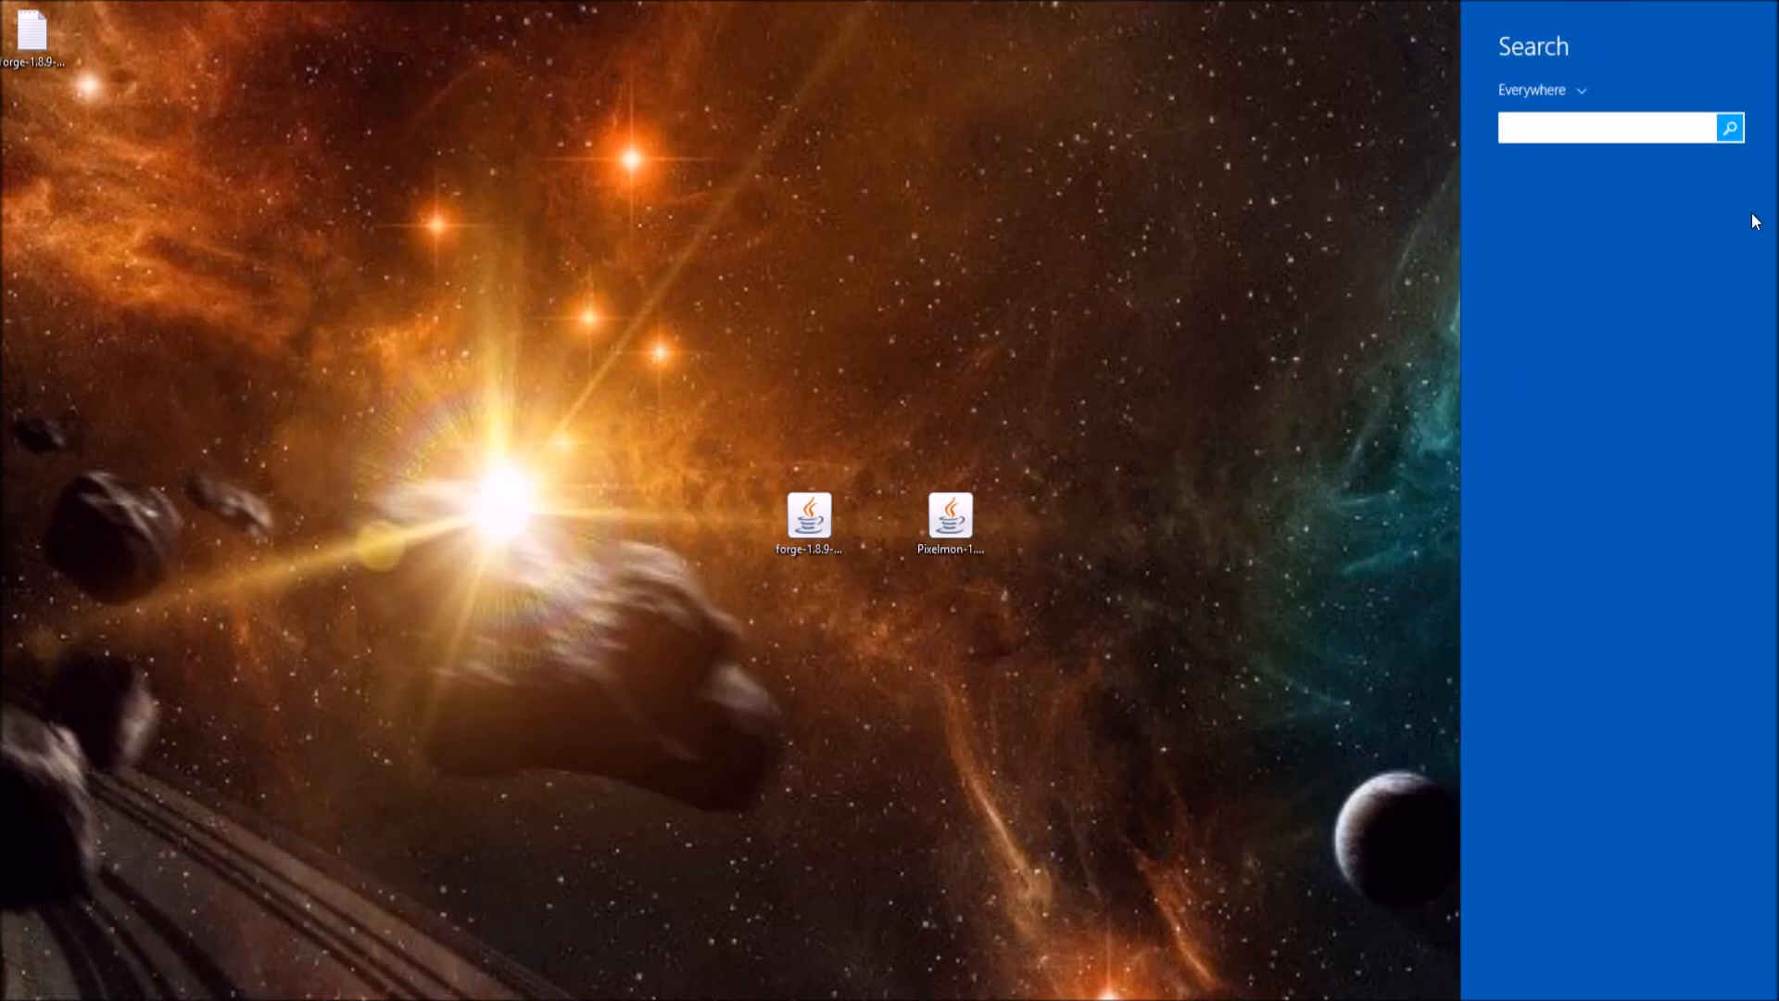
# Search Windows for %appdata%.
pyautogui.click(1607, 127)
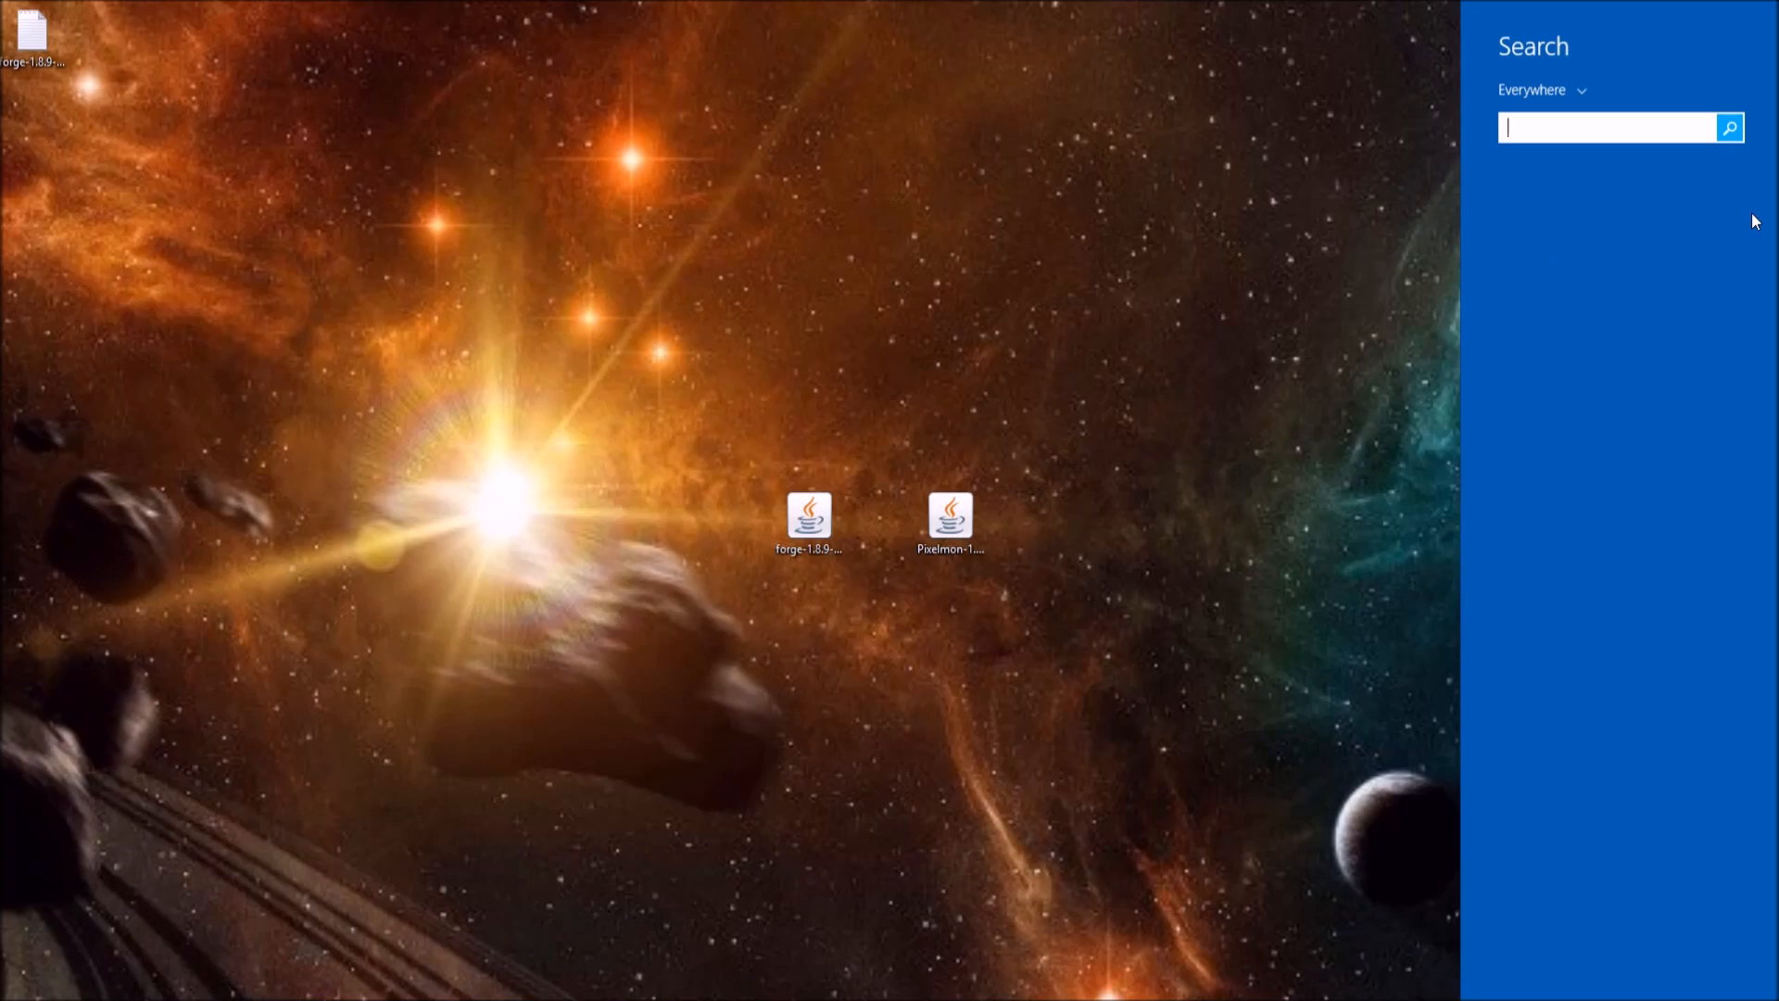
pyautogui.write('%a')
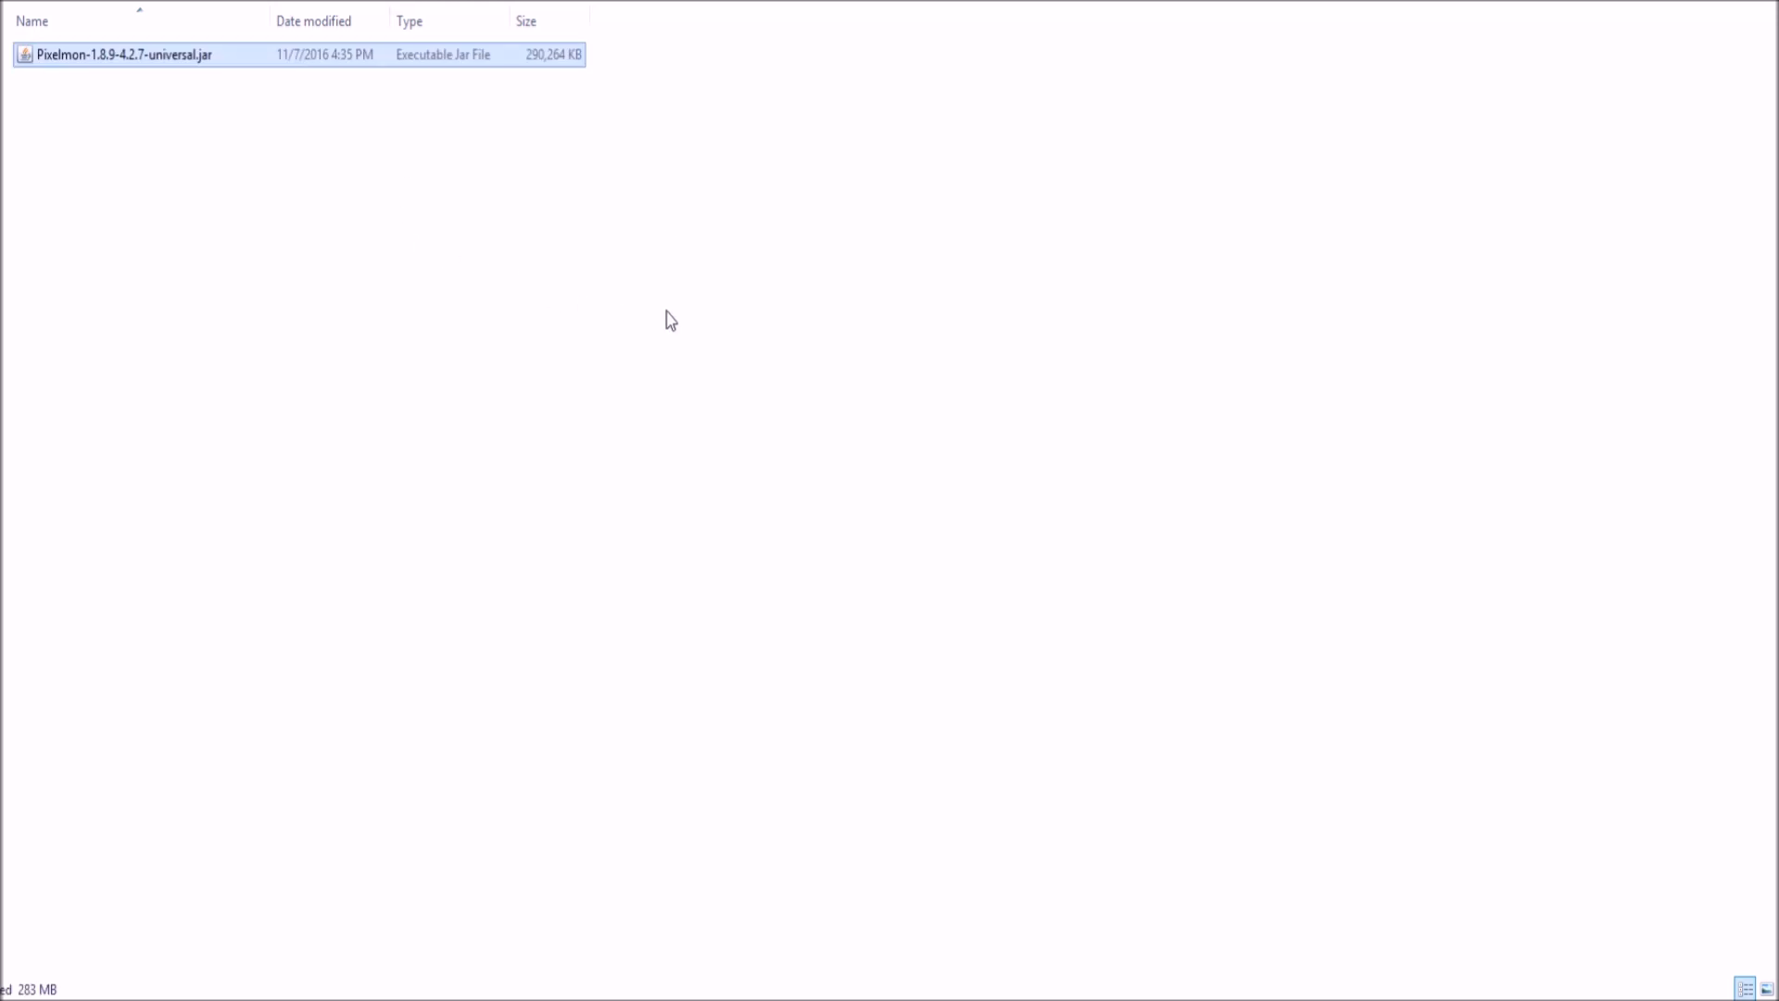
# Navigate File Explorer toward the .minecraft mods folder.
pyautogui.doubleClick(123, 54)
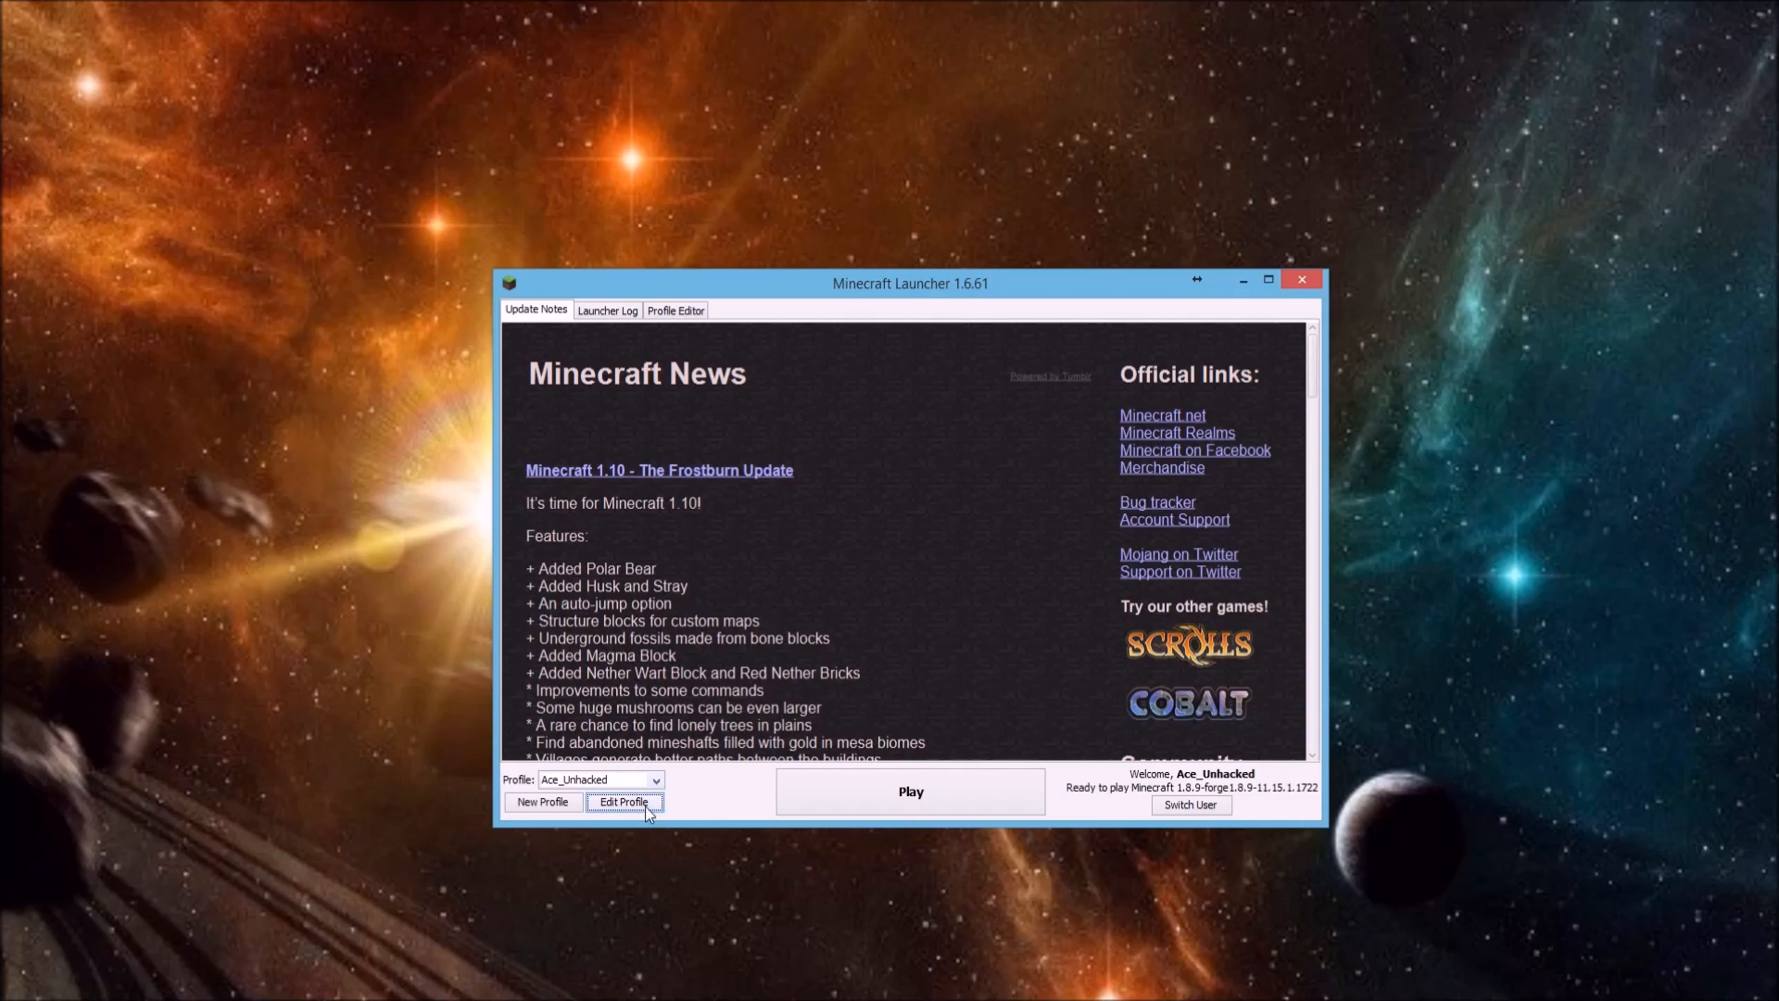
# Reopen the Forge profile's settings and start editing the -Xmx JVM memory value.
pyautogui.click(623, 802)
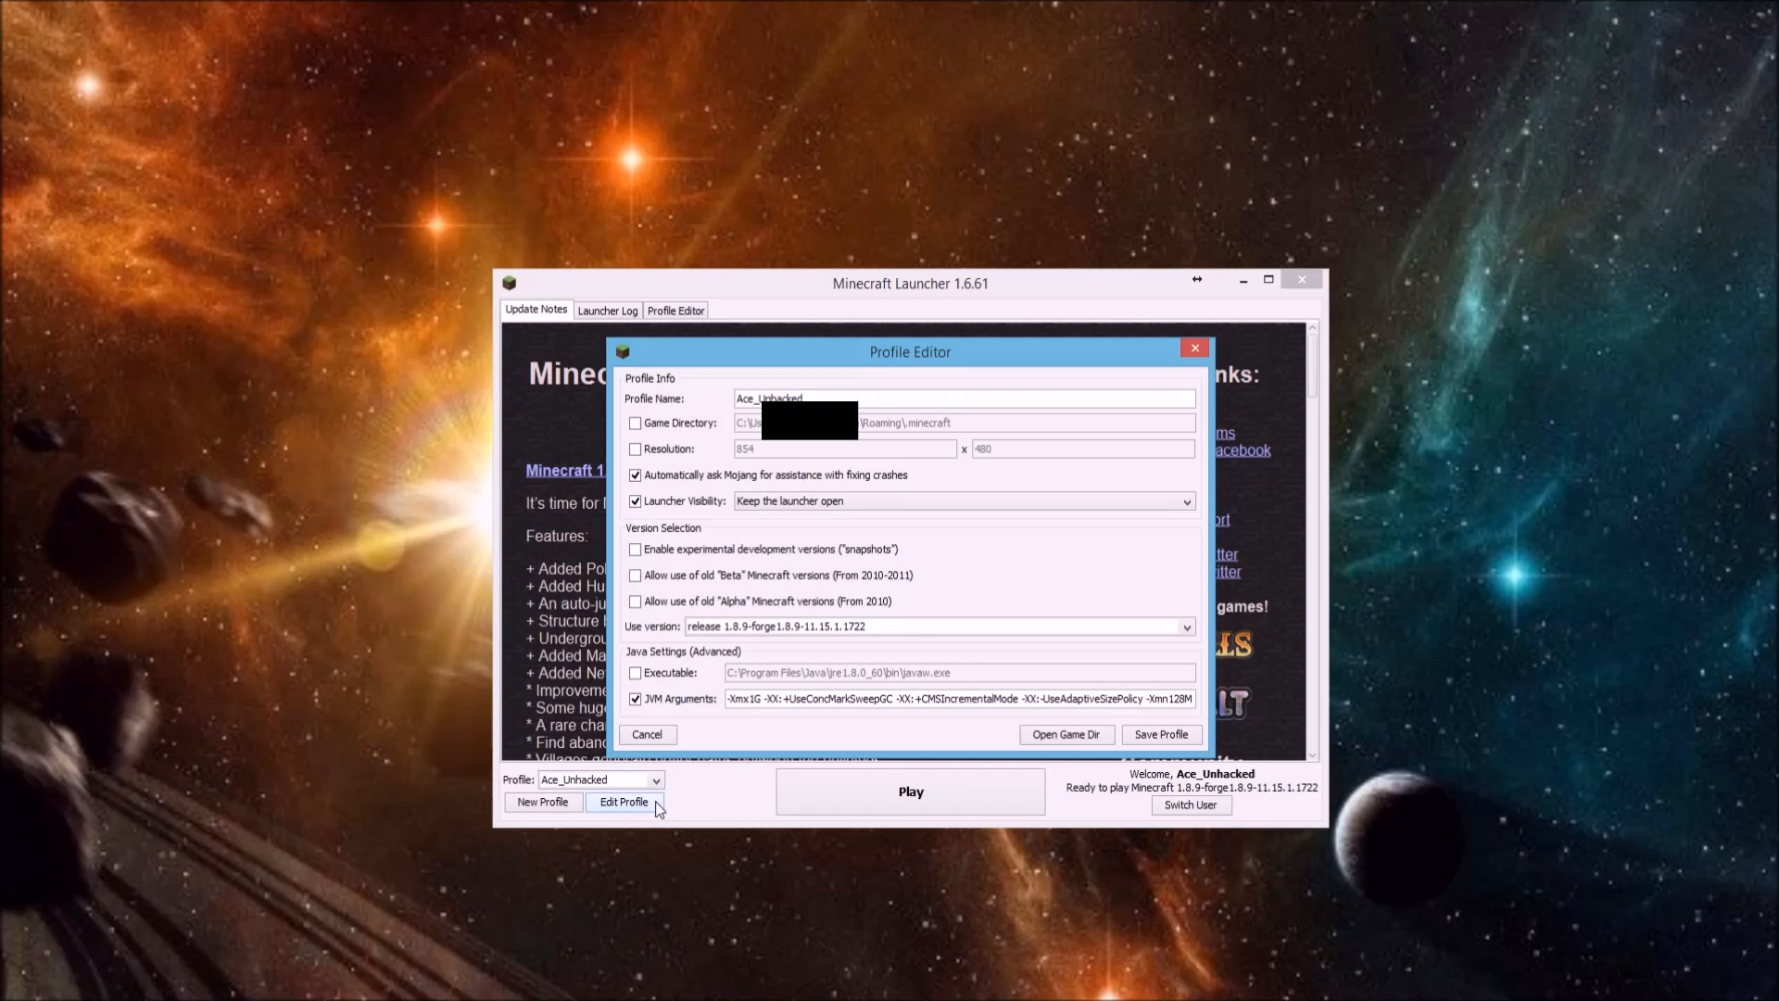
pyautogui.moveTo(650, 808)
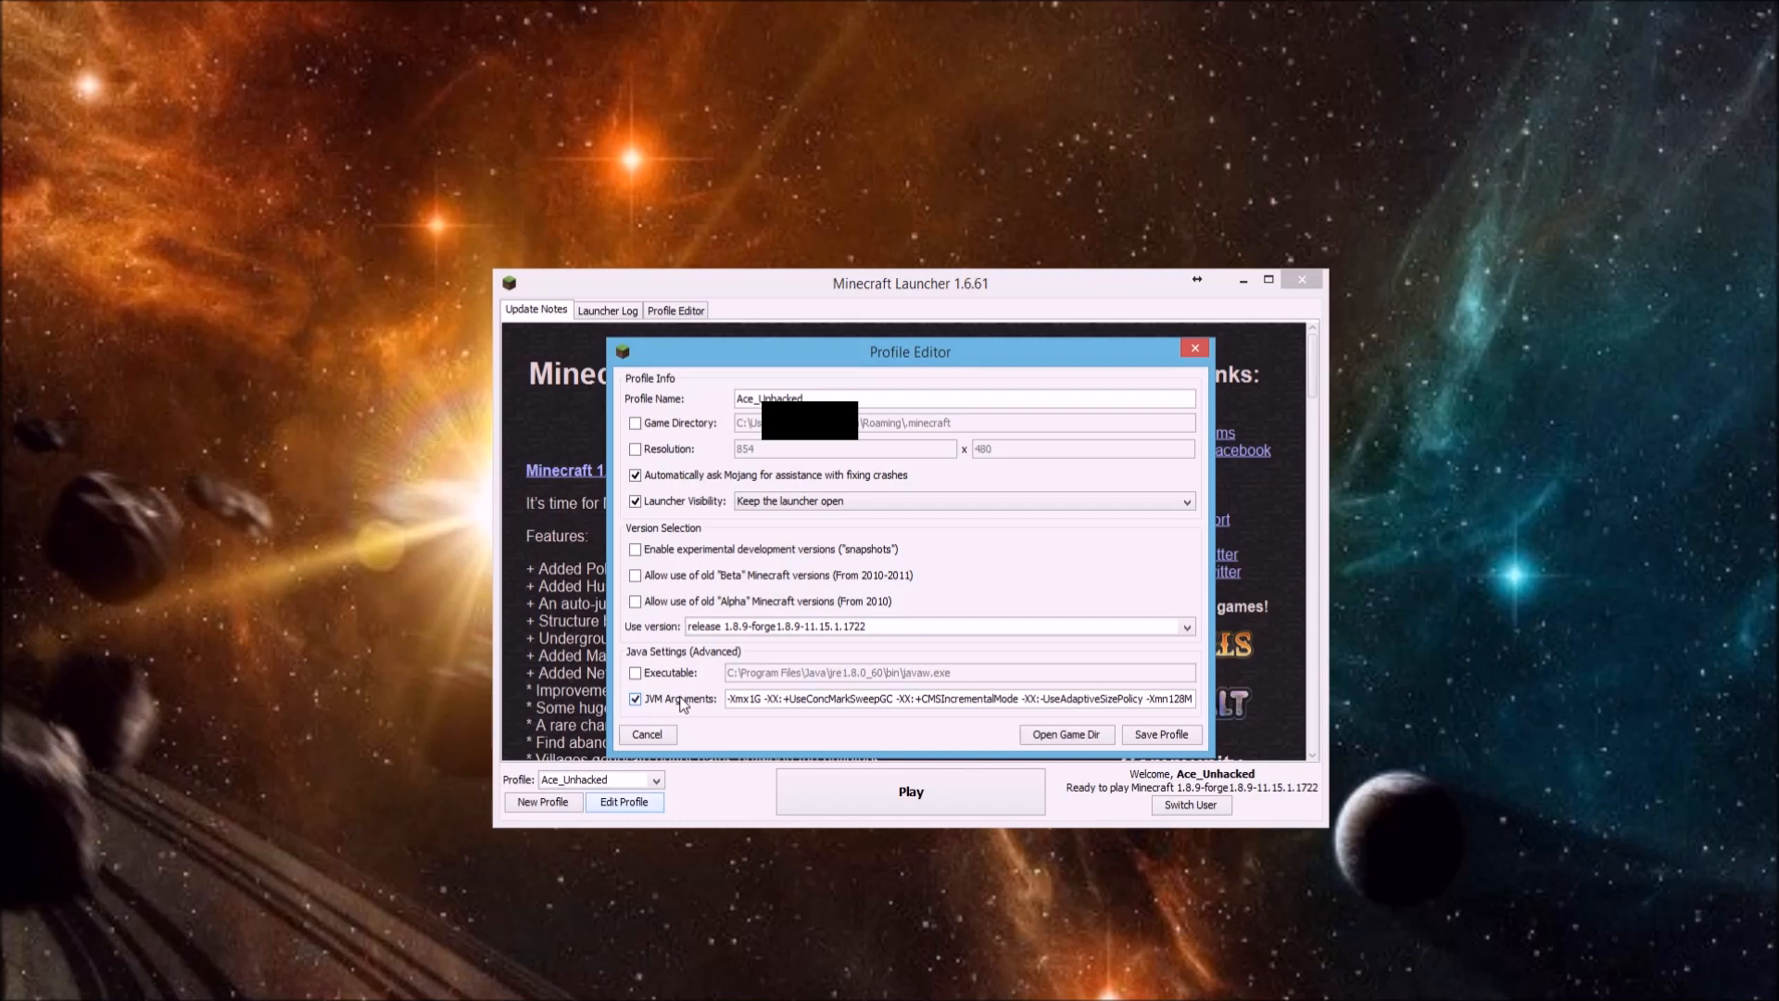
pyautogui.moveTo(664, 711)
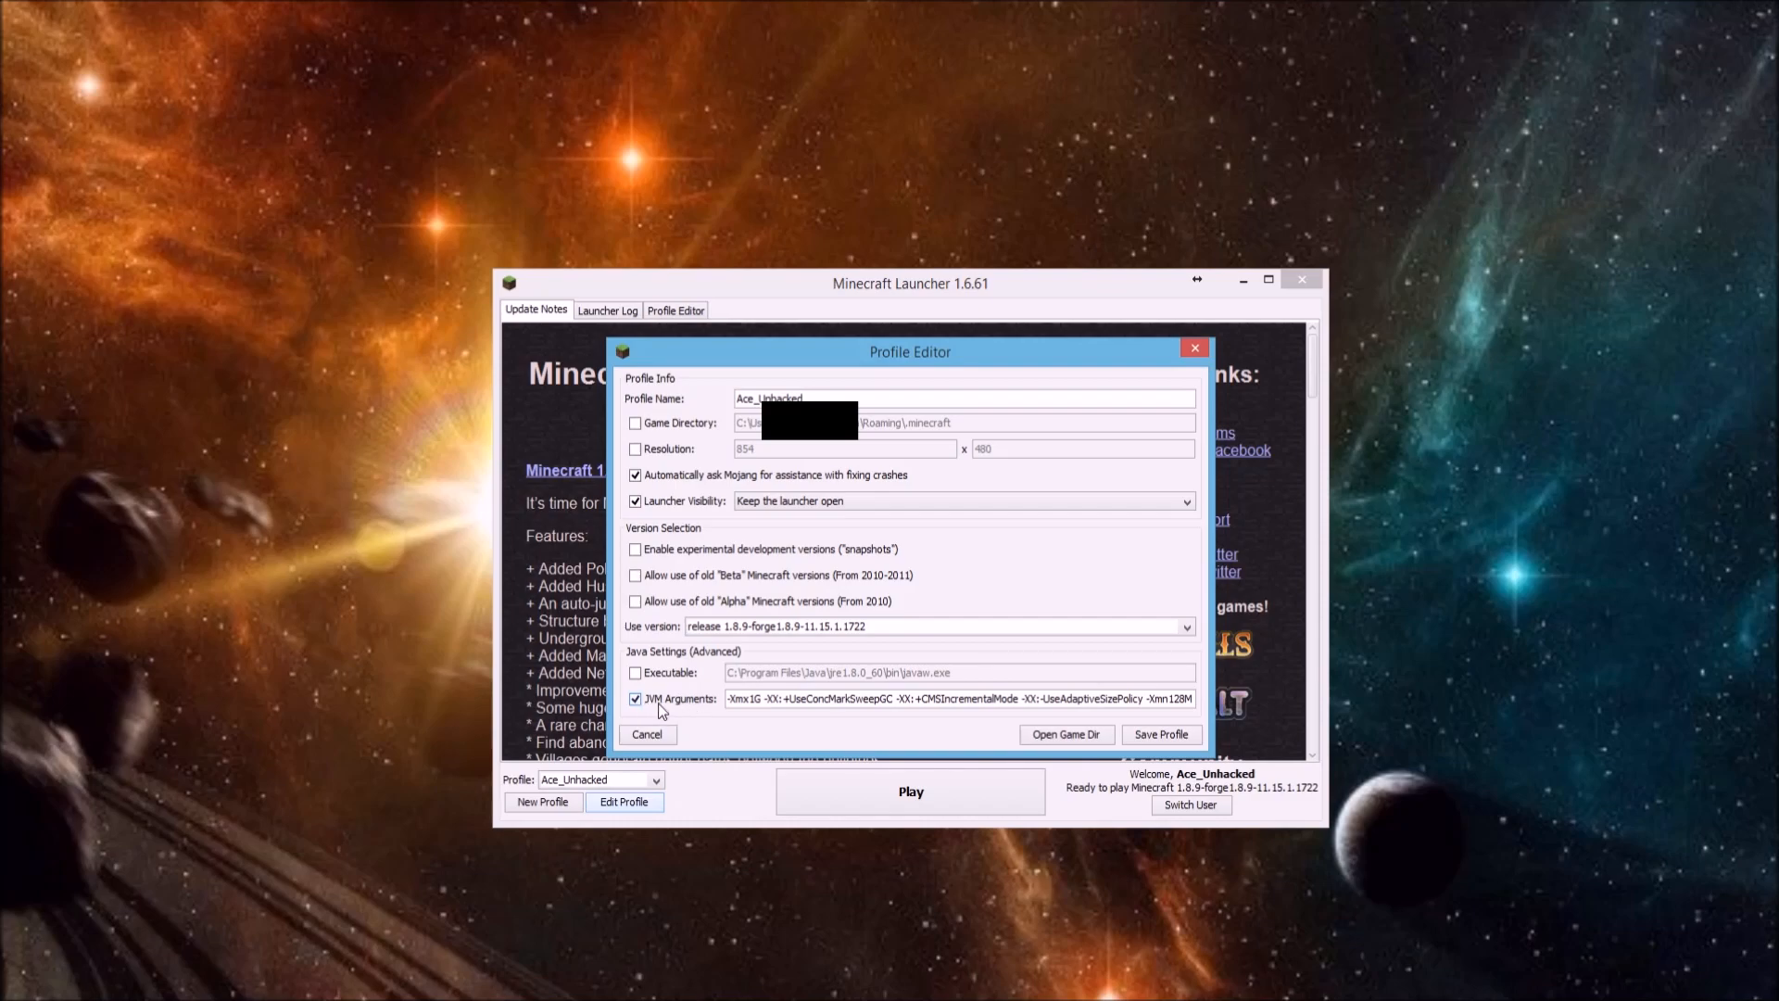
pyautogui.moveTo(693, 716)
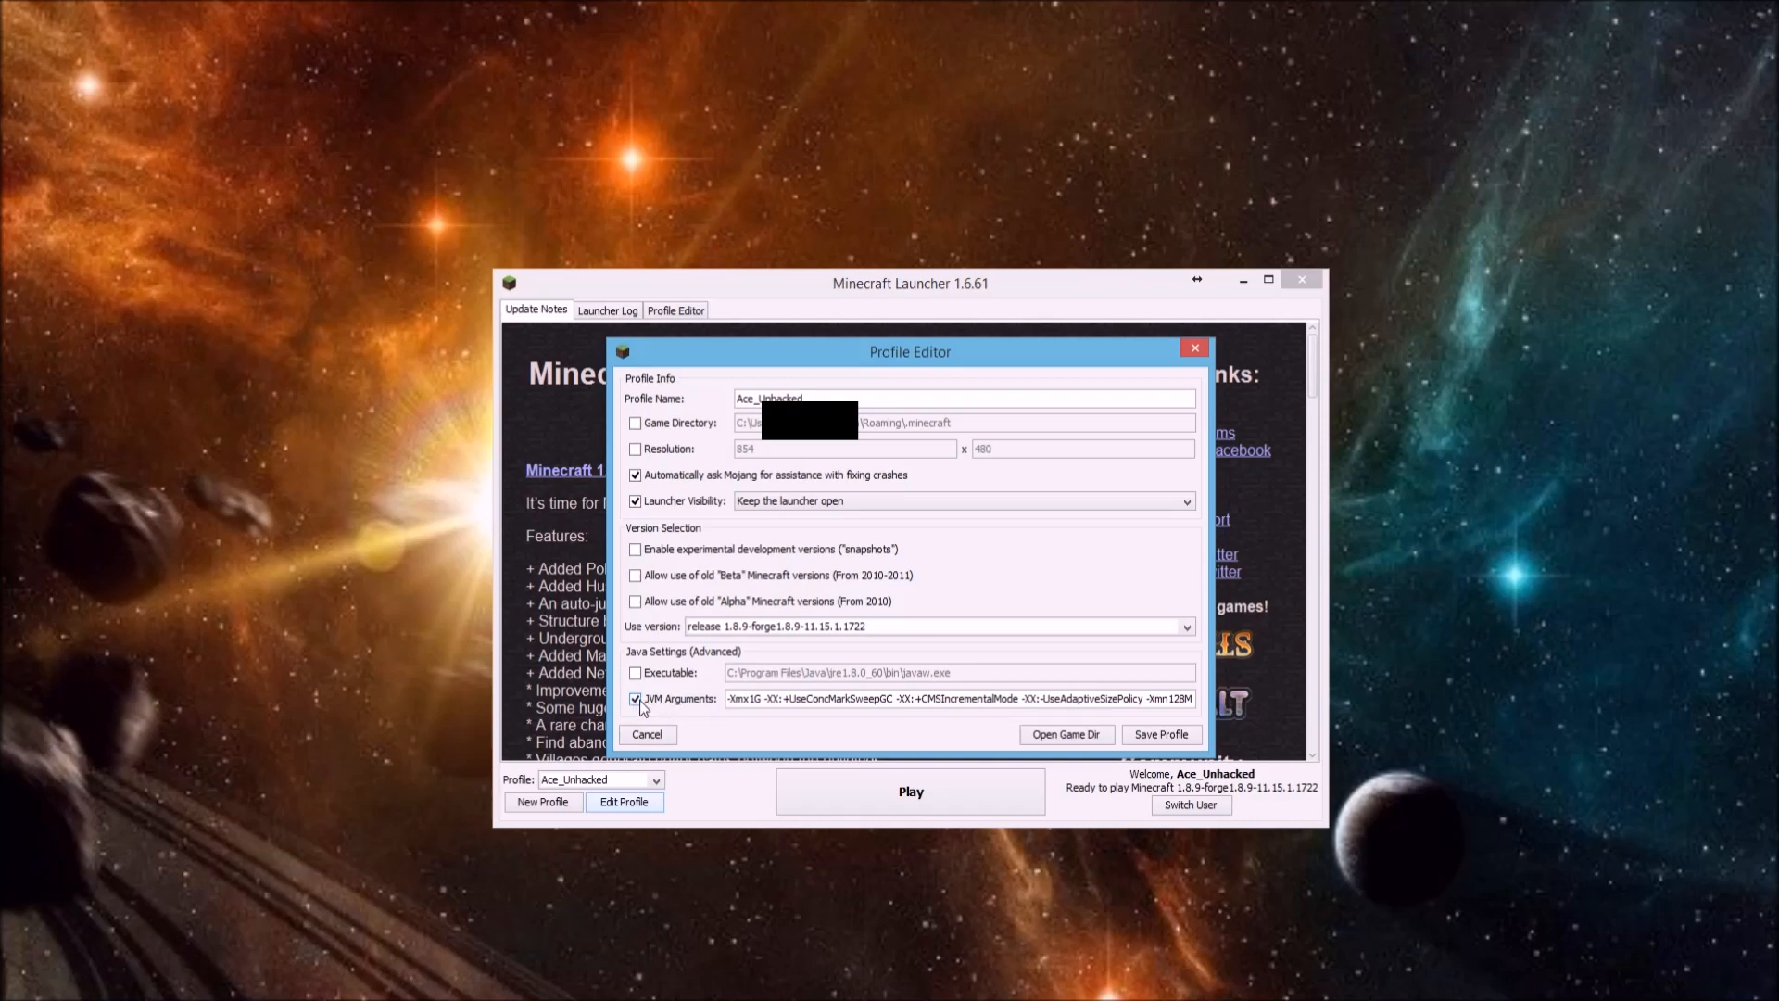
pyautogui.click(636, 698)
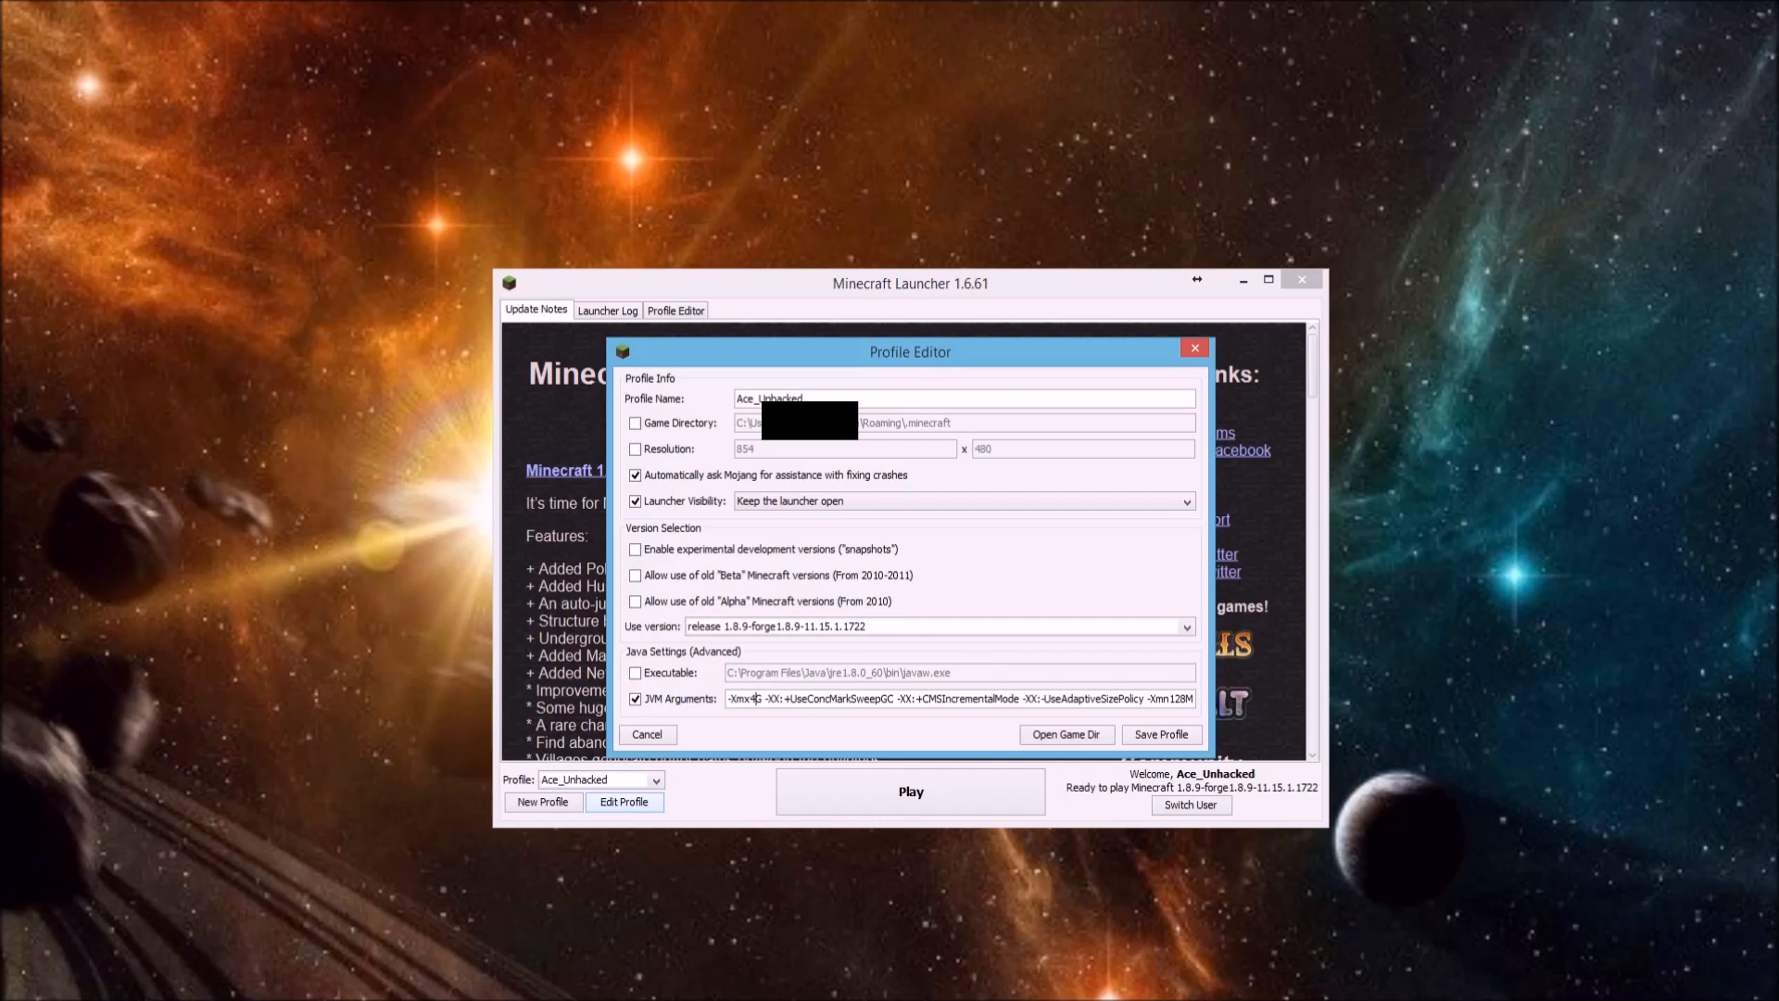
pyautogui.moveTo(1162, 734)
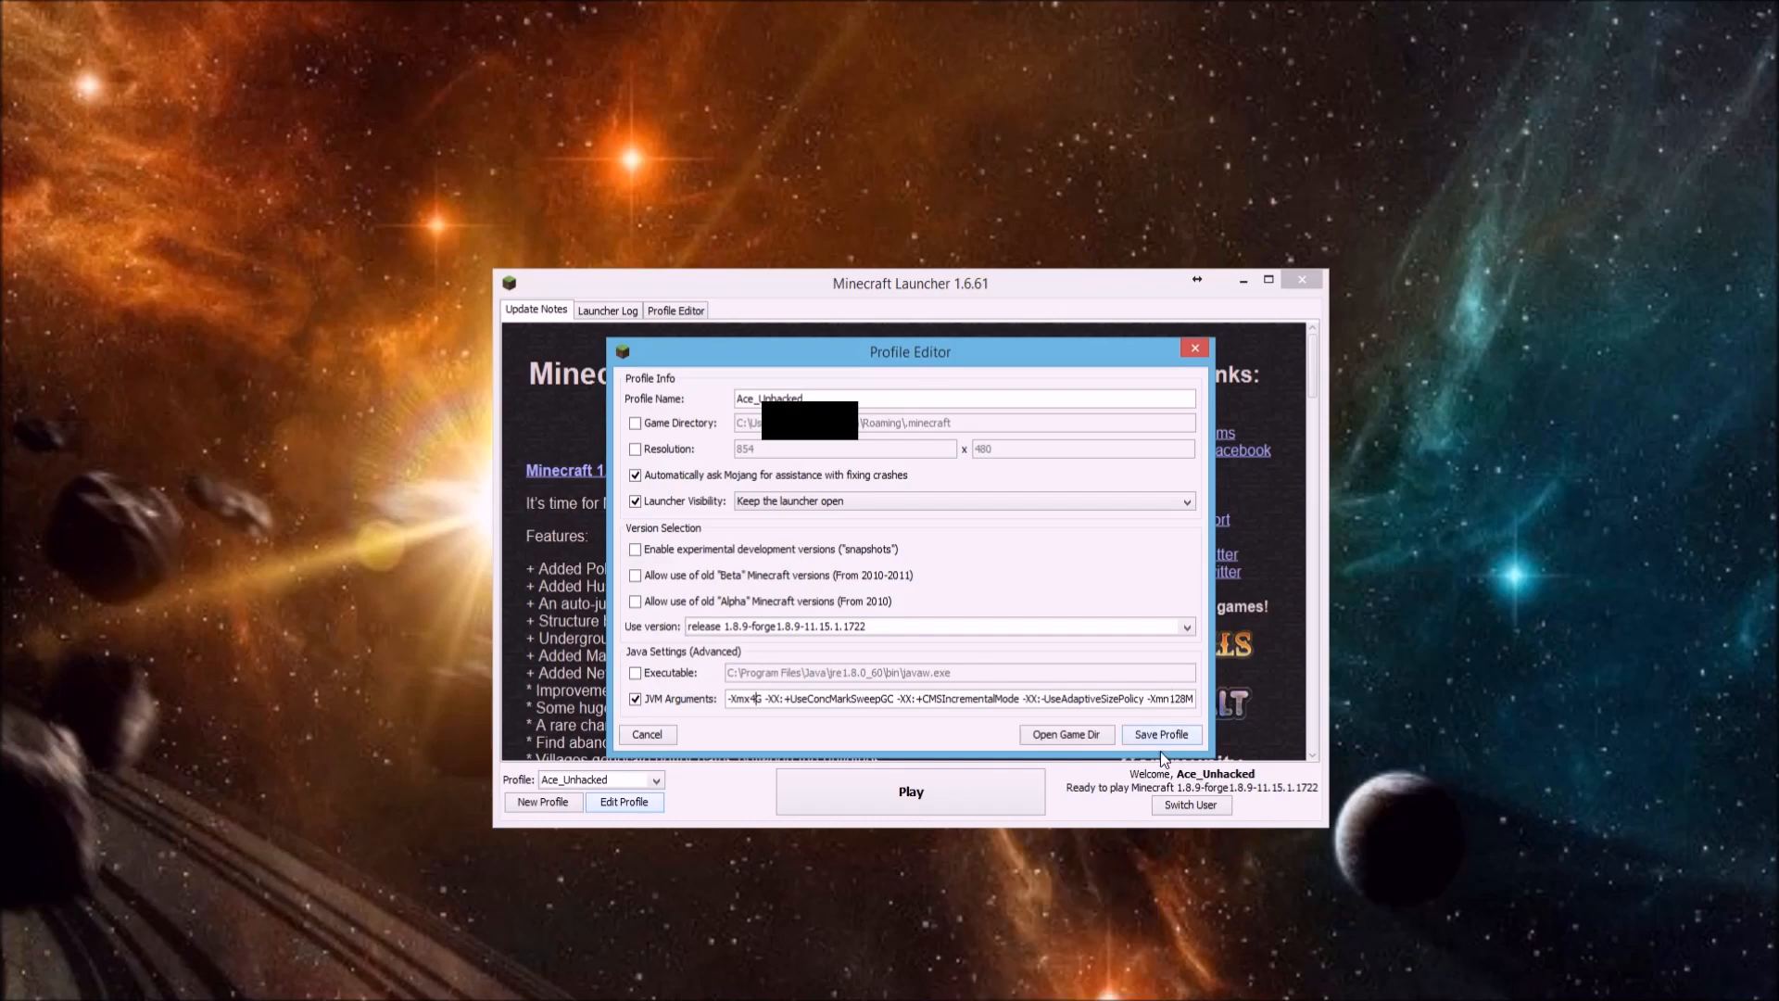
# Save the profile with the raised -Xmx memory value.
pyautogui.click(1161, 734)
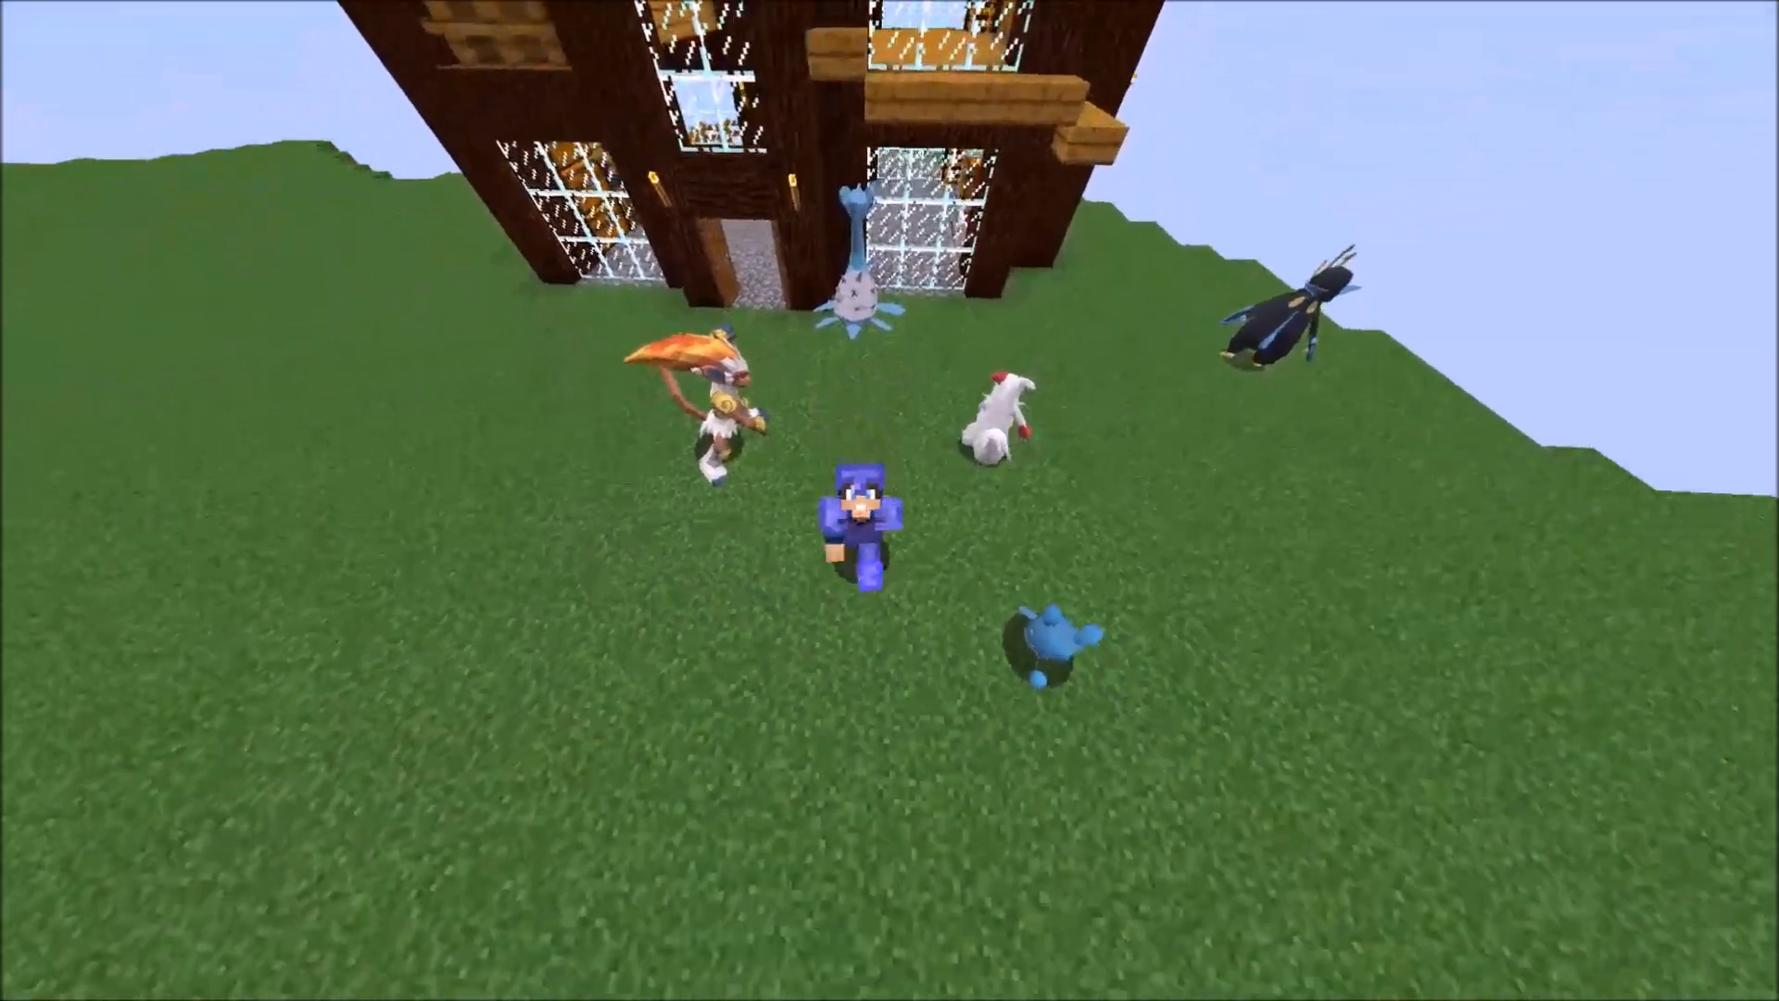
pyautogui.moveTo(890, 500)
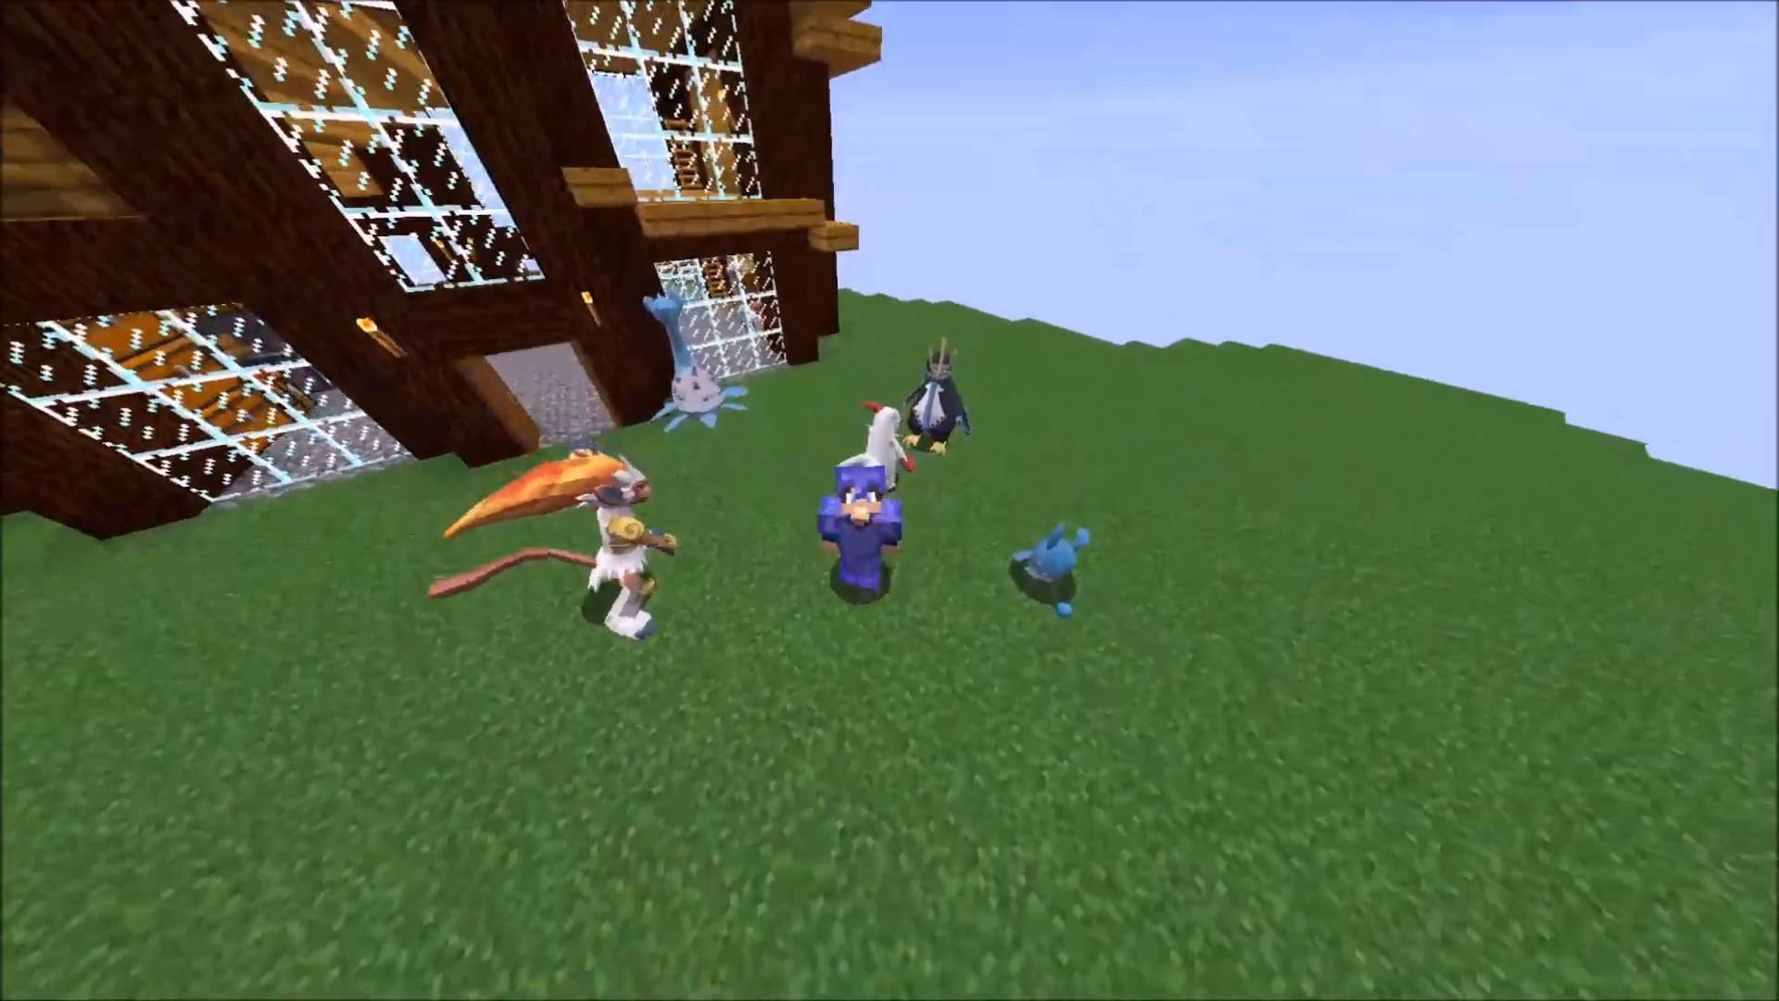
pyautogui.moveTo(890, 501)
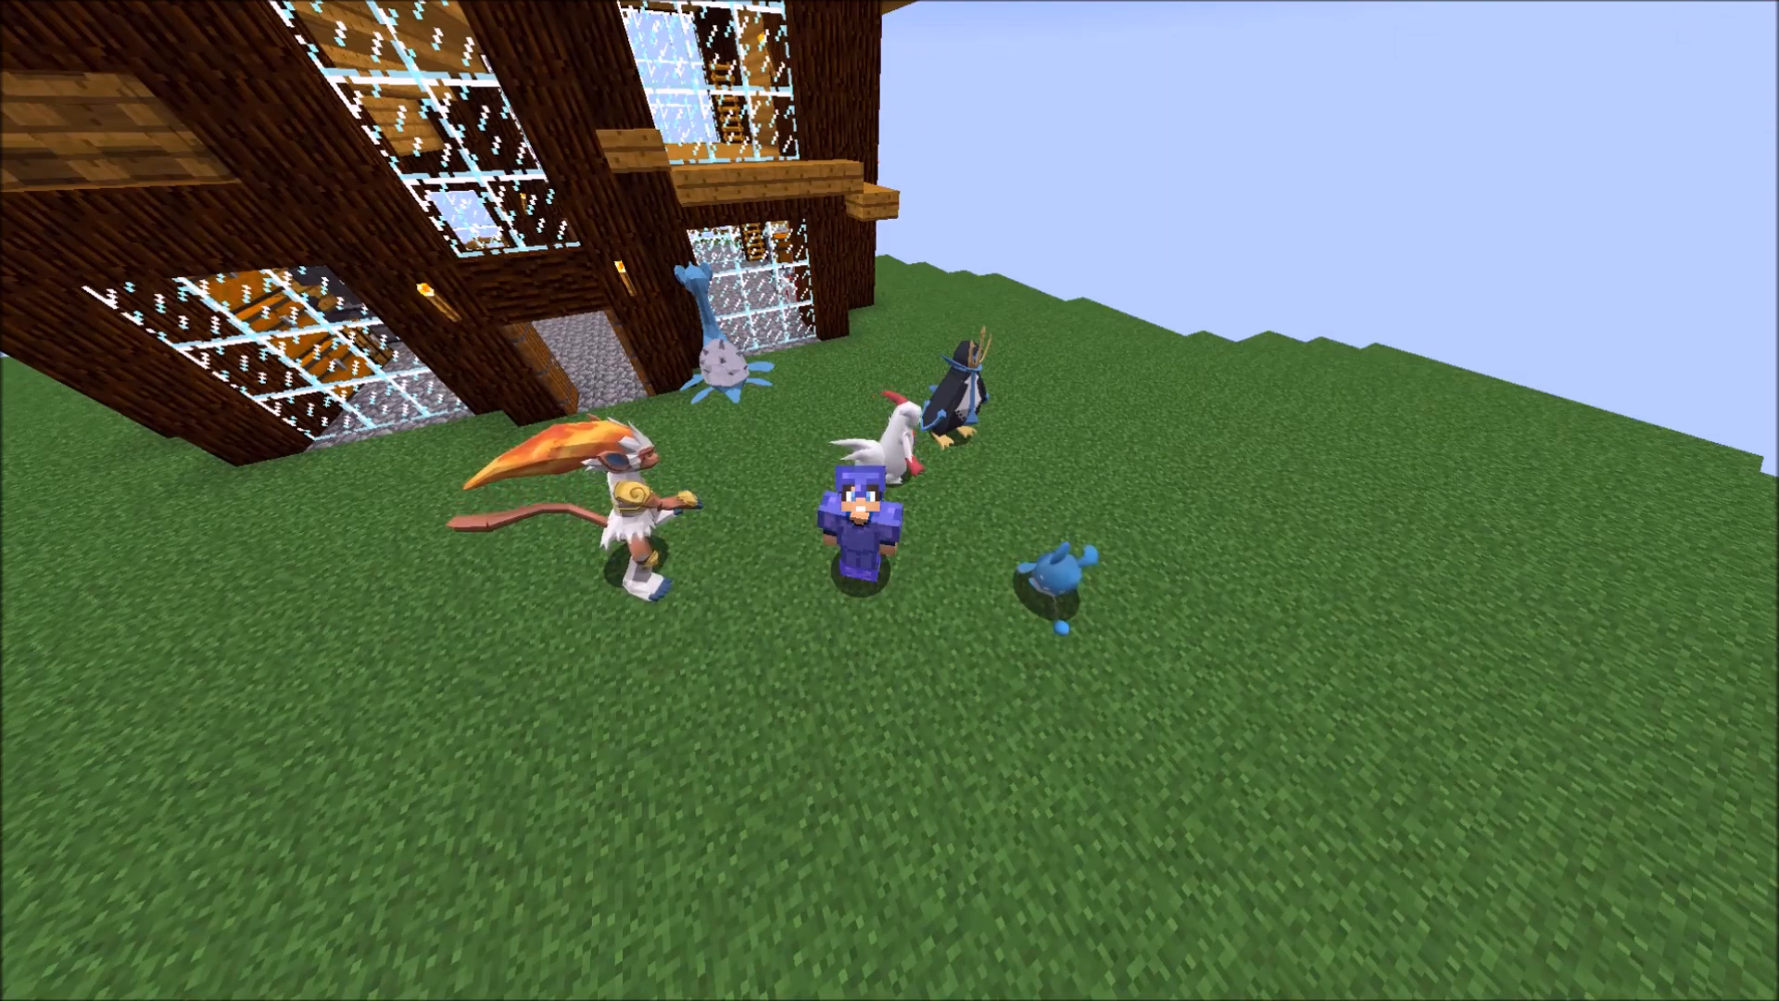
pyautogui.moveTo(890, 500)
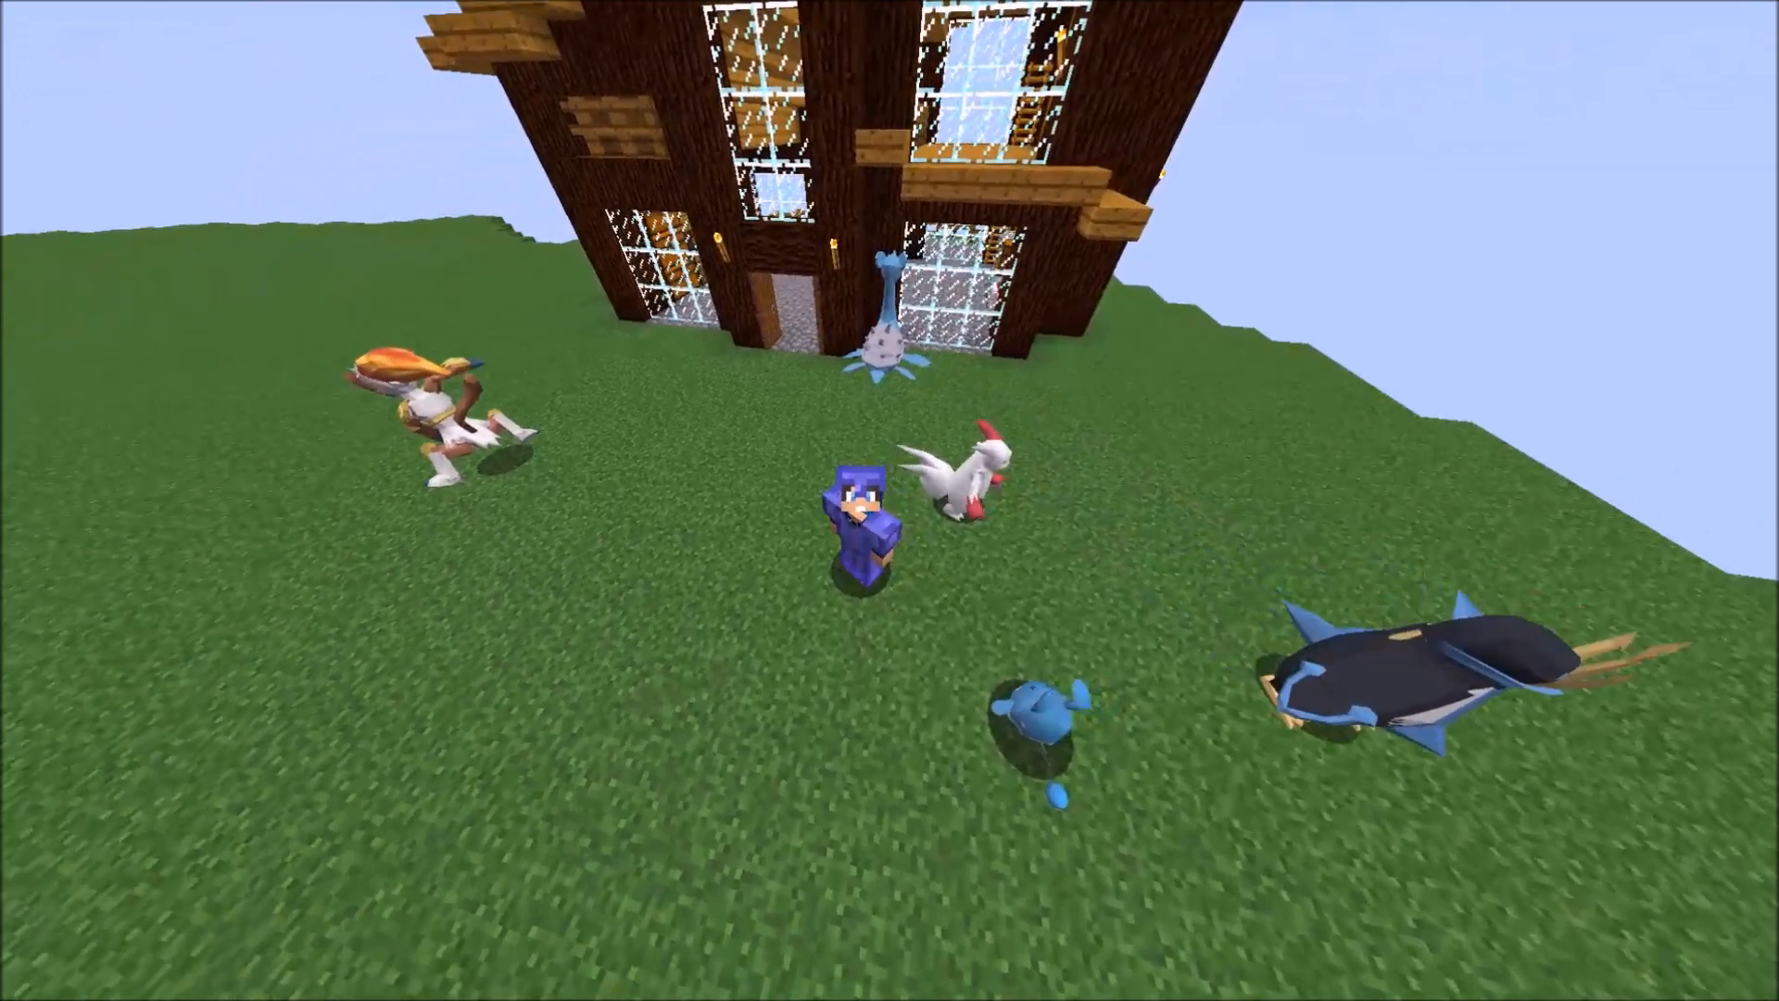
pyautogui.moveTo(889, 501)
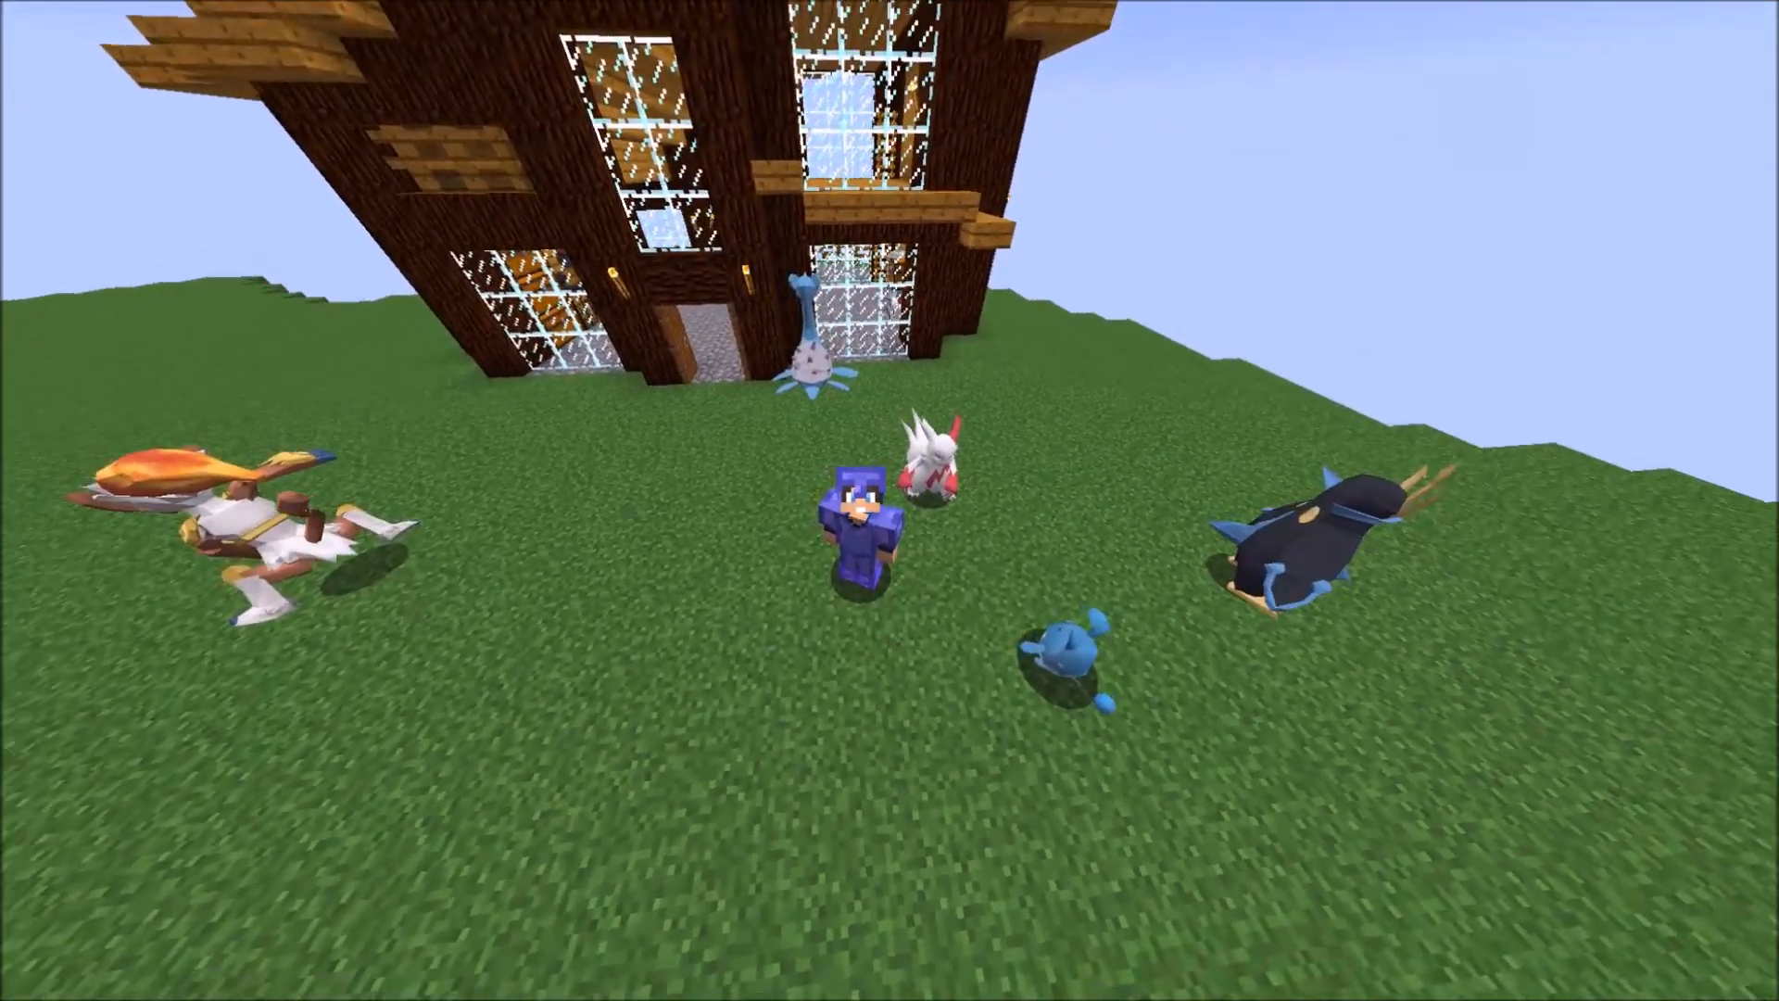
pyautogui.moveTo(889, 500)
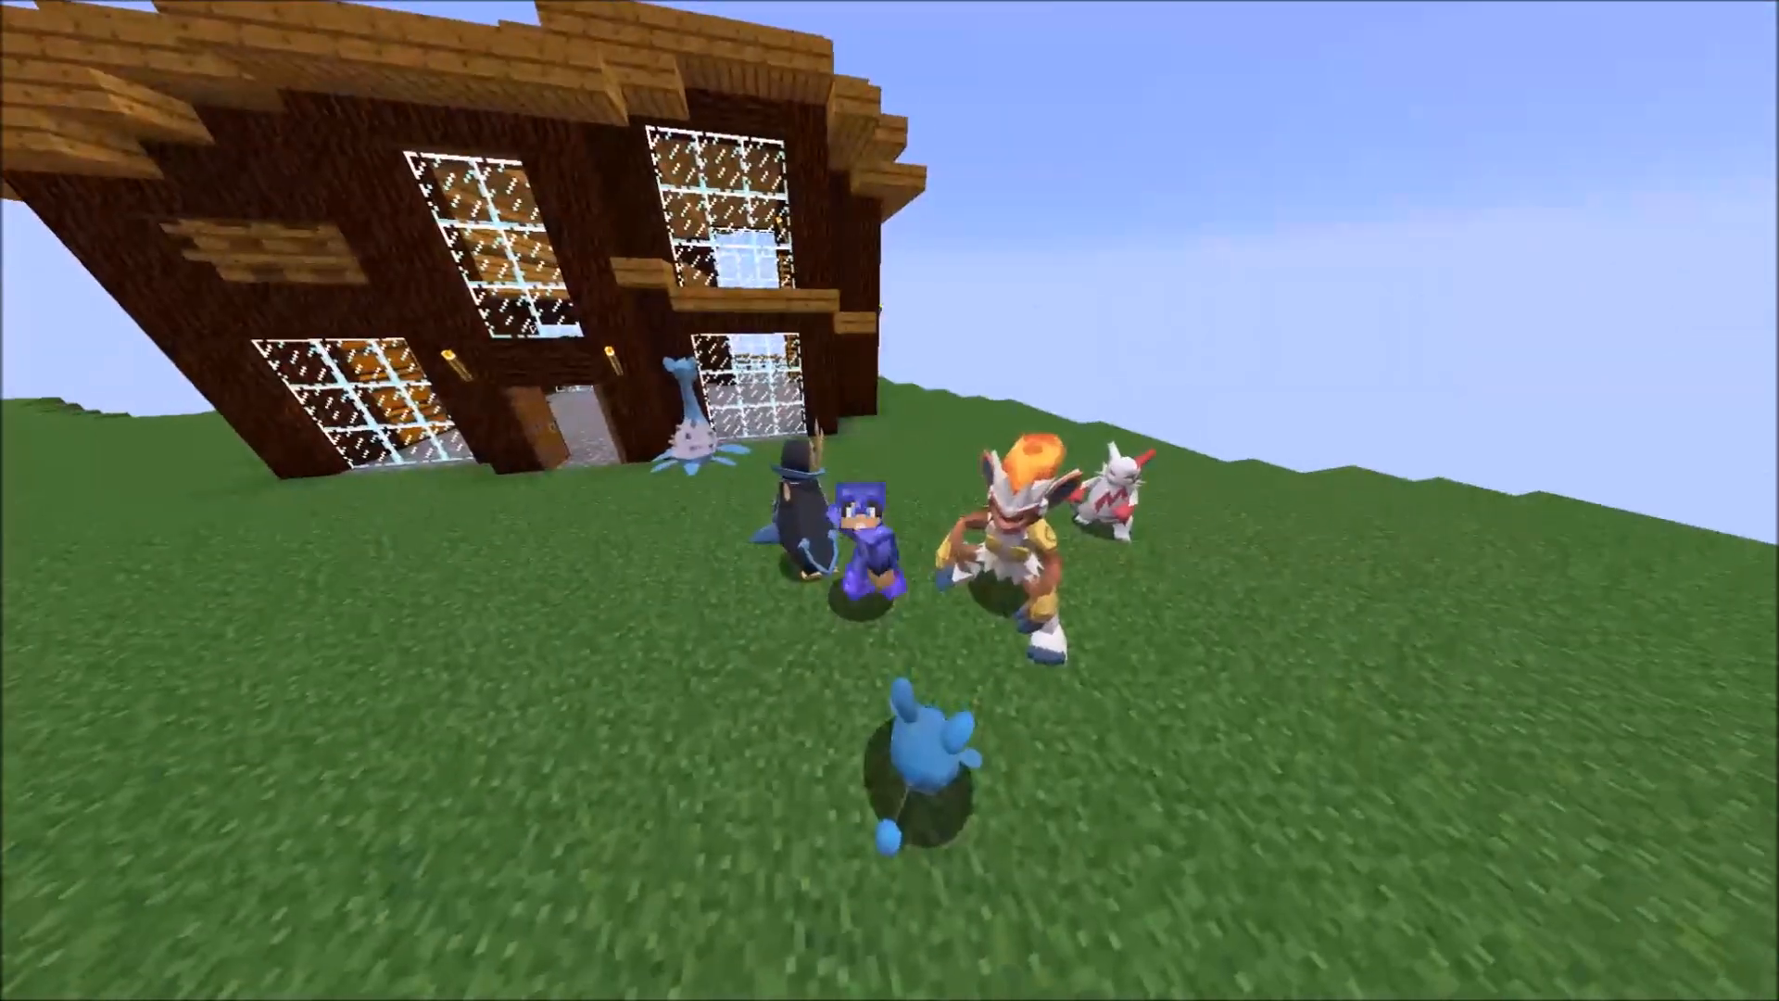
pyautogui.moveTo(890, 500)
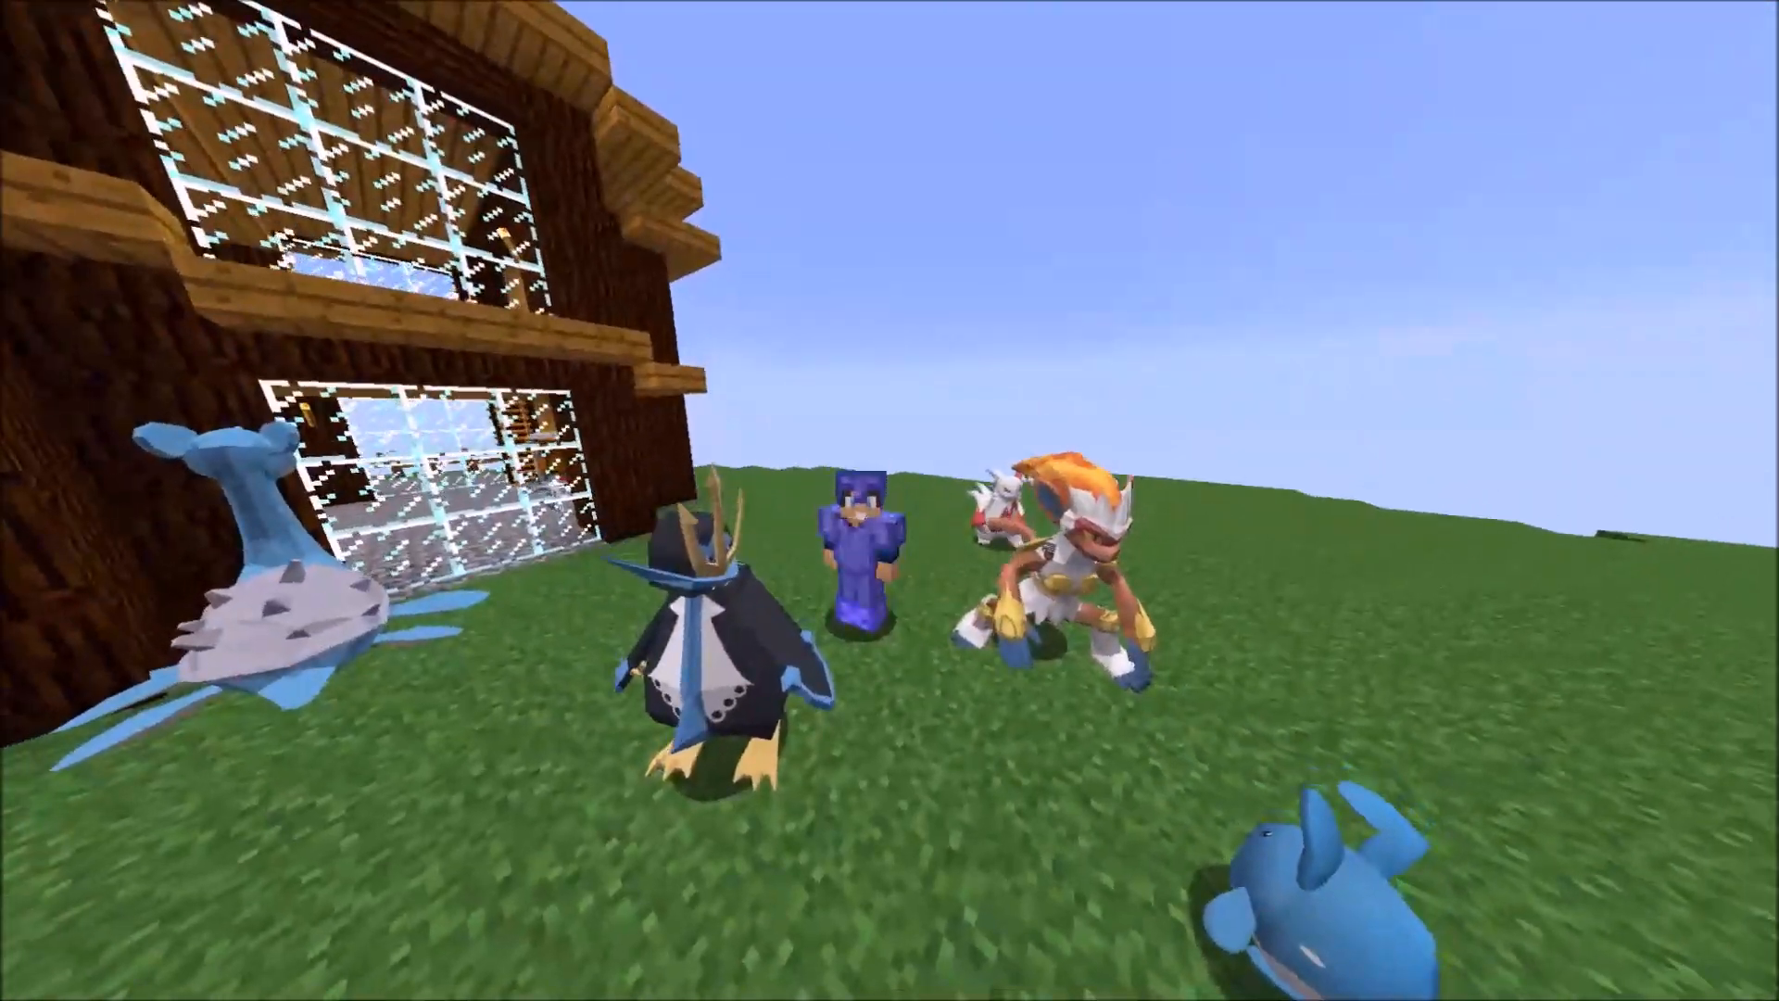
pyautogui.moveTo(890, 501)
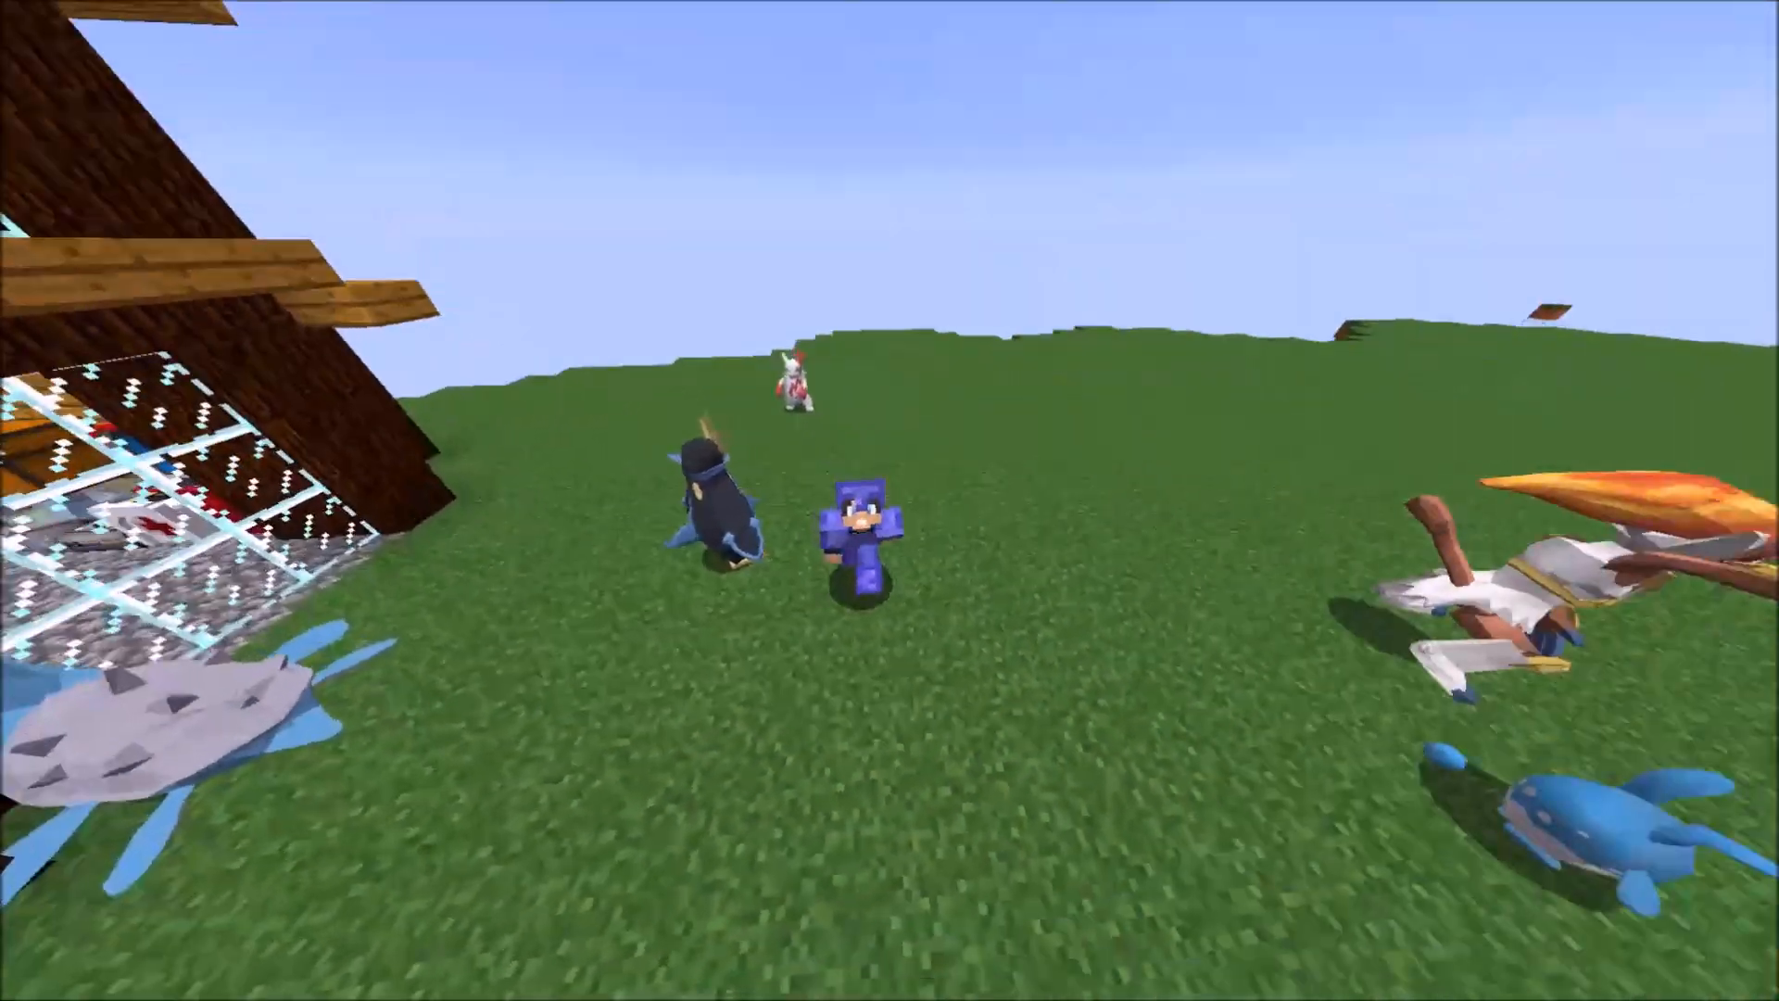
pyautogui.moveTo(890, 500)
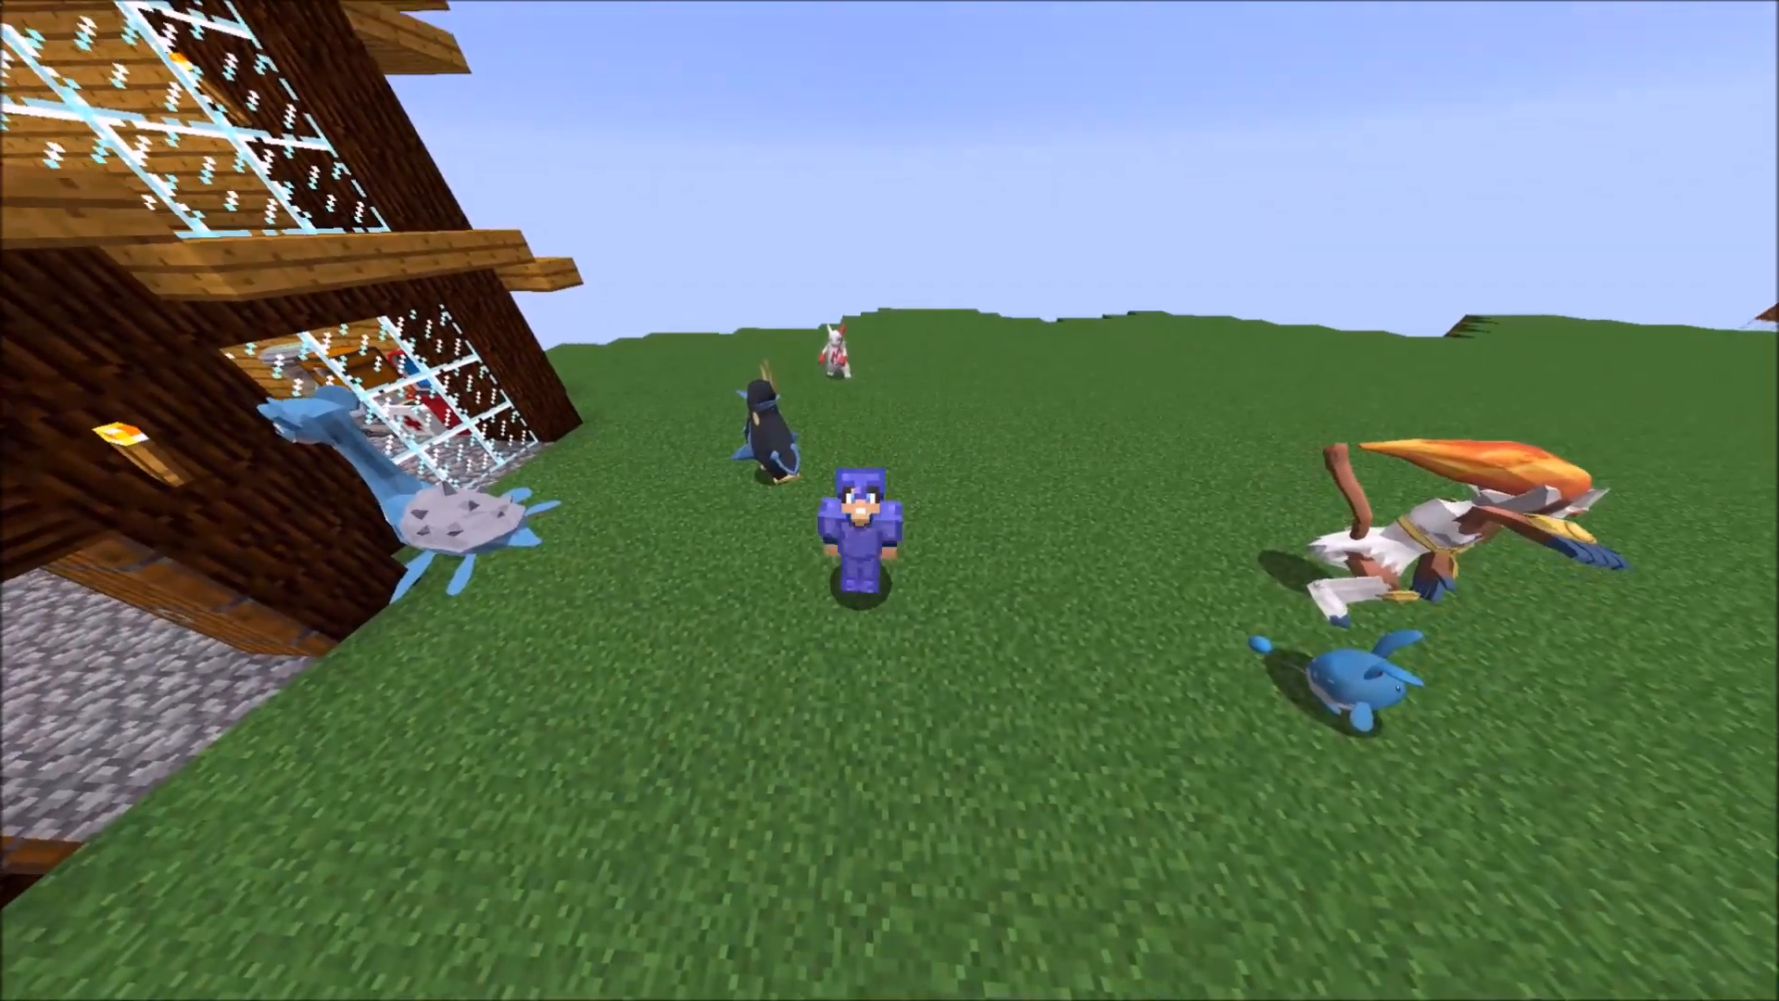
pyautogui.moveTo(890, 500)
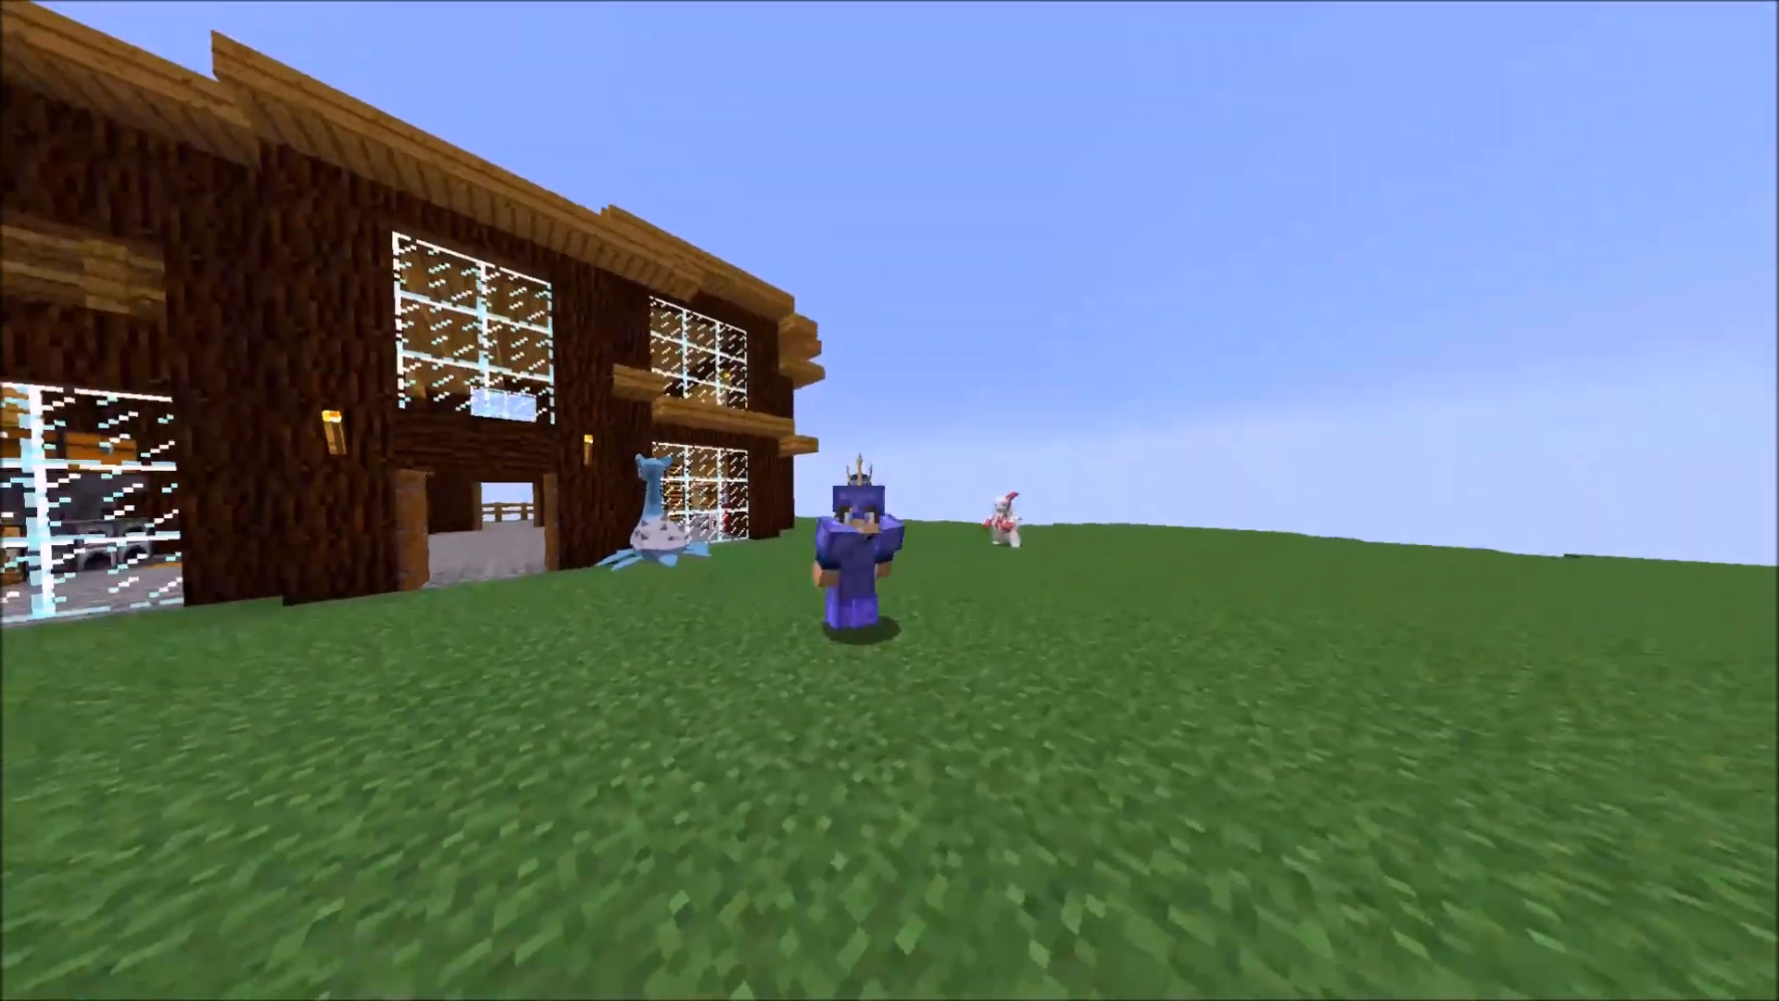
pyautogui.moveTo(890, 500)
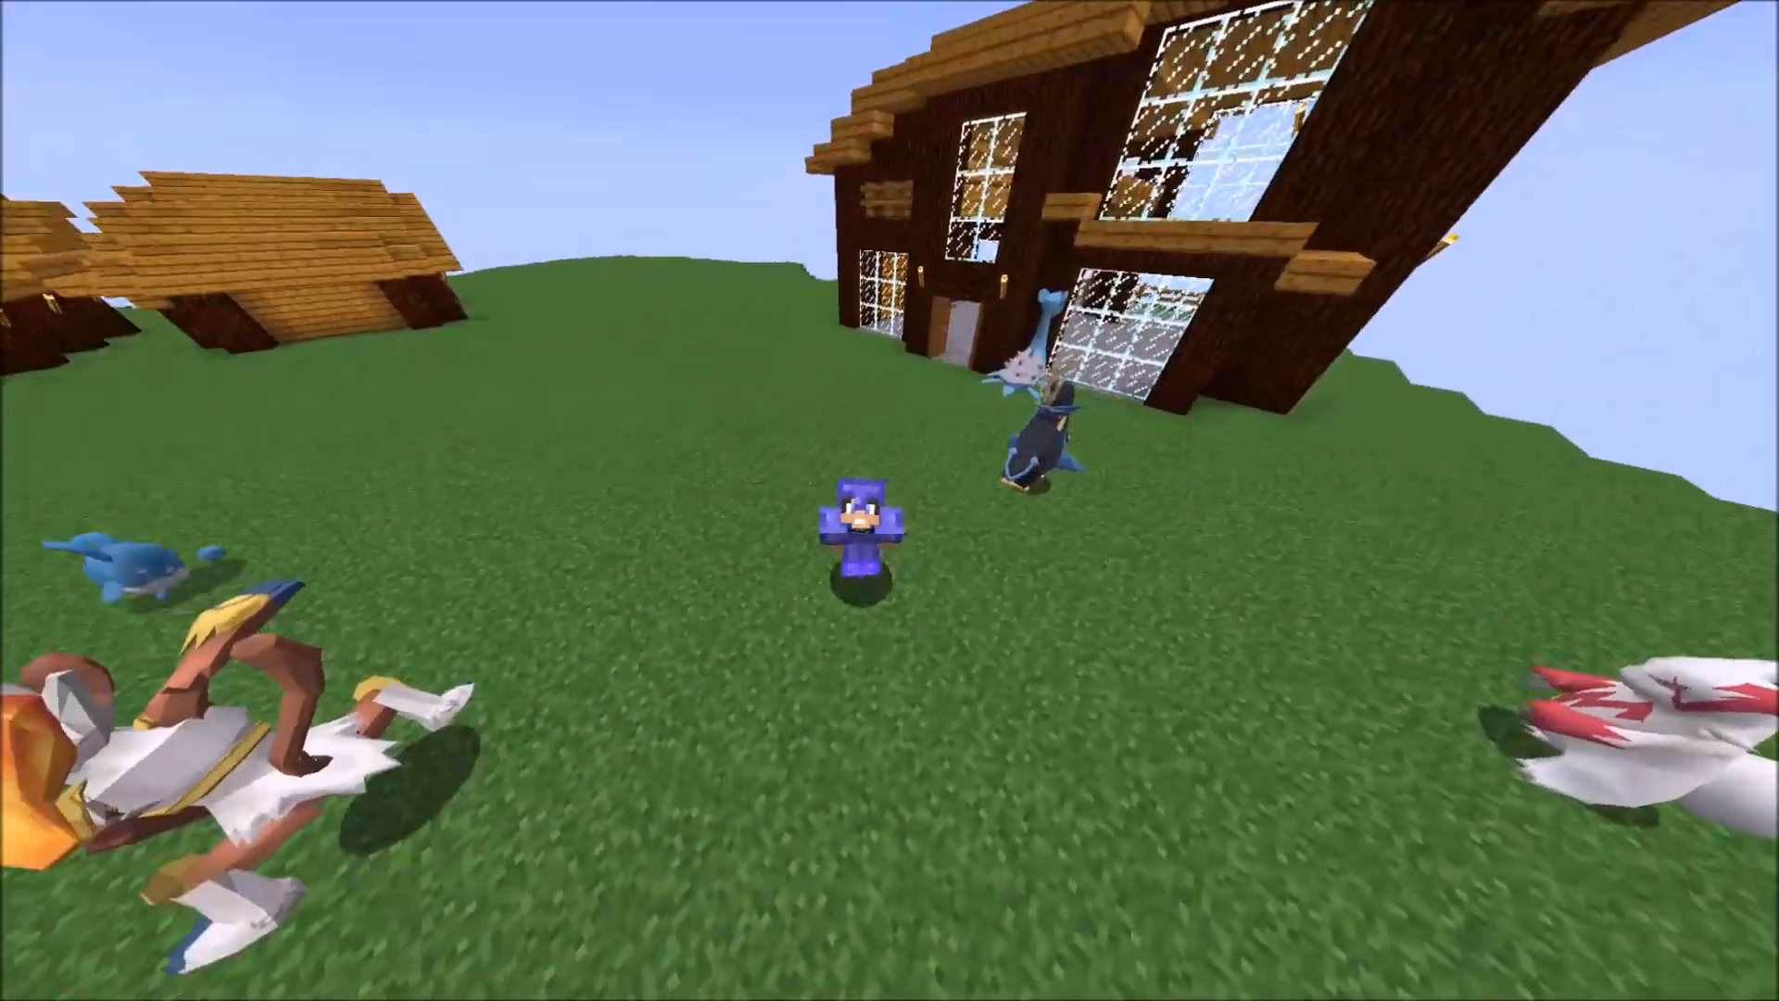
pyautogui.moveTo(890, 501)
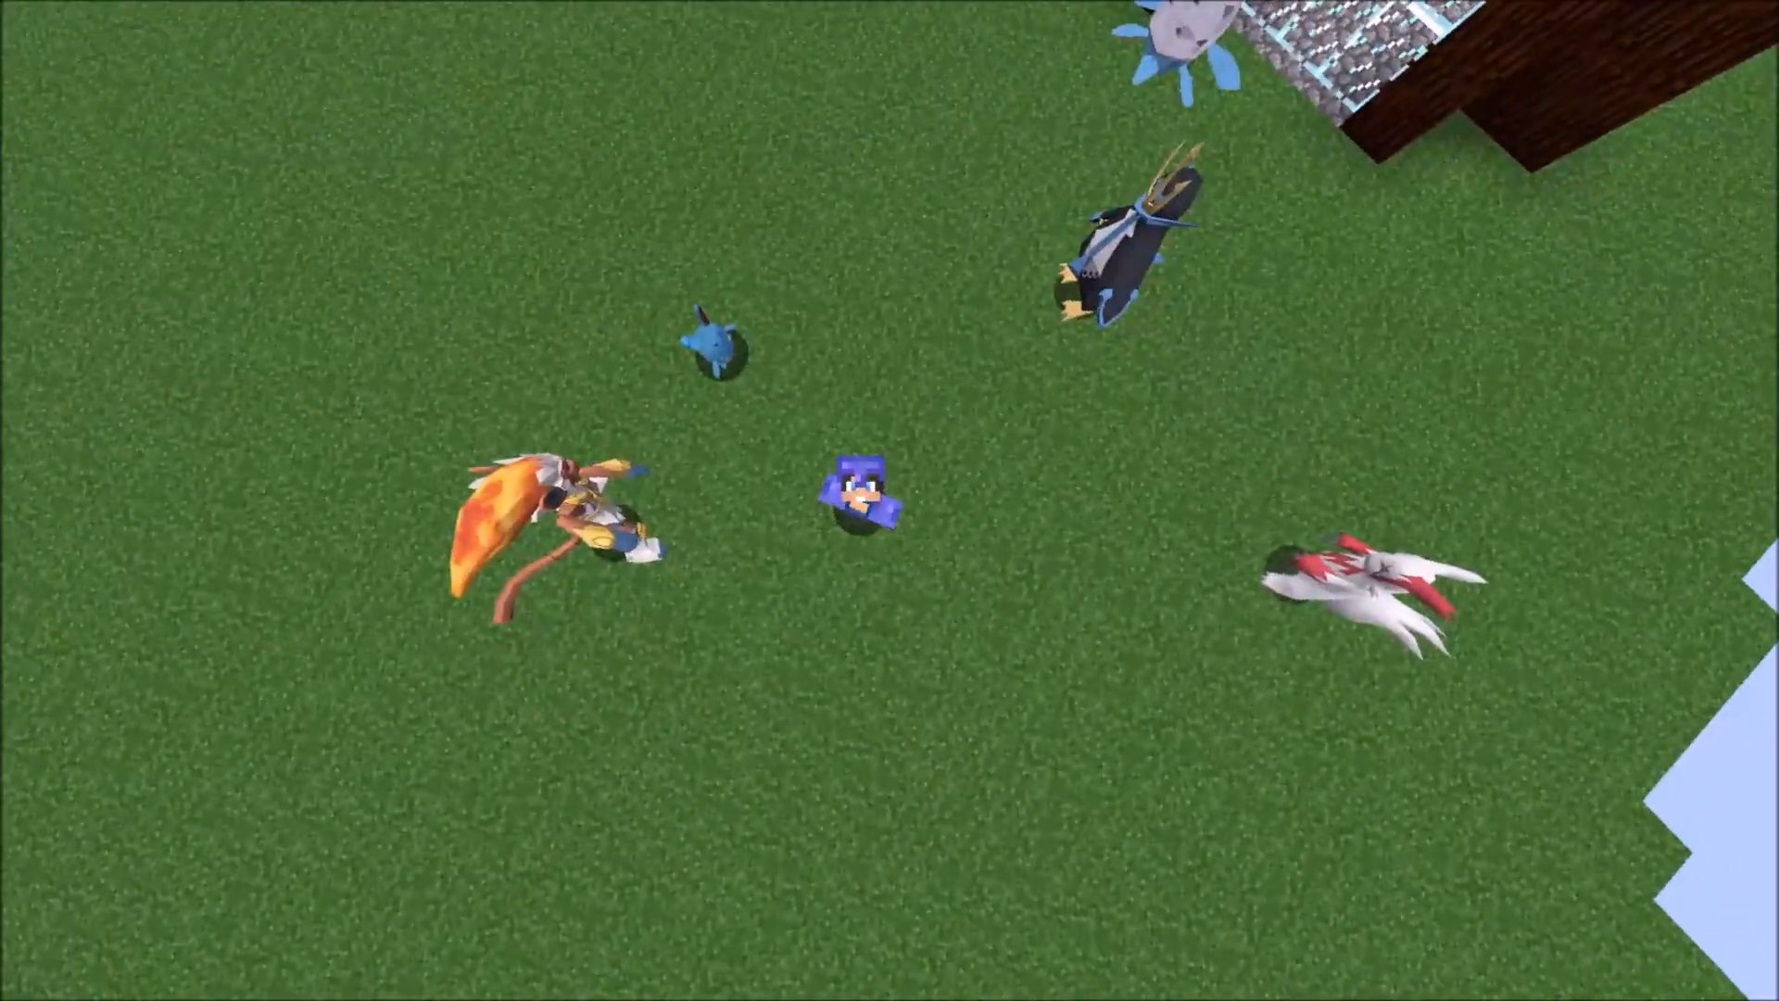
pyautogui.moveTo(890, 500)
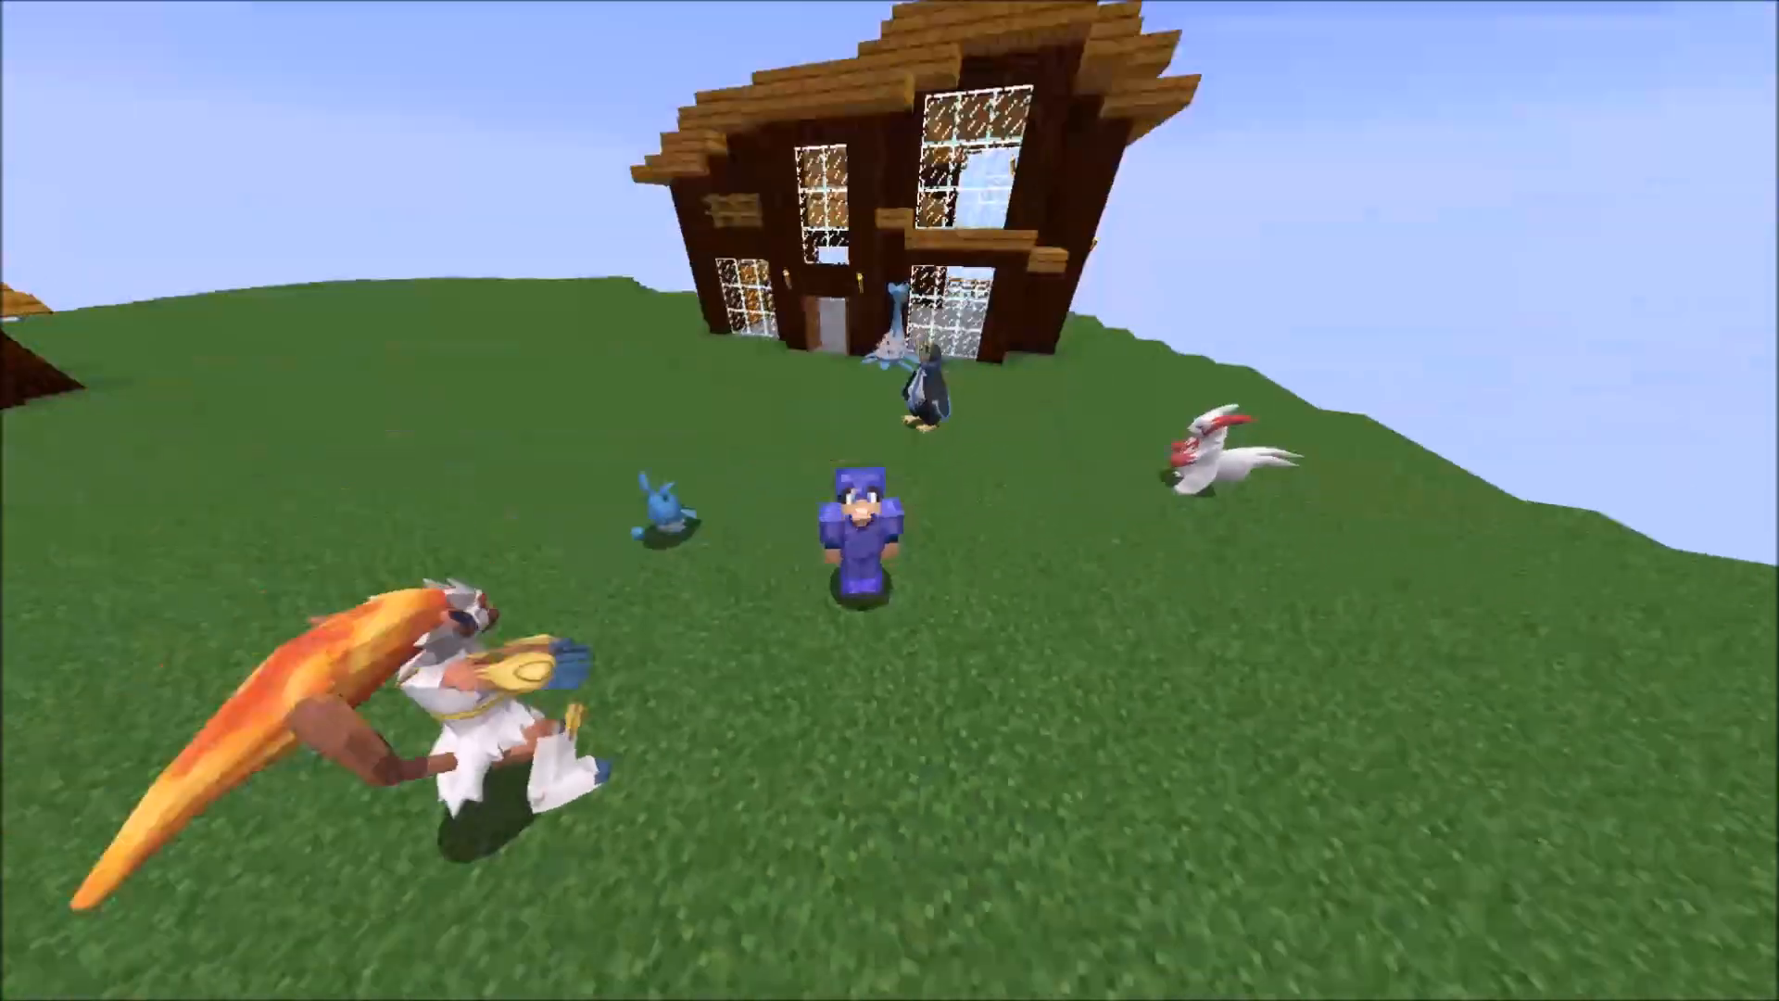
pyautogui.moveTo(890, 500)
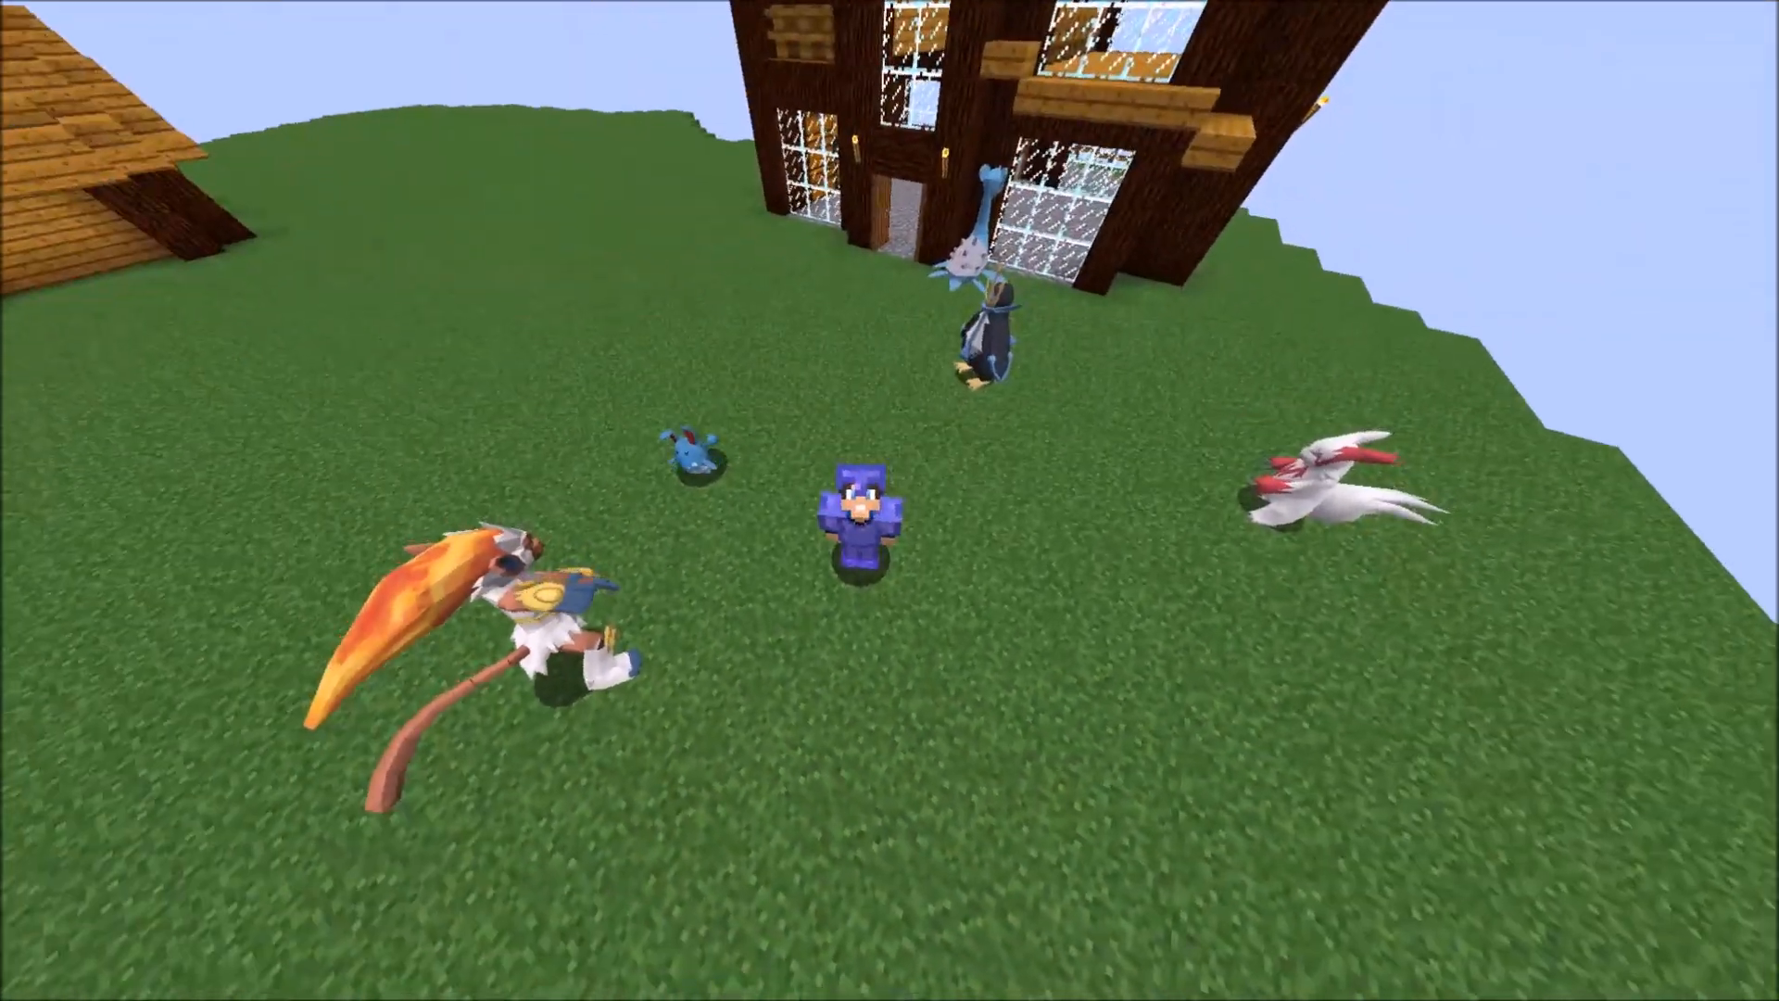
pyautogui.moveTo(890, 501)
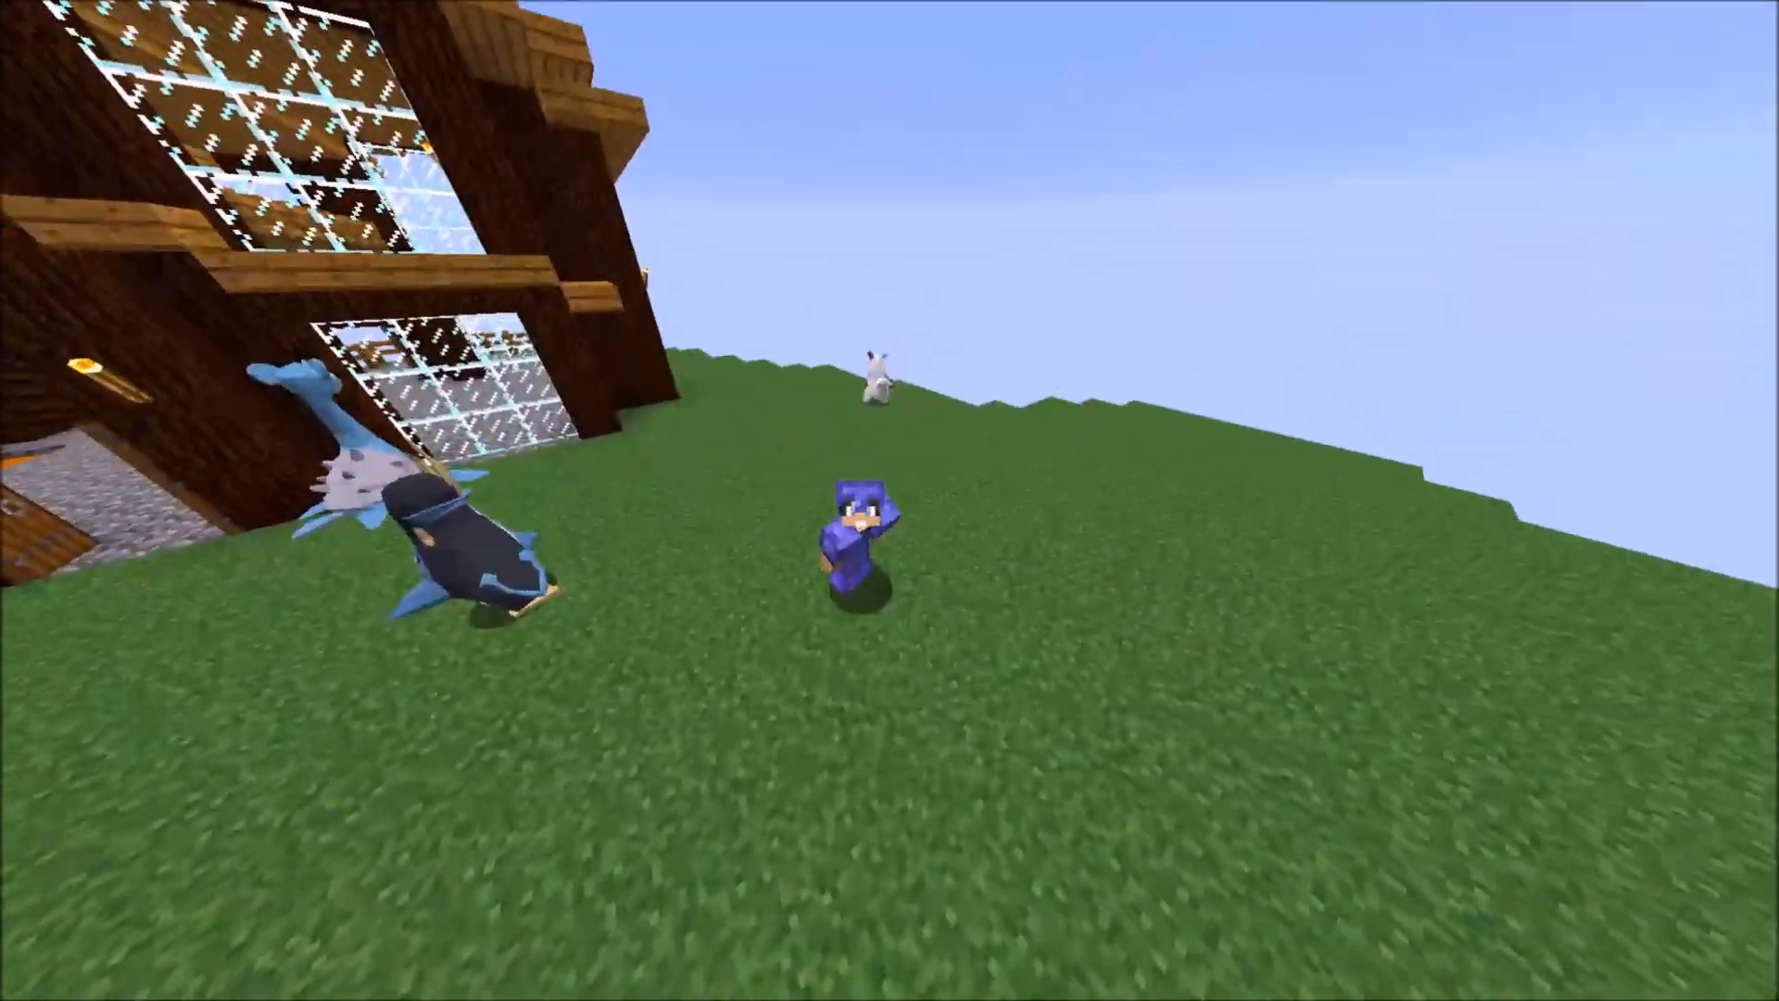
pyautogui.moveTo(889, 500)
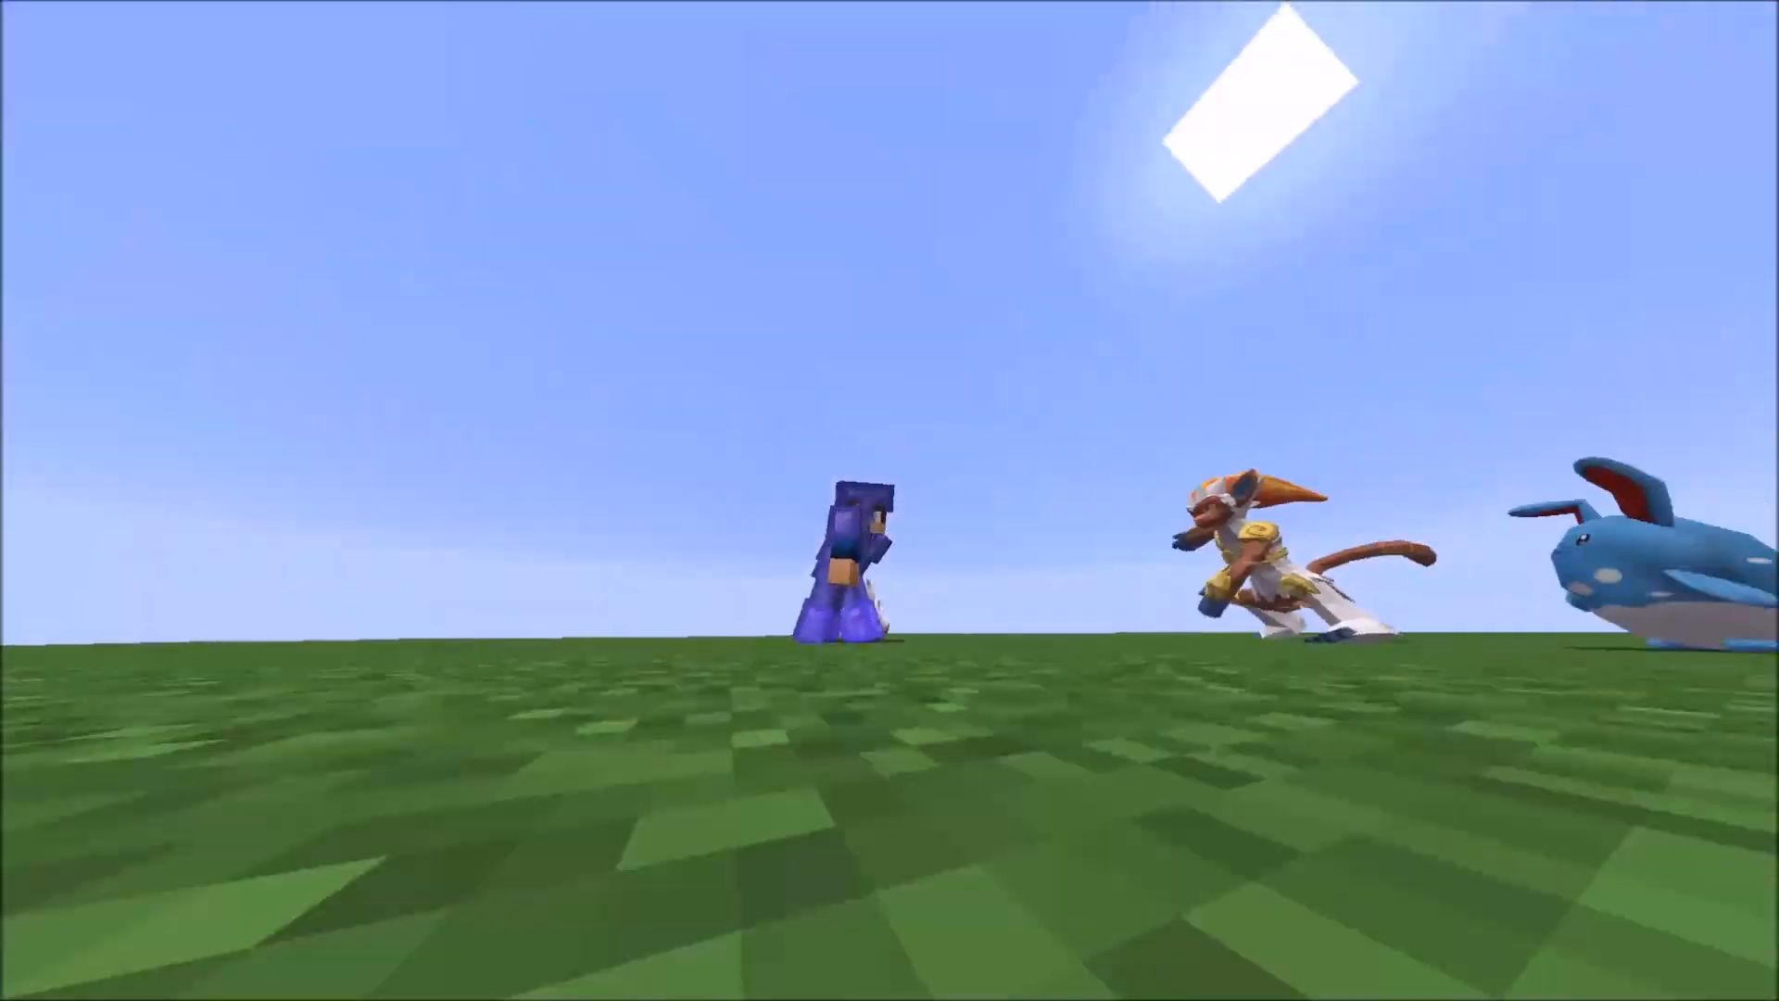
pyautogui.moveTo(890, 500)
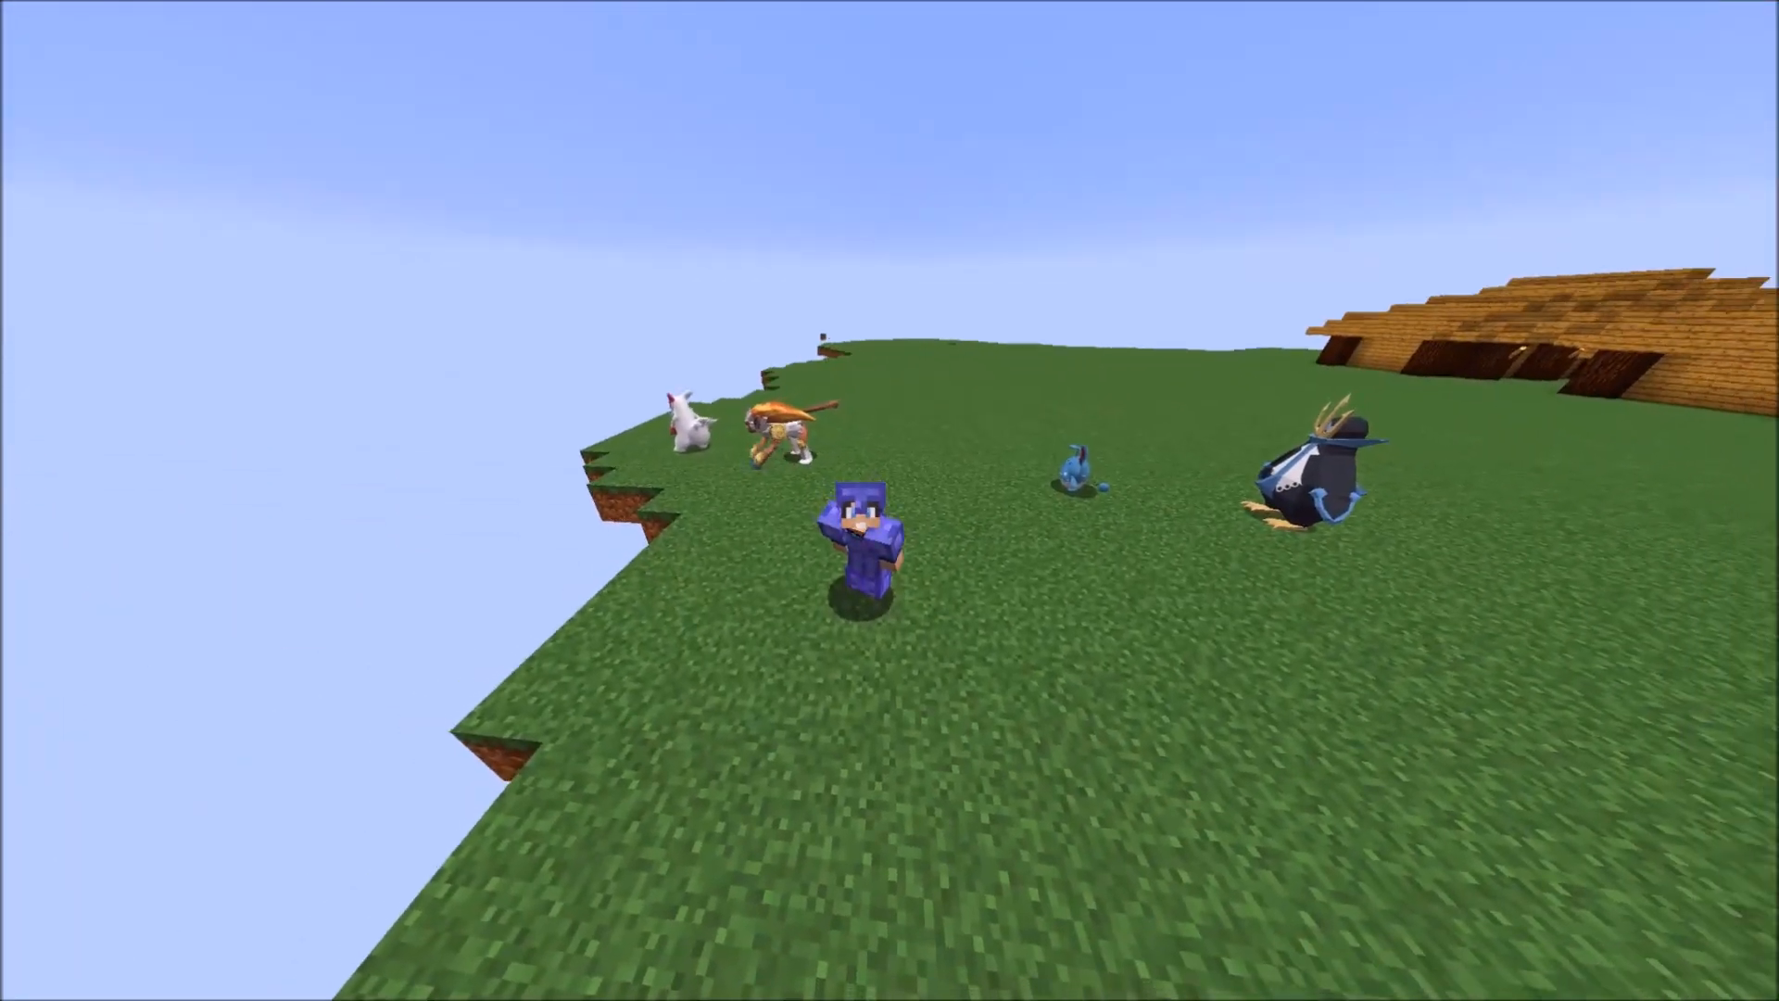
pyautogui.moveTo(889, 501)
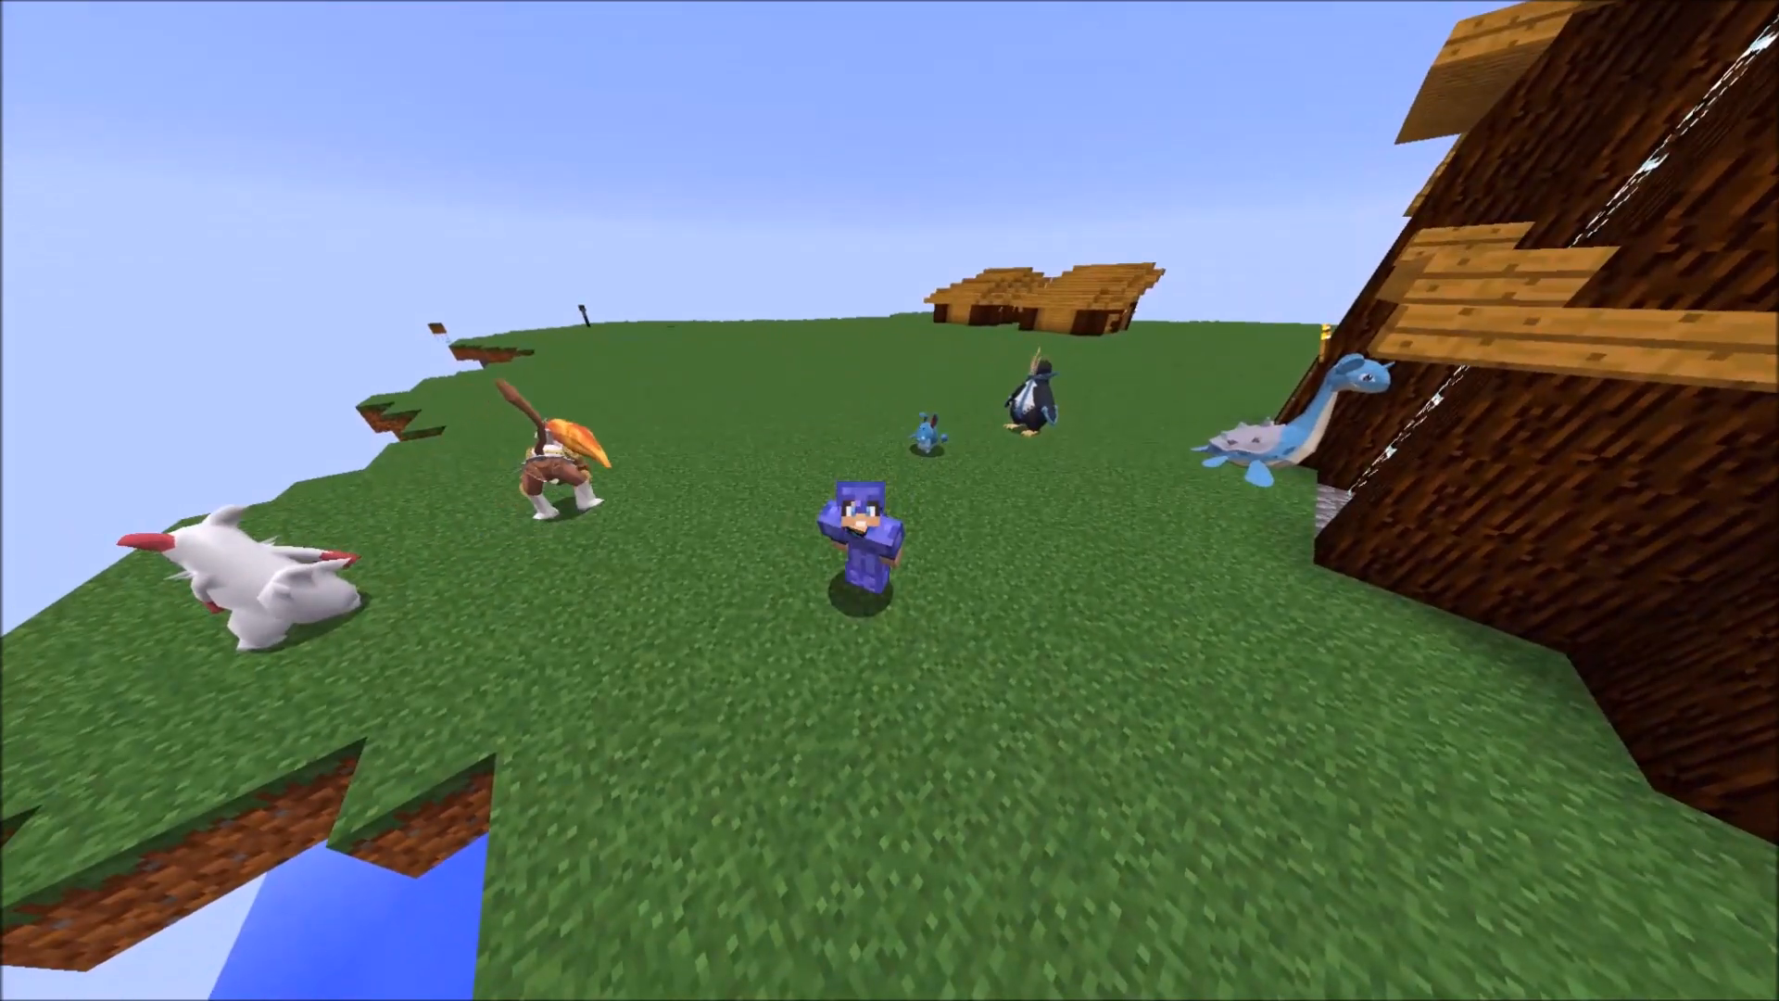